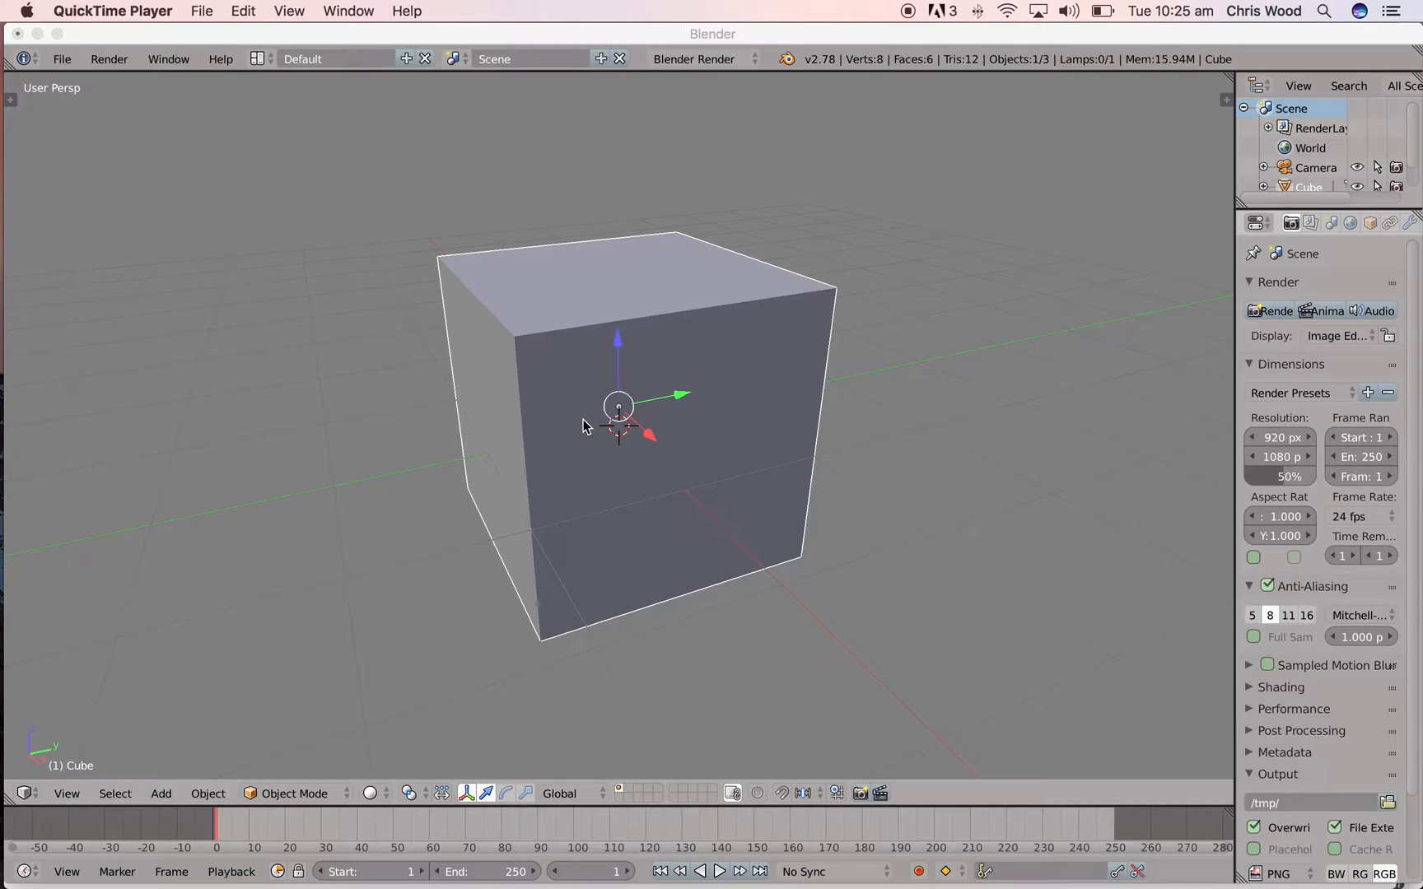
mouse_move(553, 420)
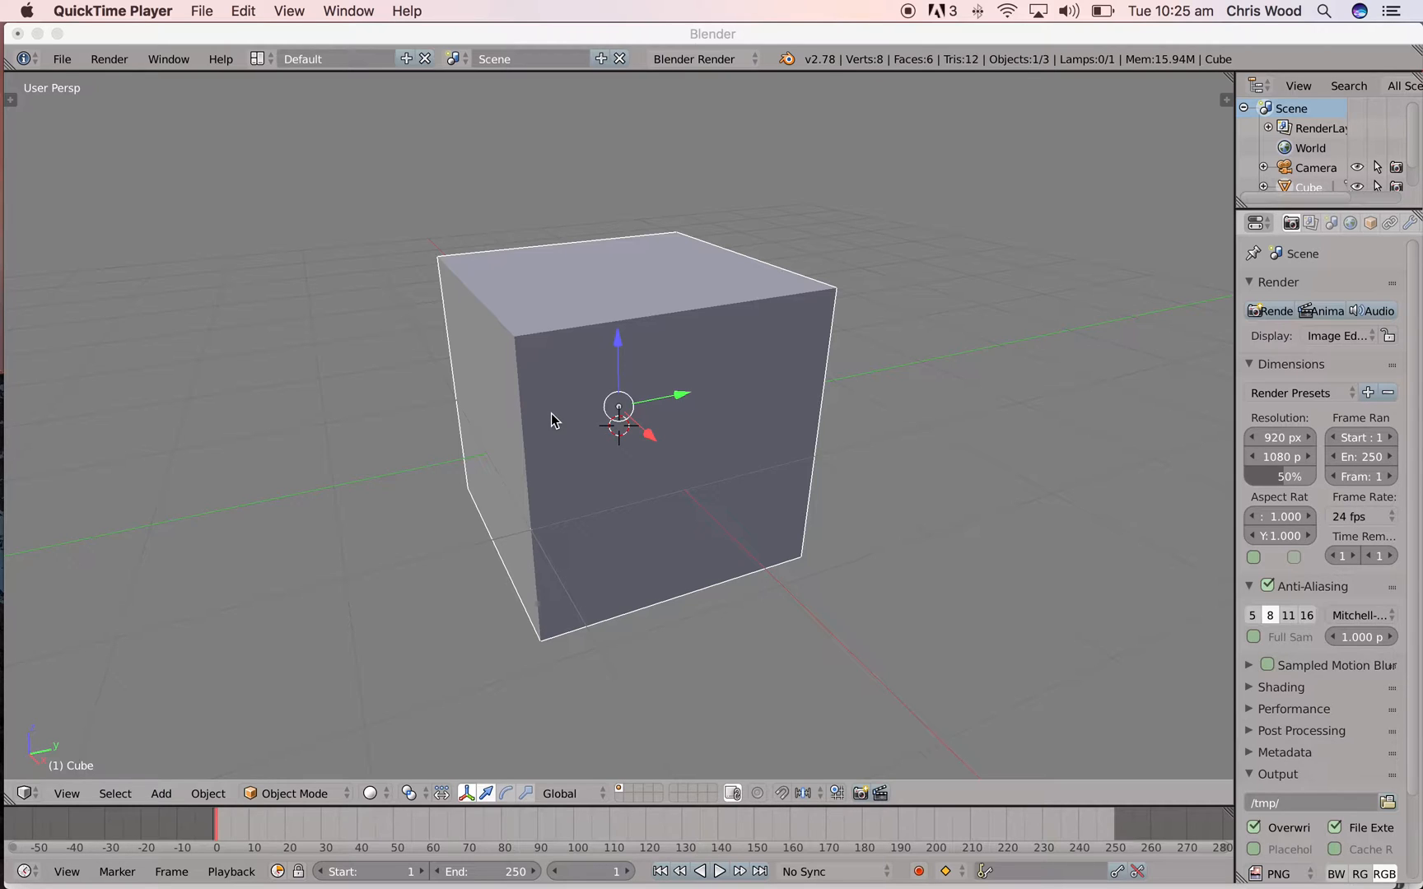
mouse_move(567, 435)
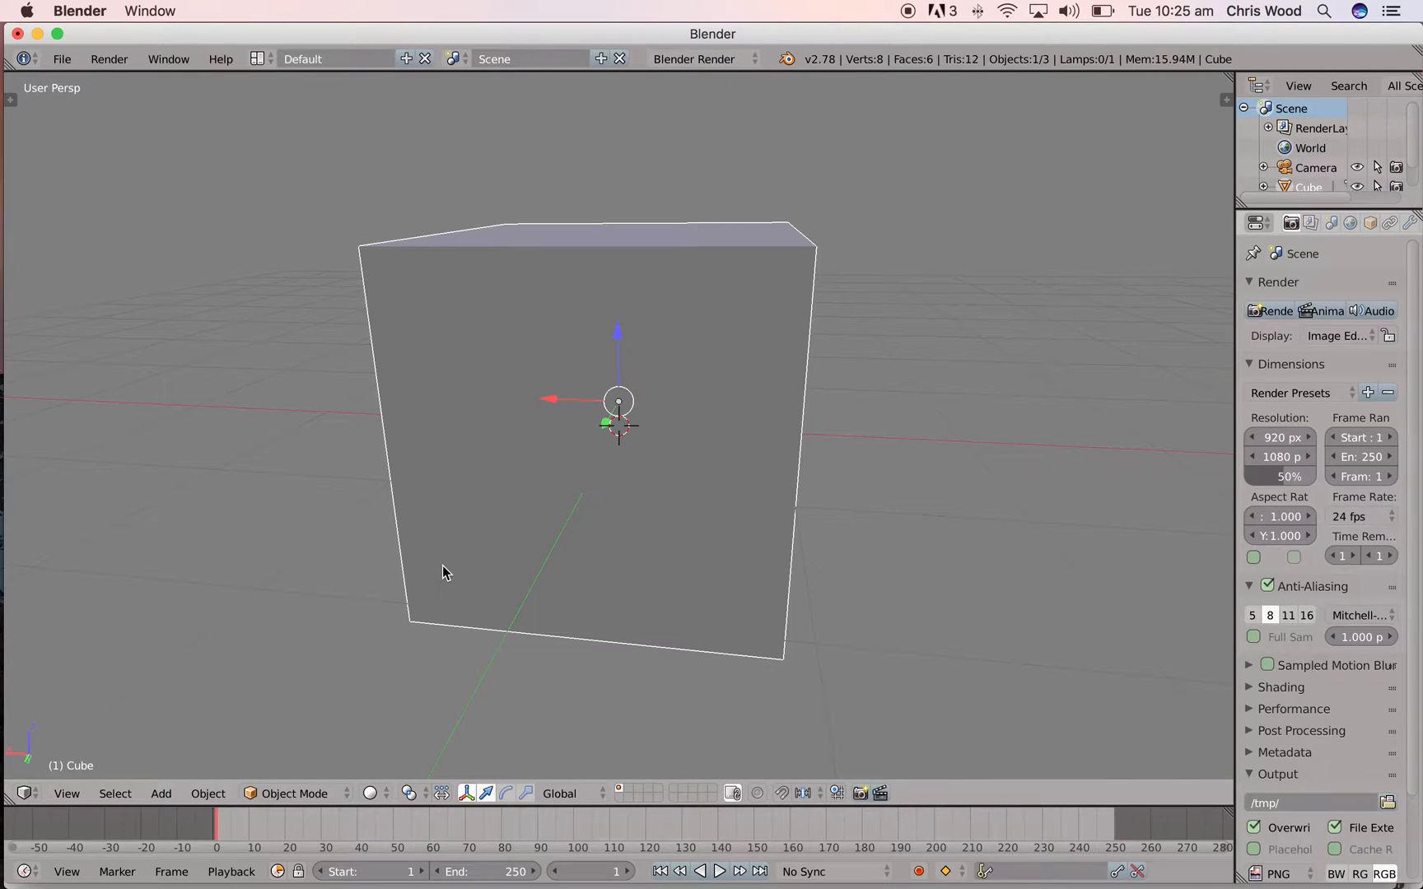
mouse_move(125, 699)
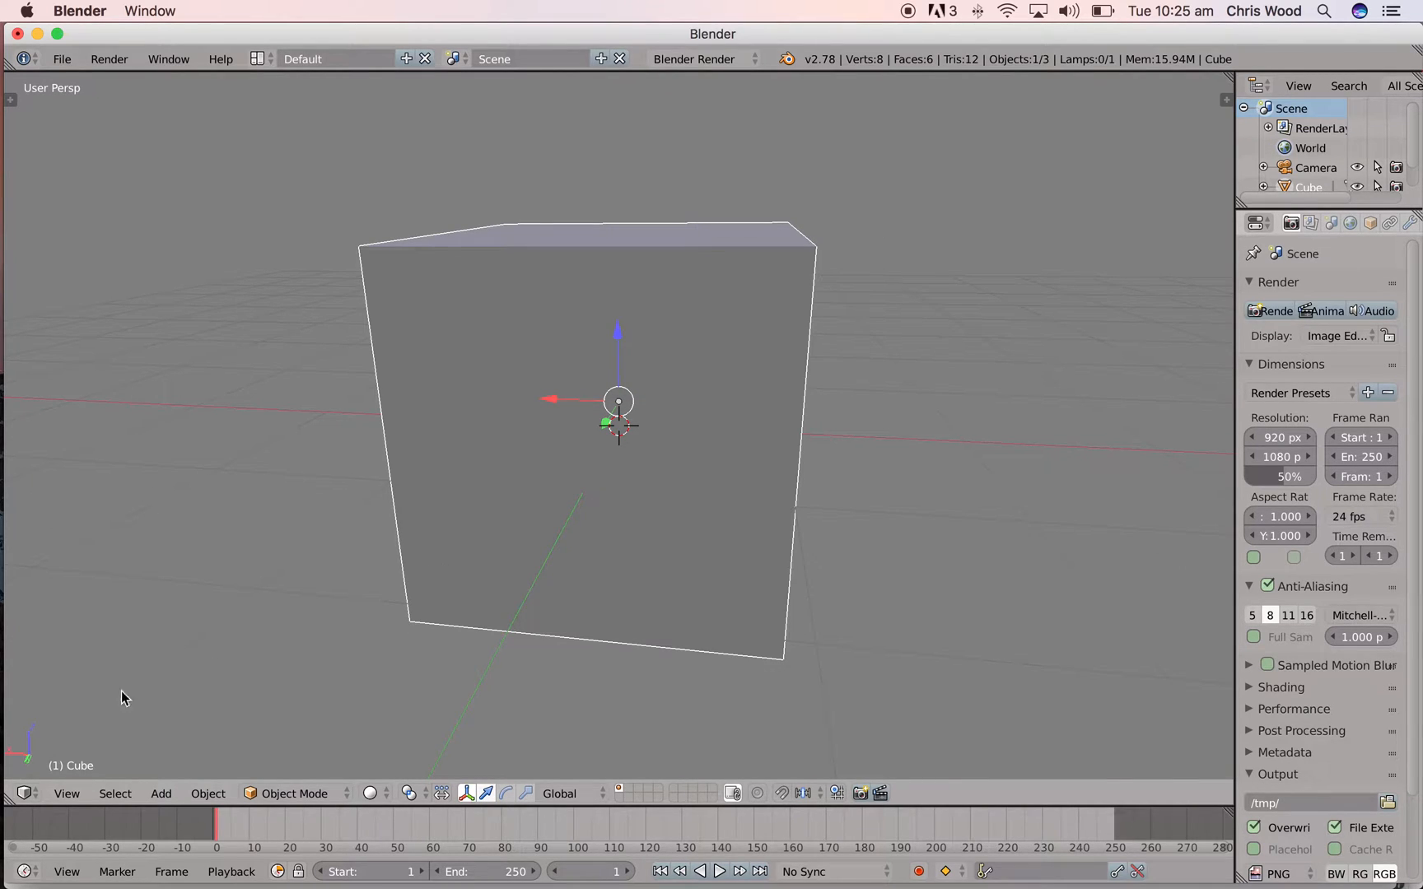
mouse_move(26, 793)
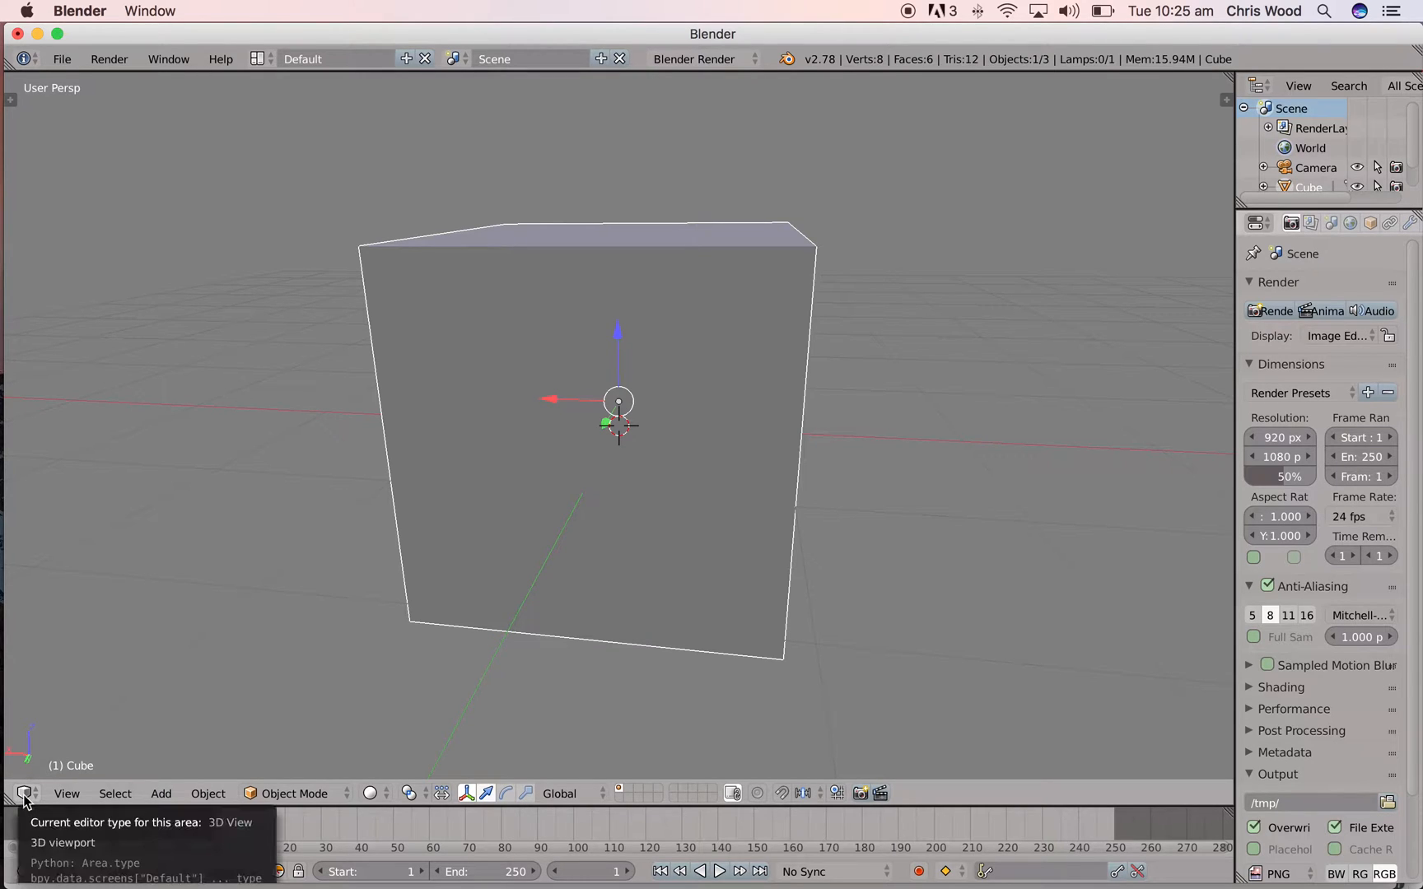
Step: Switch the main 3D View area to User Preferences, showing the Add-ons list
left_click(24, 793)
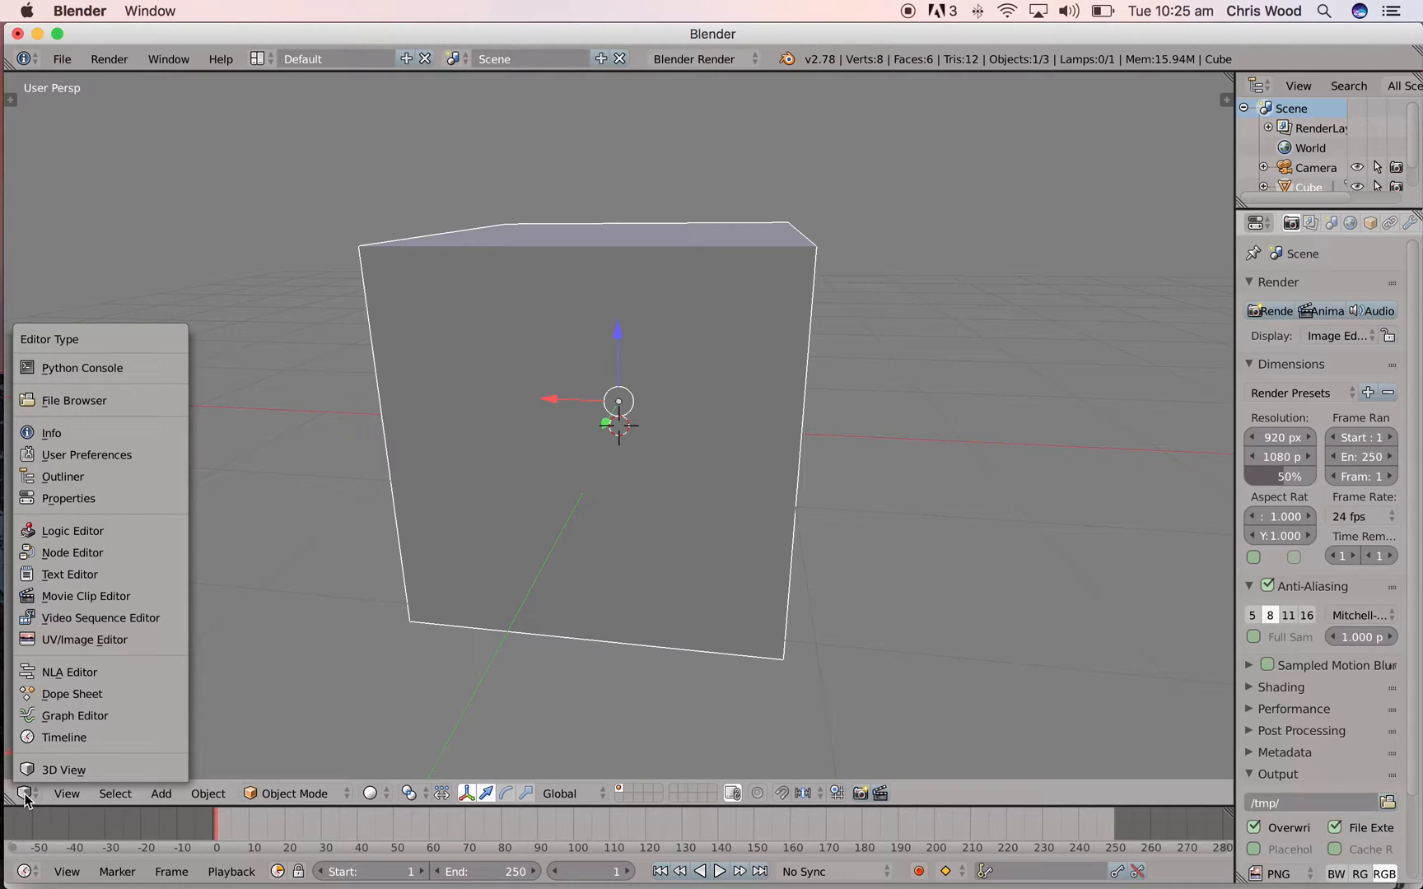
mouse_move(77, 573)
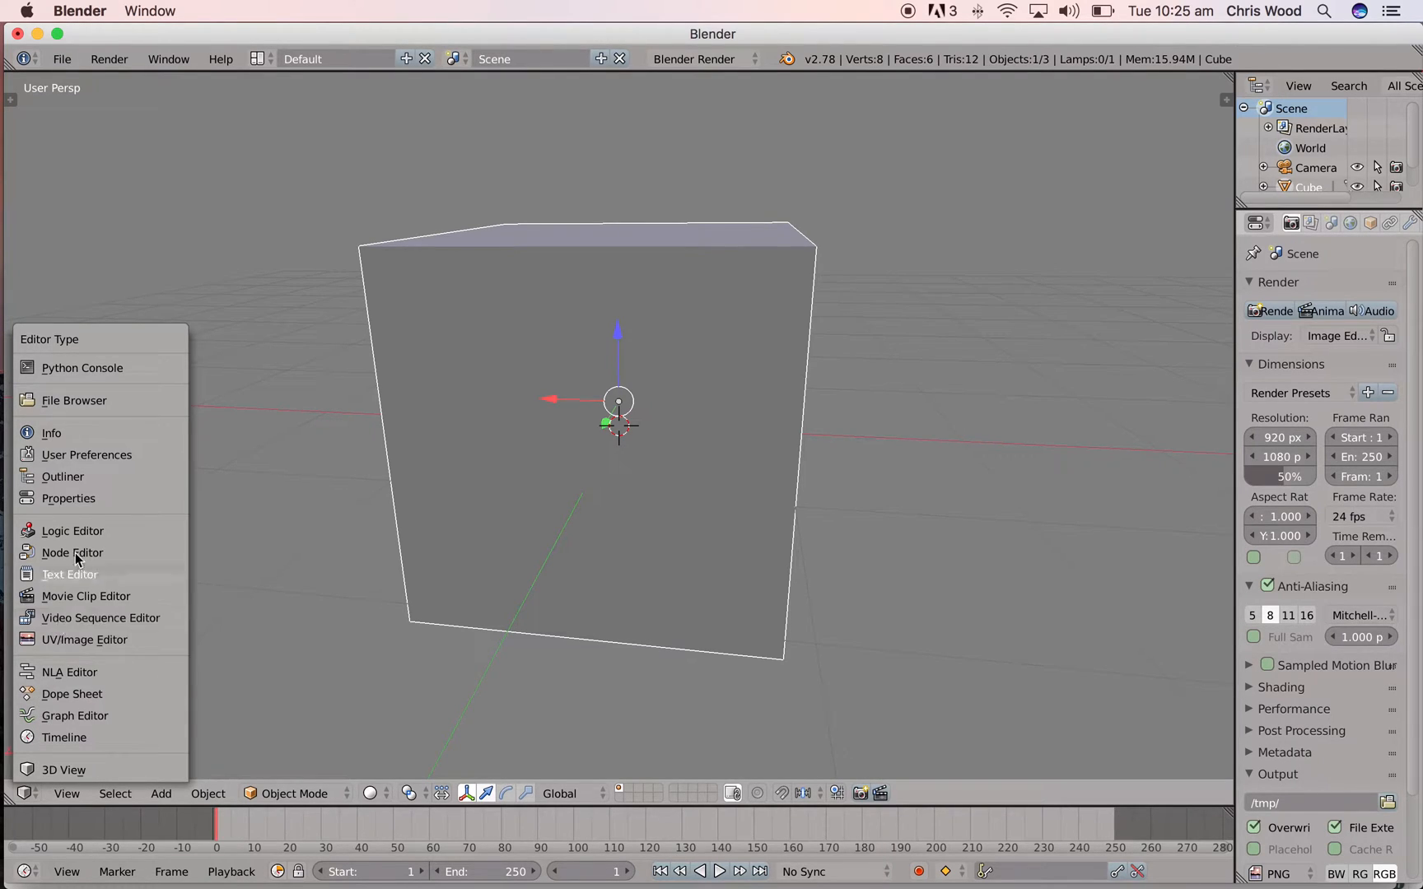
mouse_move(86, 454)
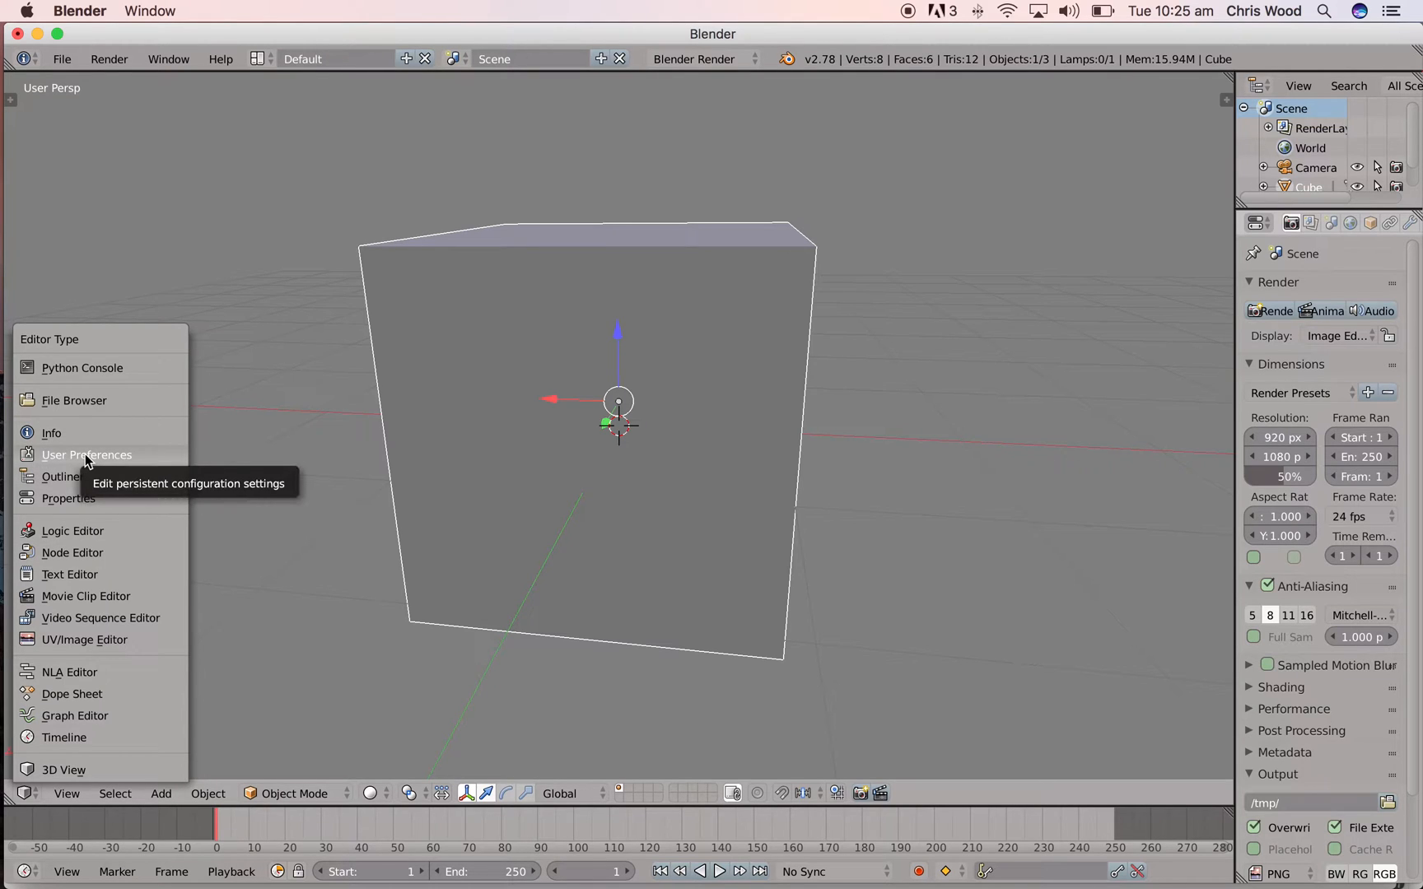
left_click(87, 455)
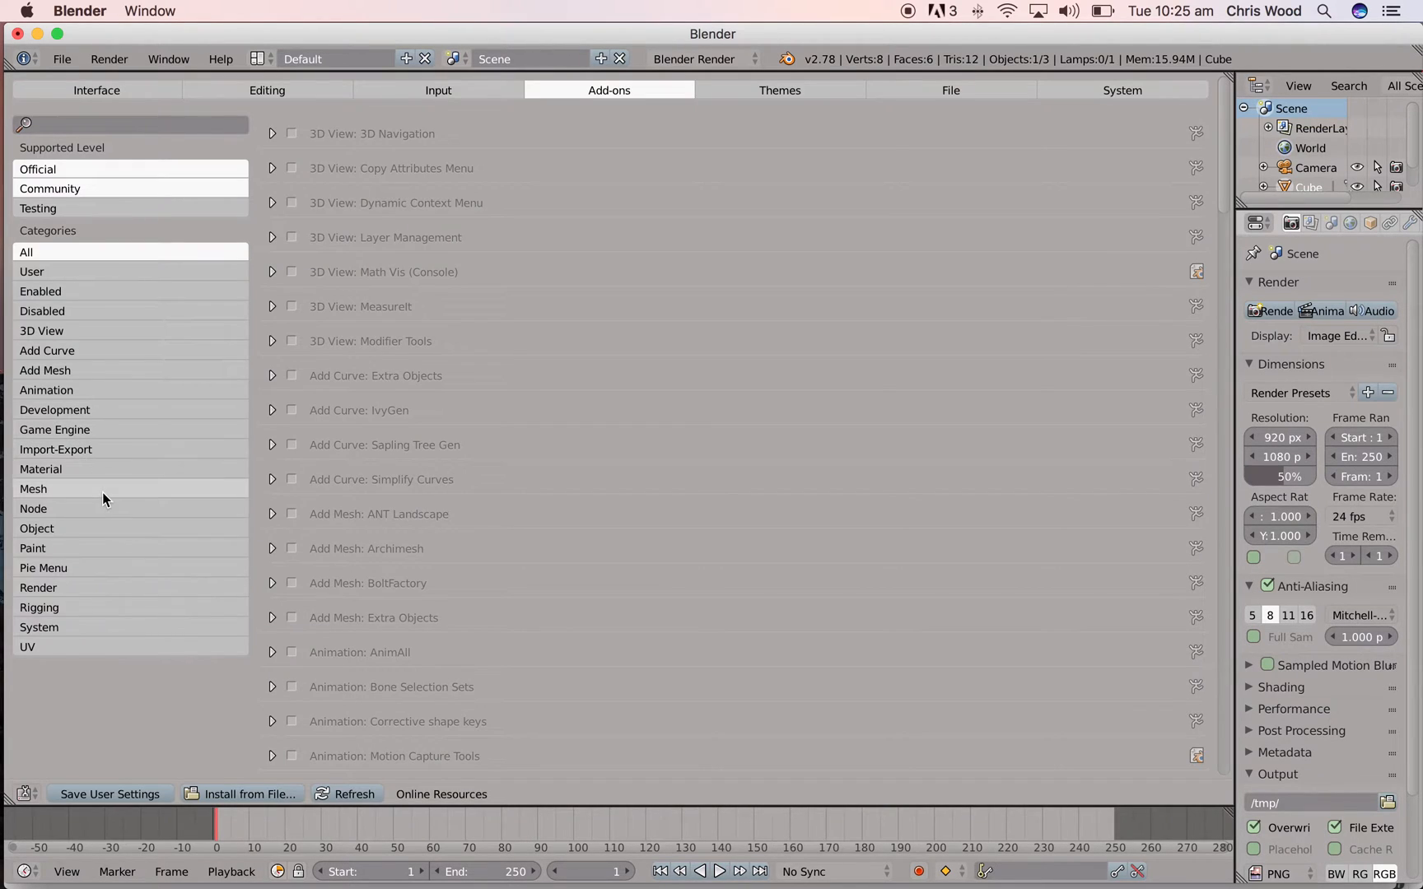
Step: Show the Input preferences and set selection to the left mouse button
left_click(437, 90)
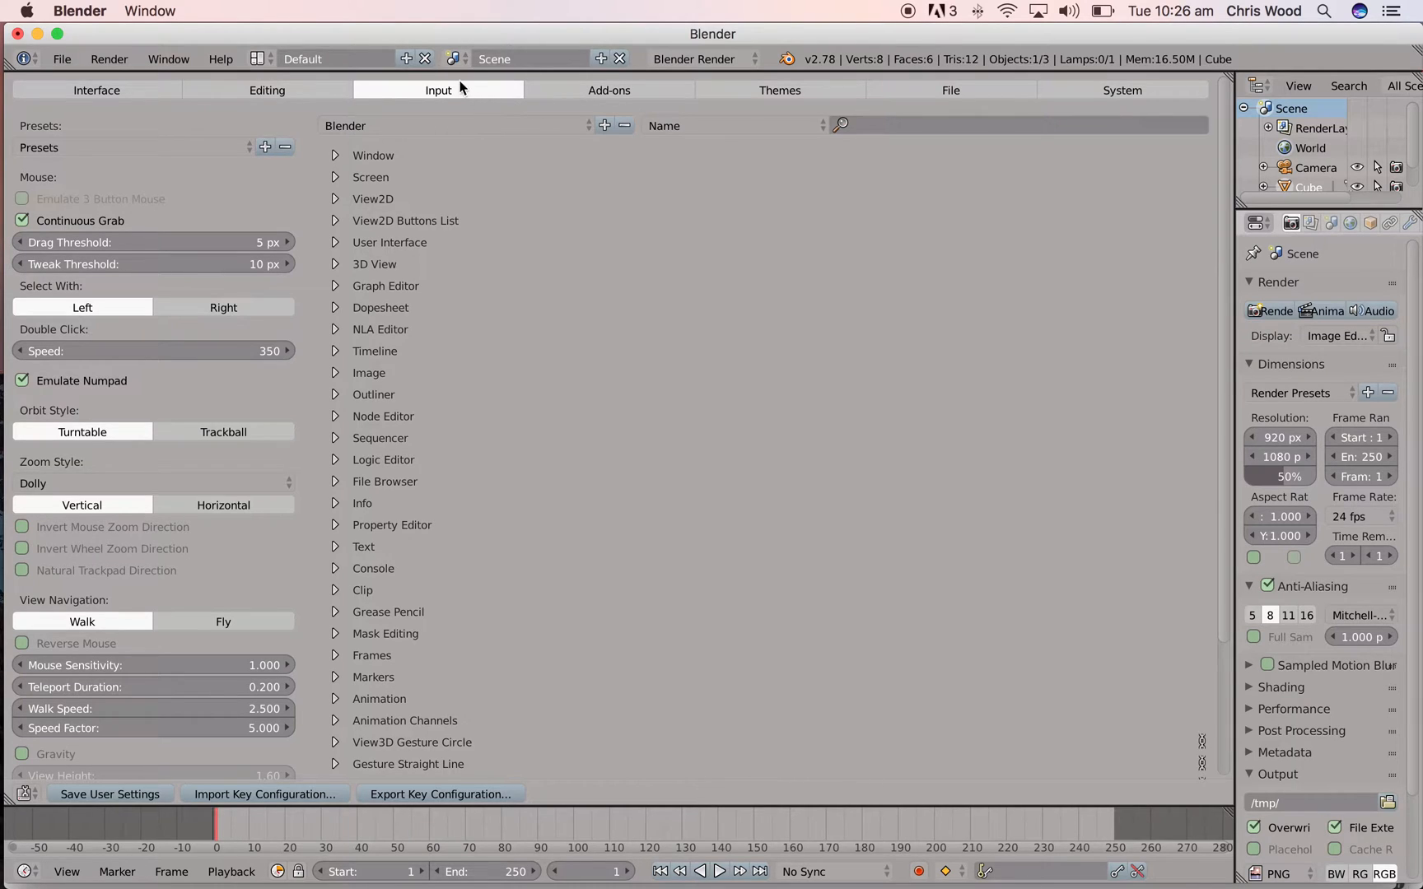
mouse_move(90, 309)
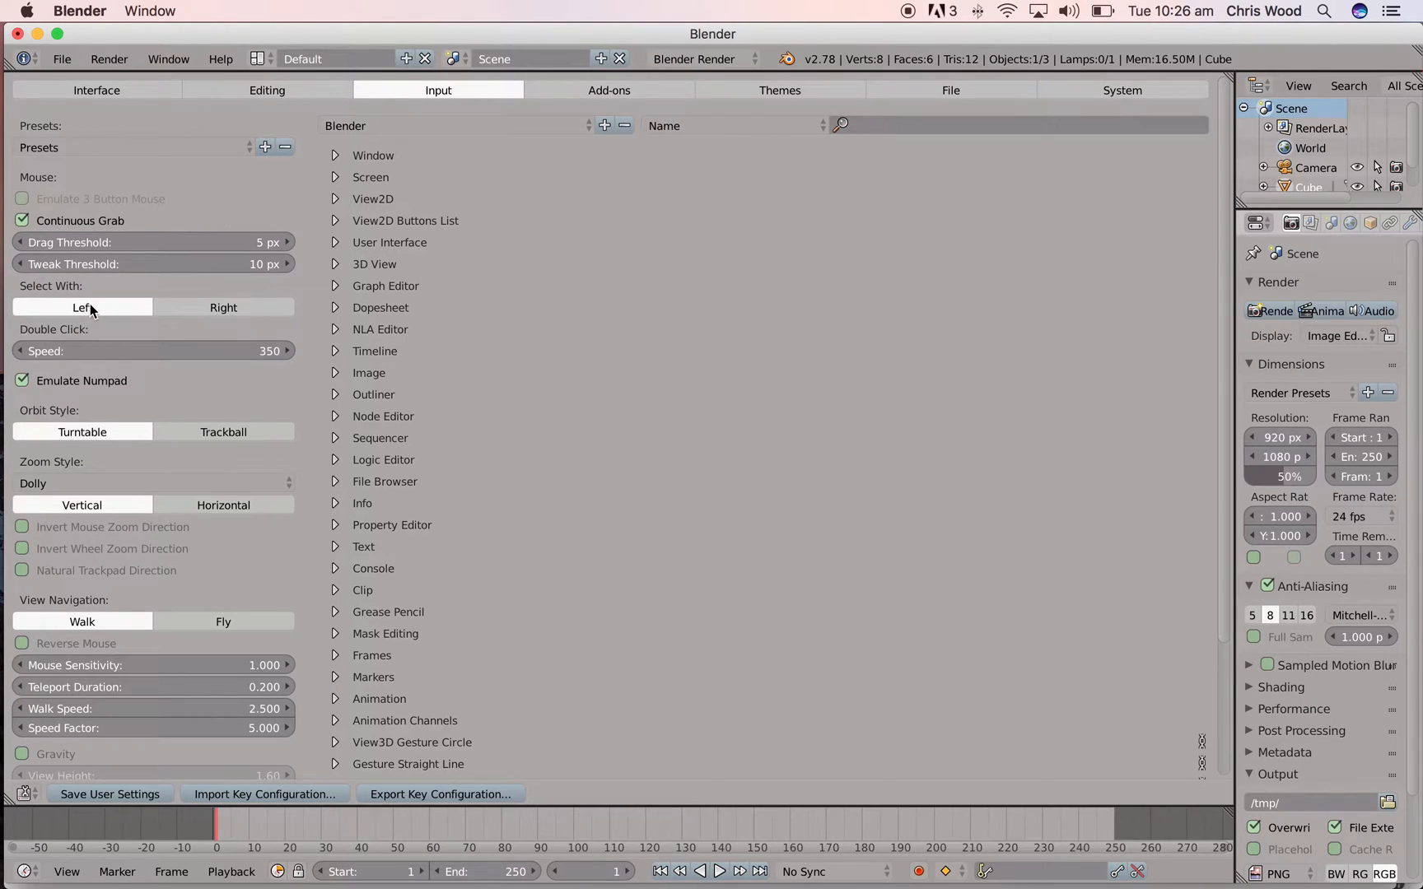
mouse_move(72, 294)
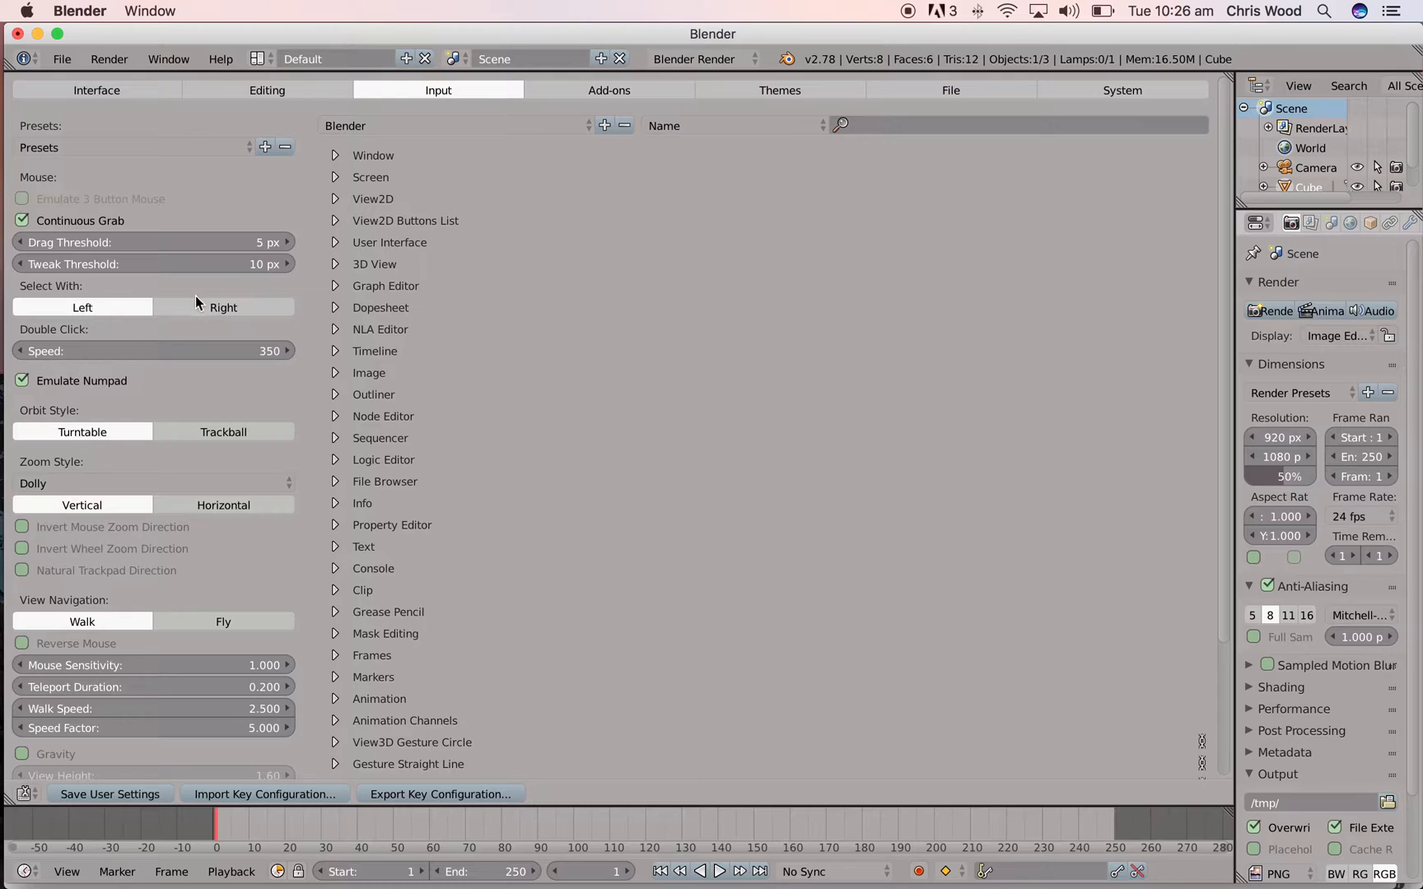
mouse_move(82, 308)
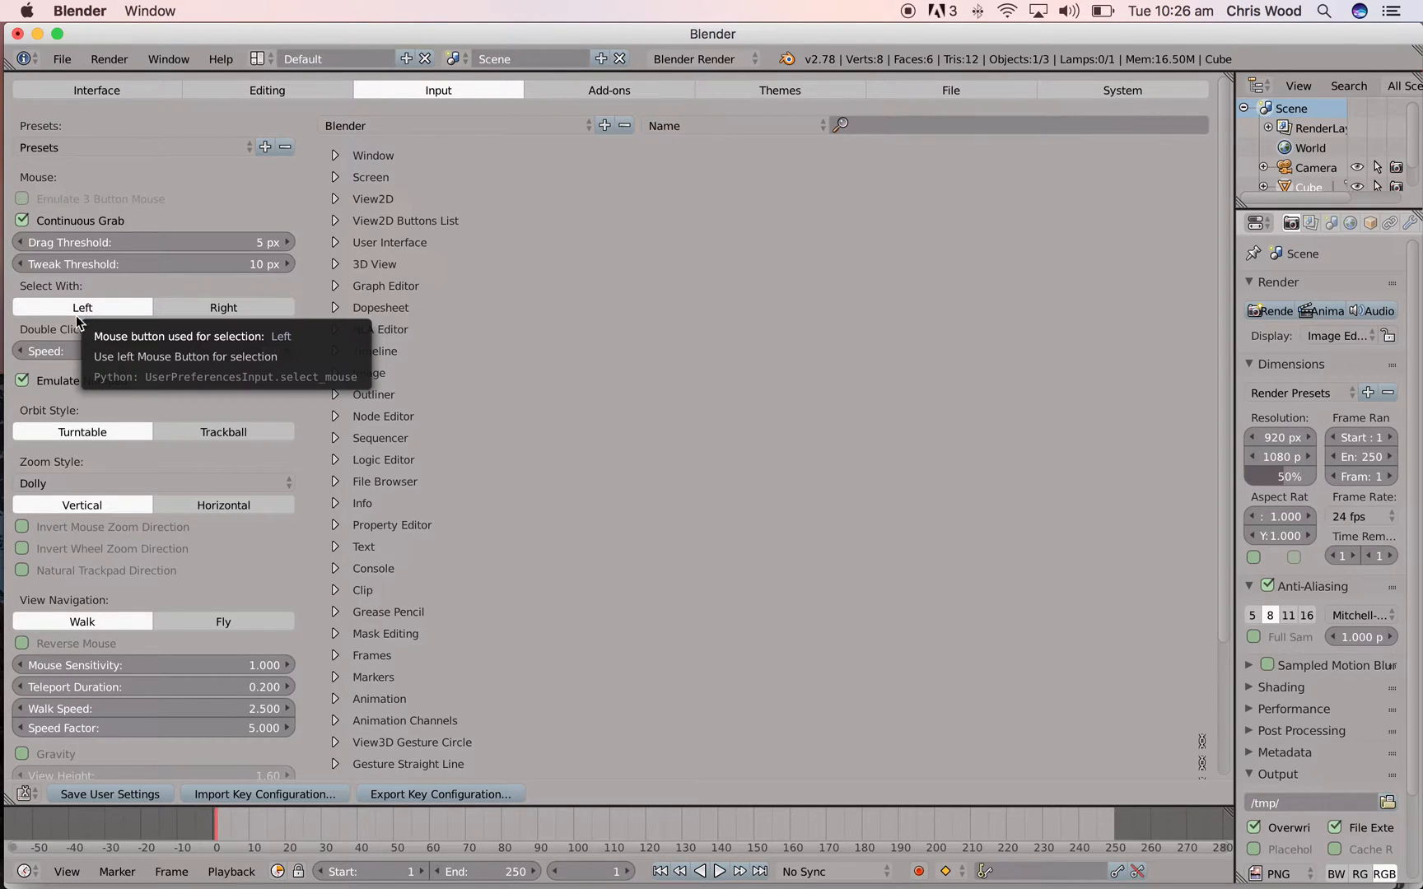
left_click(21, 380)
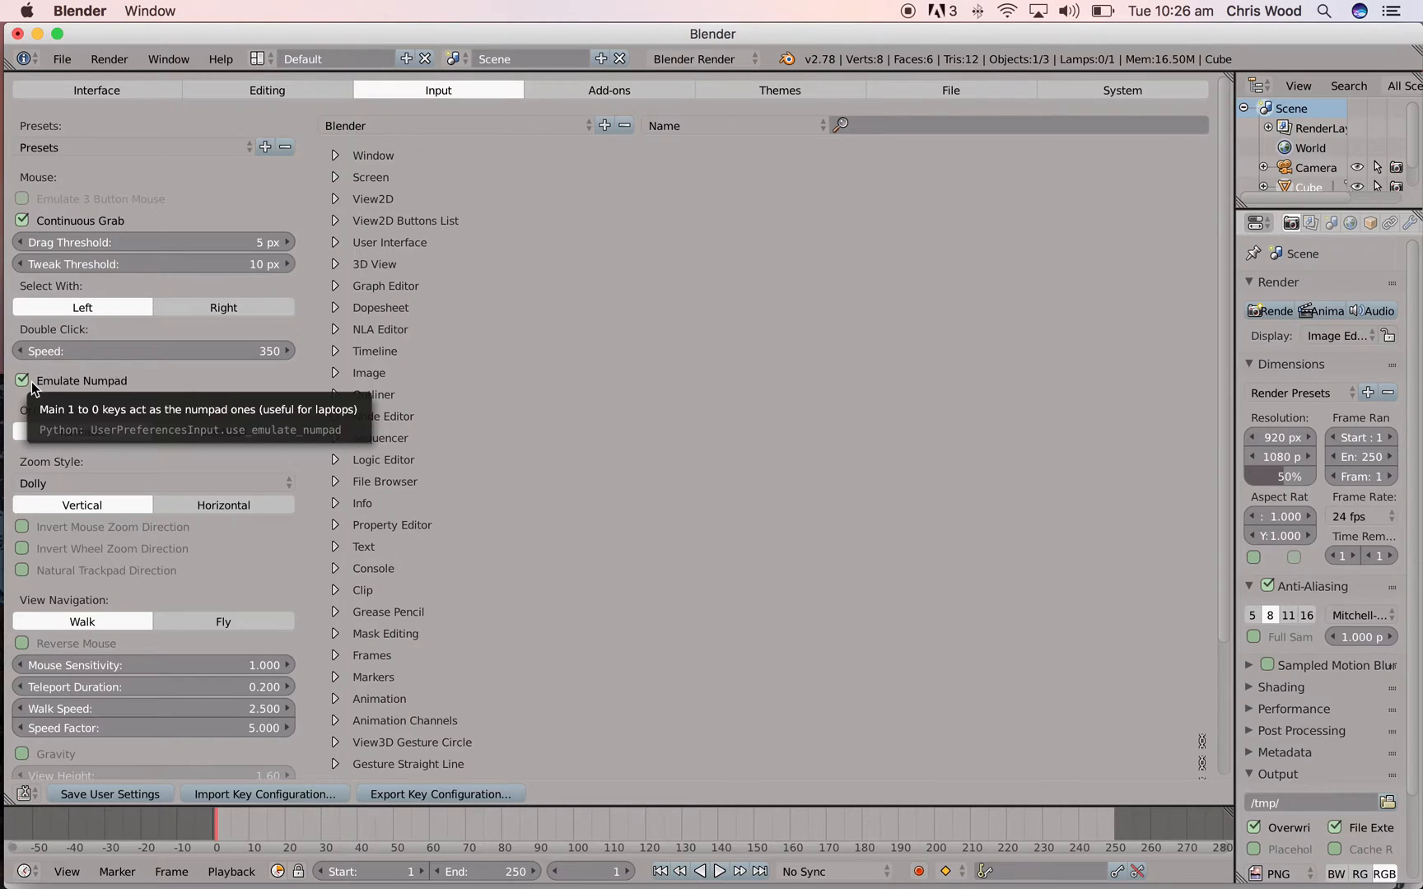
mouse_move(108, 786)
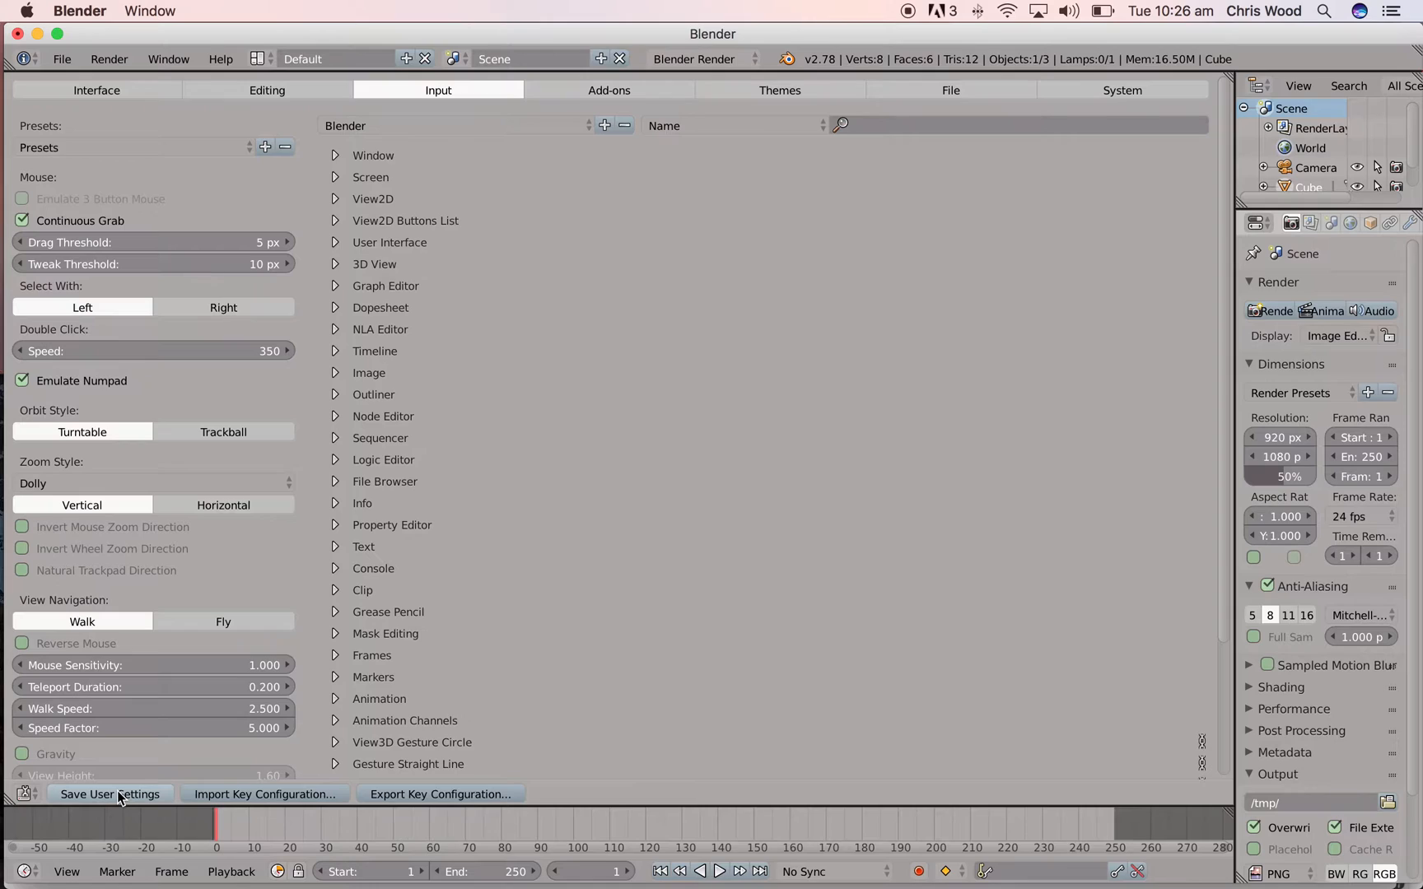
mouse_move(109, 794)
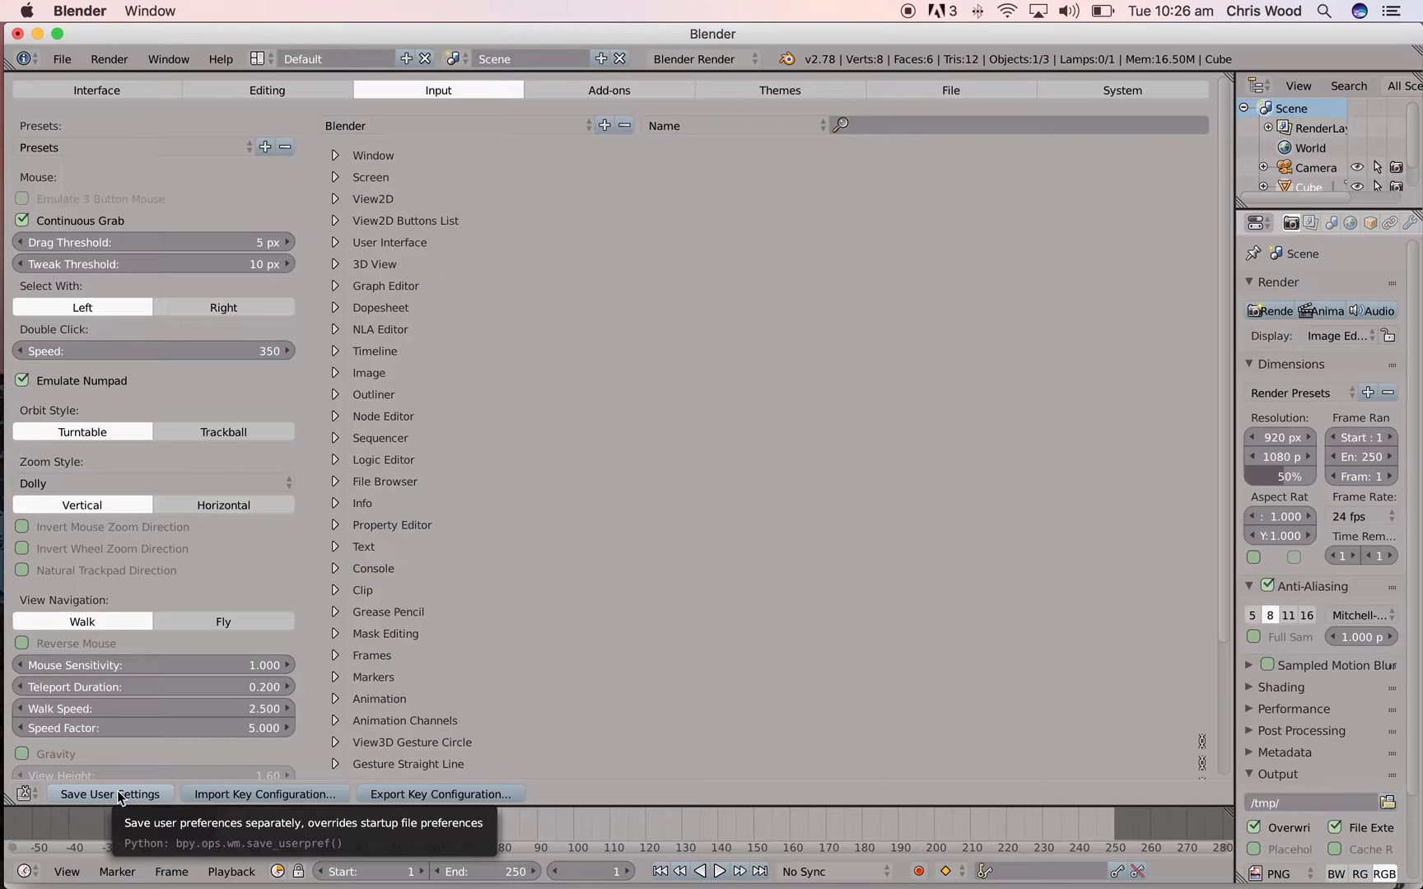
mouse_move(490, 355)
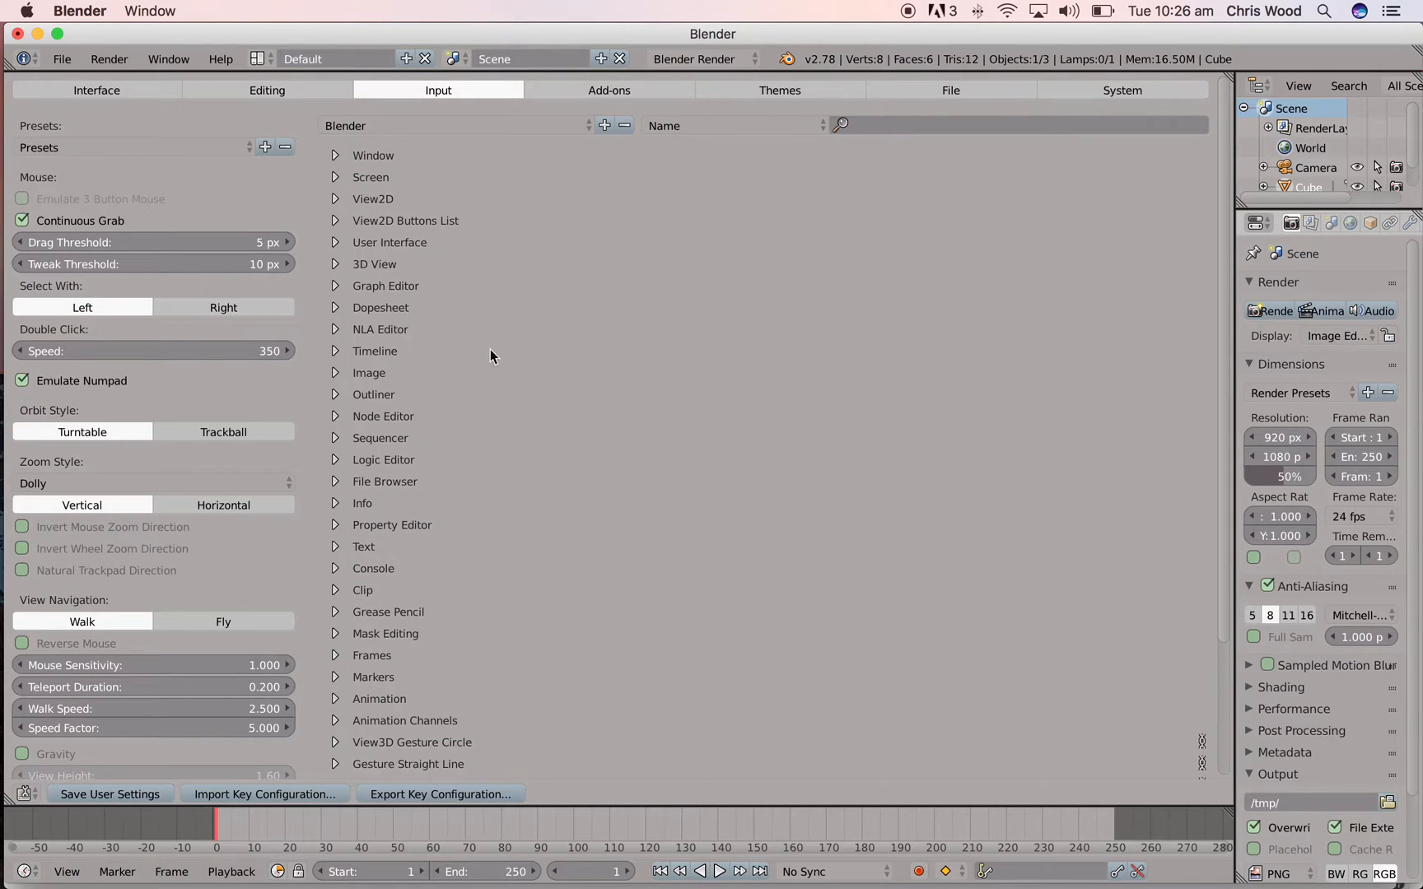
Step: Return to the Add-ons tab of User Preferences
left_click(608, 90)
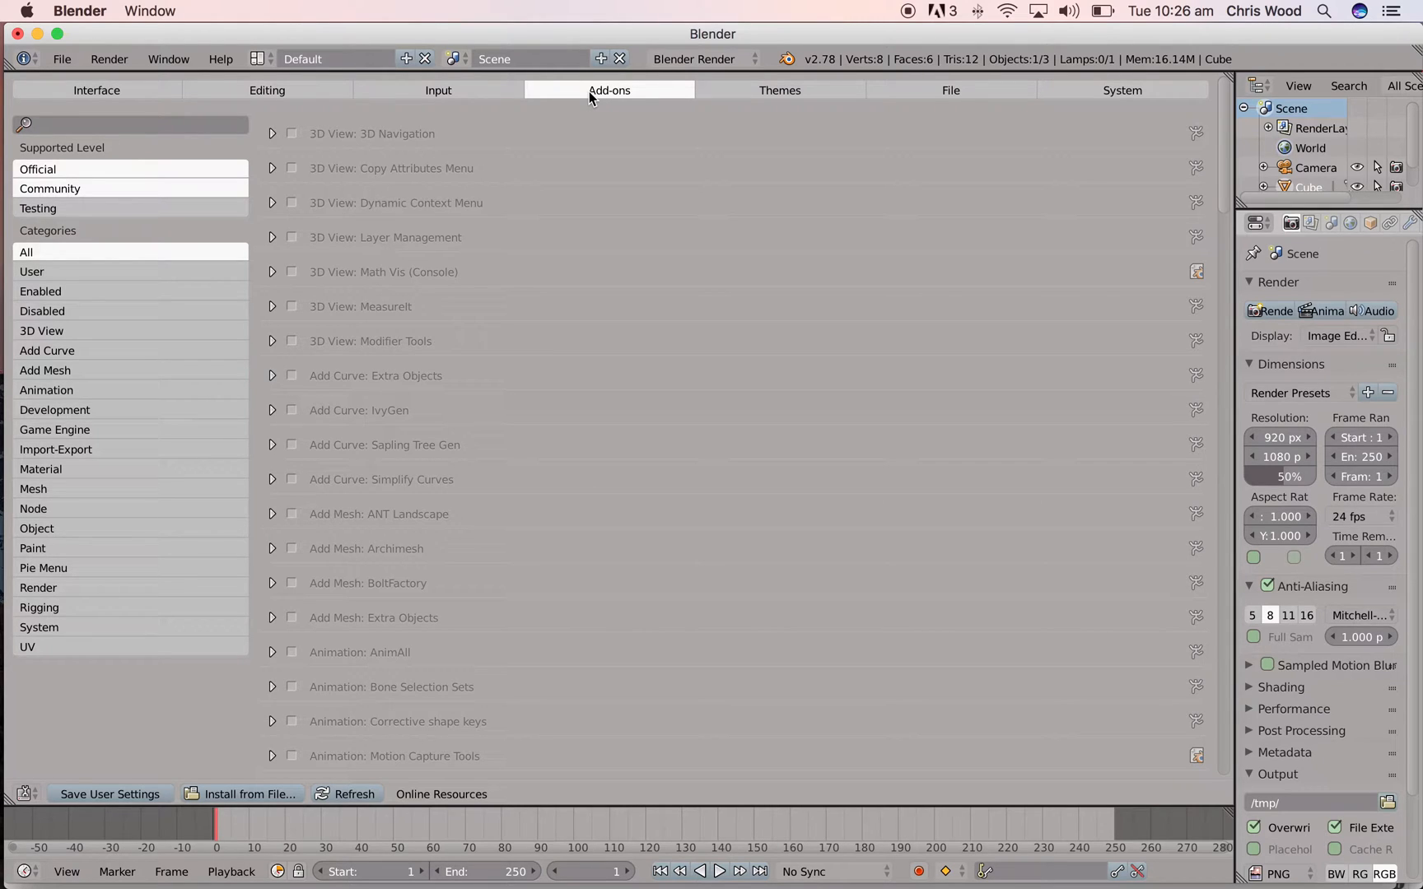
mouse_move(283, 129)
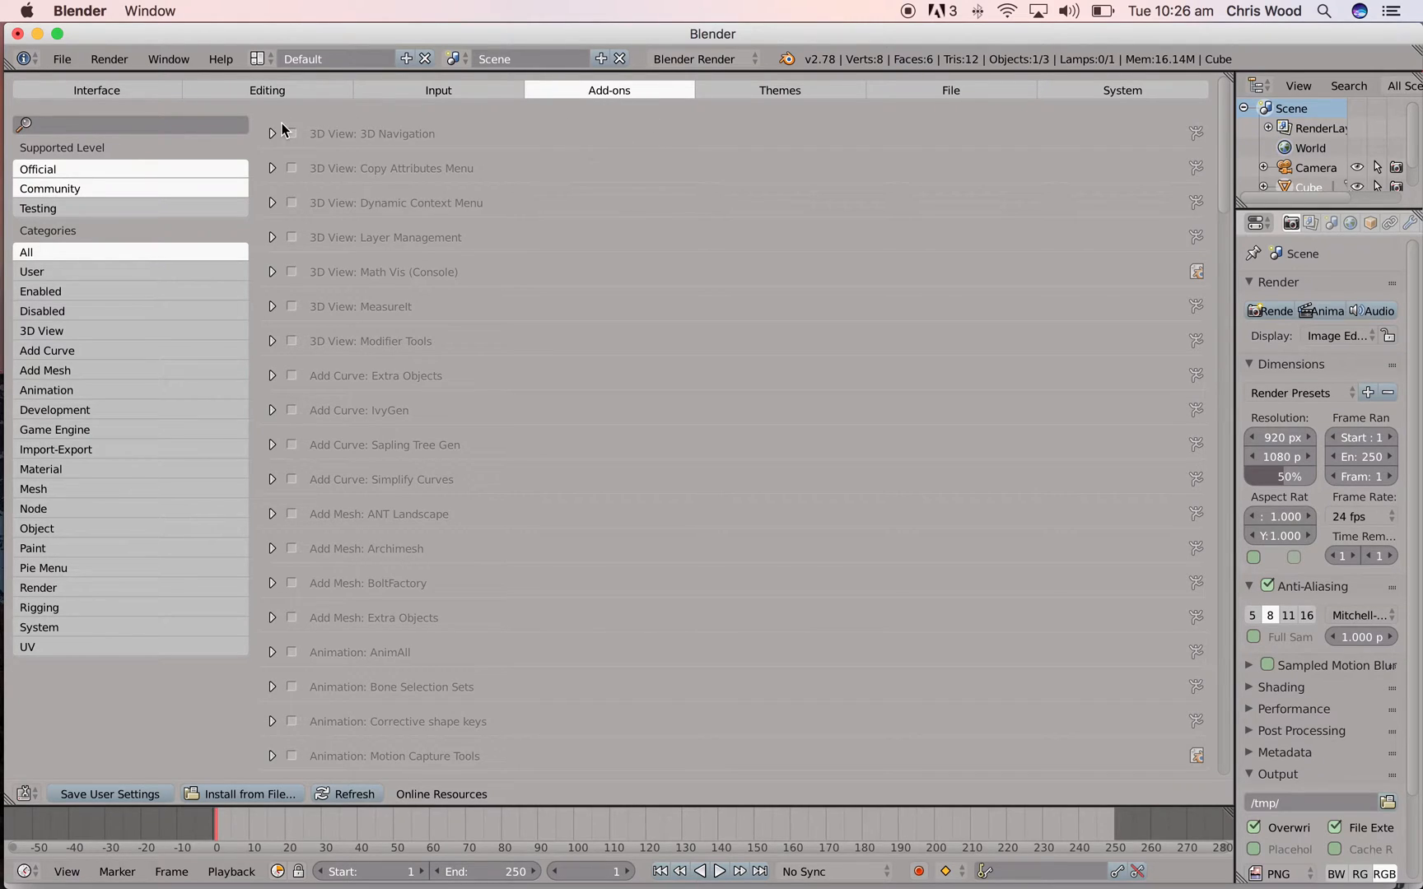
mouse_move(98, 771)
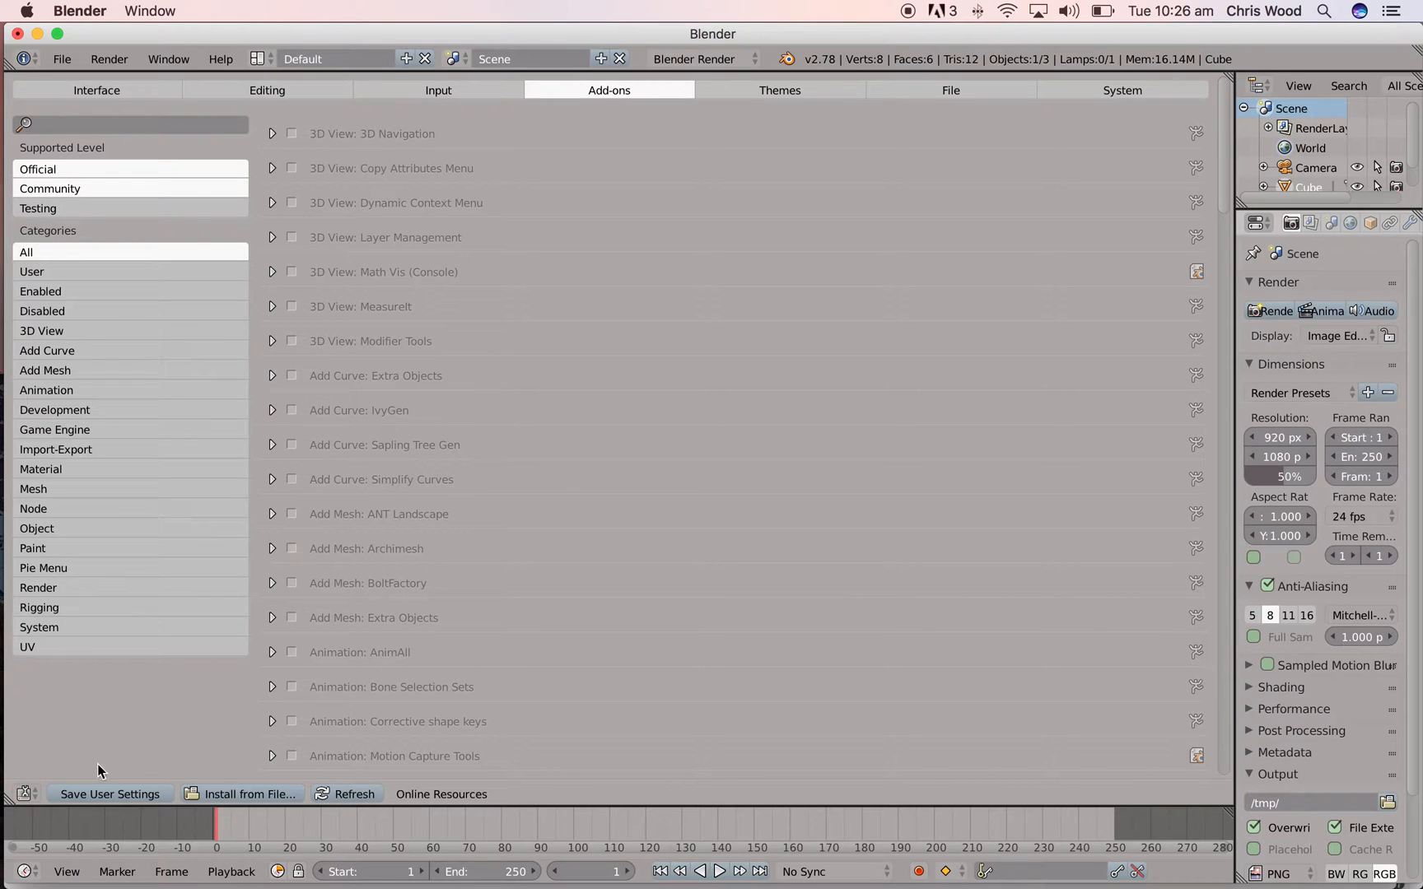
mouse_move(243, 794)
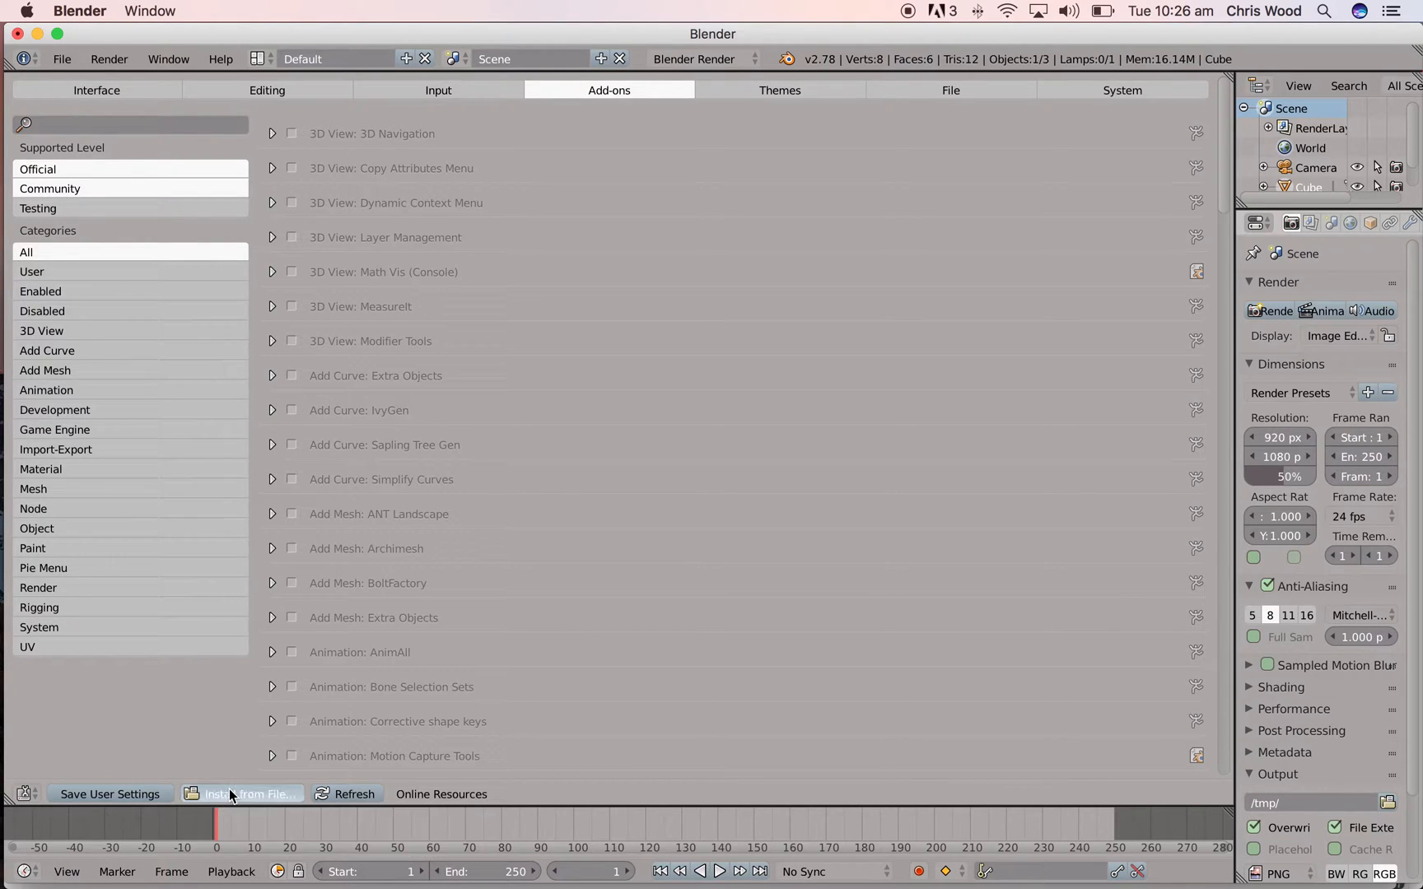
Step: Install sketchup_importer_0.15_mac.zip from Downloads as an add-on
left_click(247, 794)
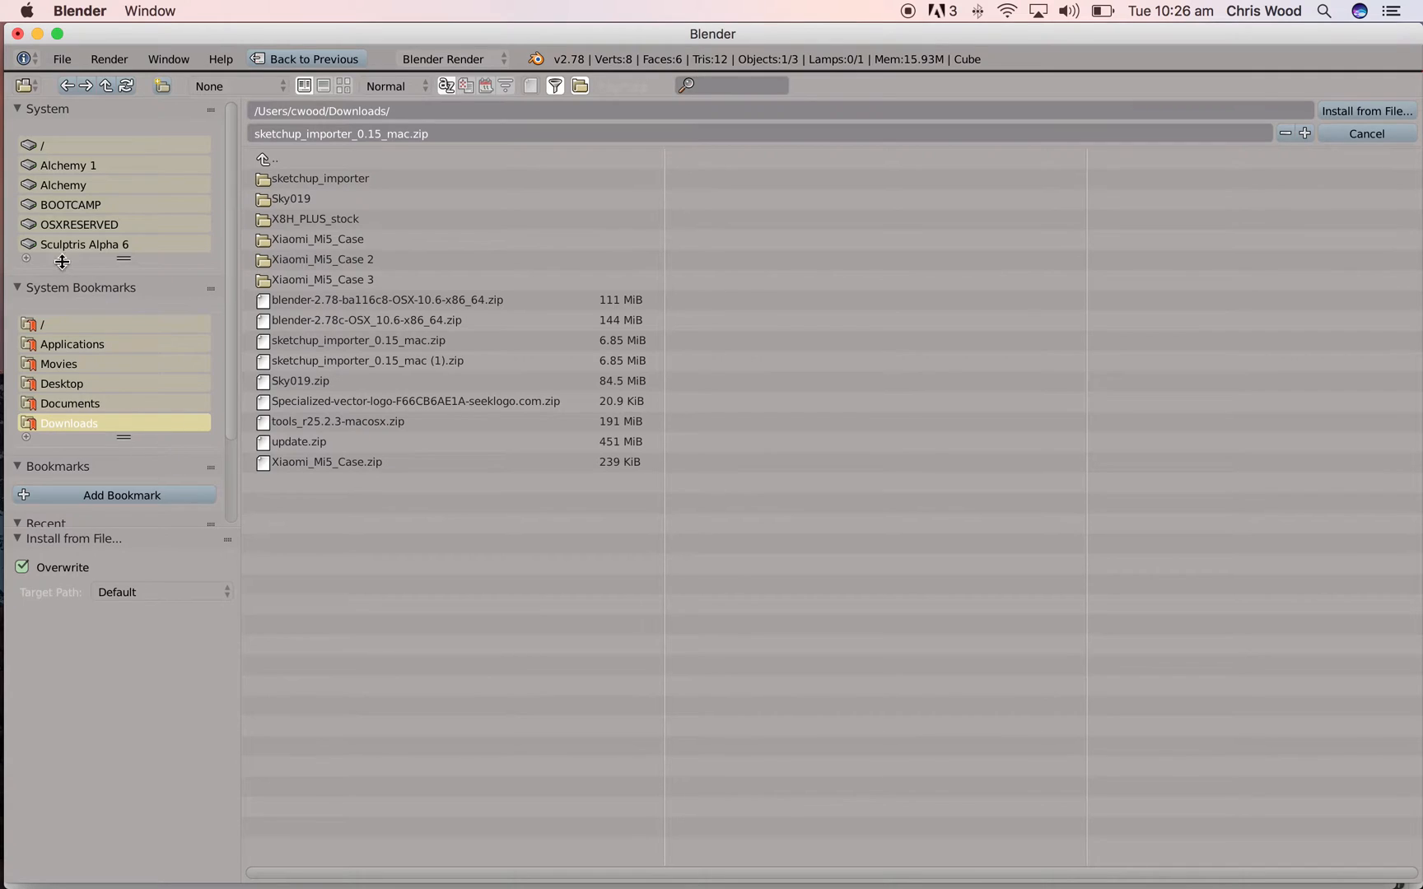
mouse_move(376, 443)
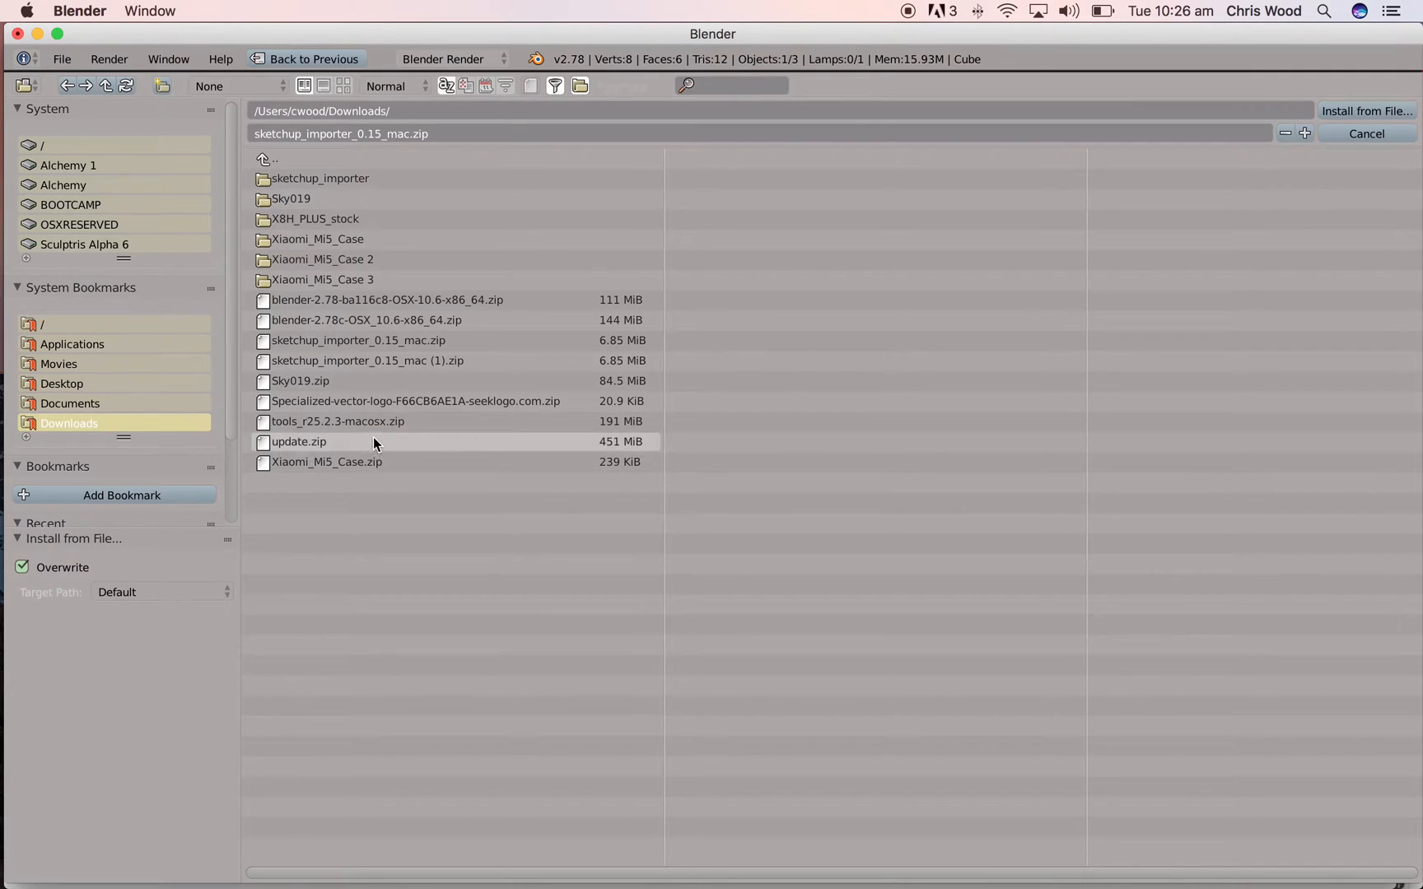
mouse_move(353, 361)
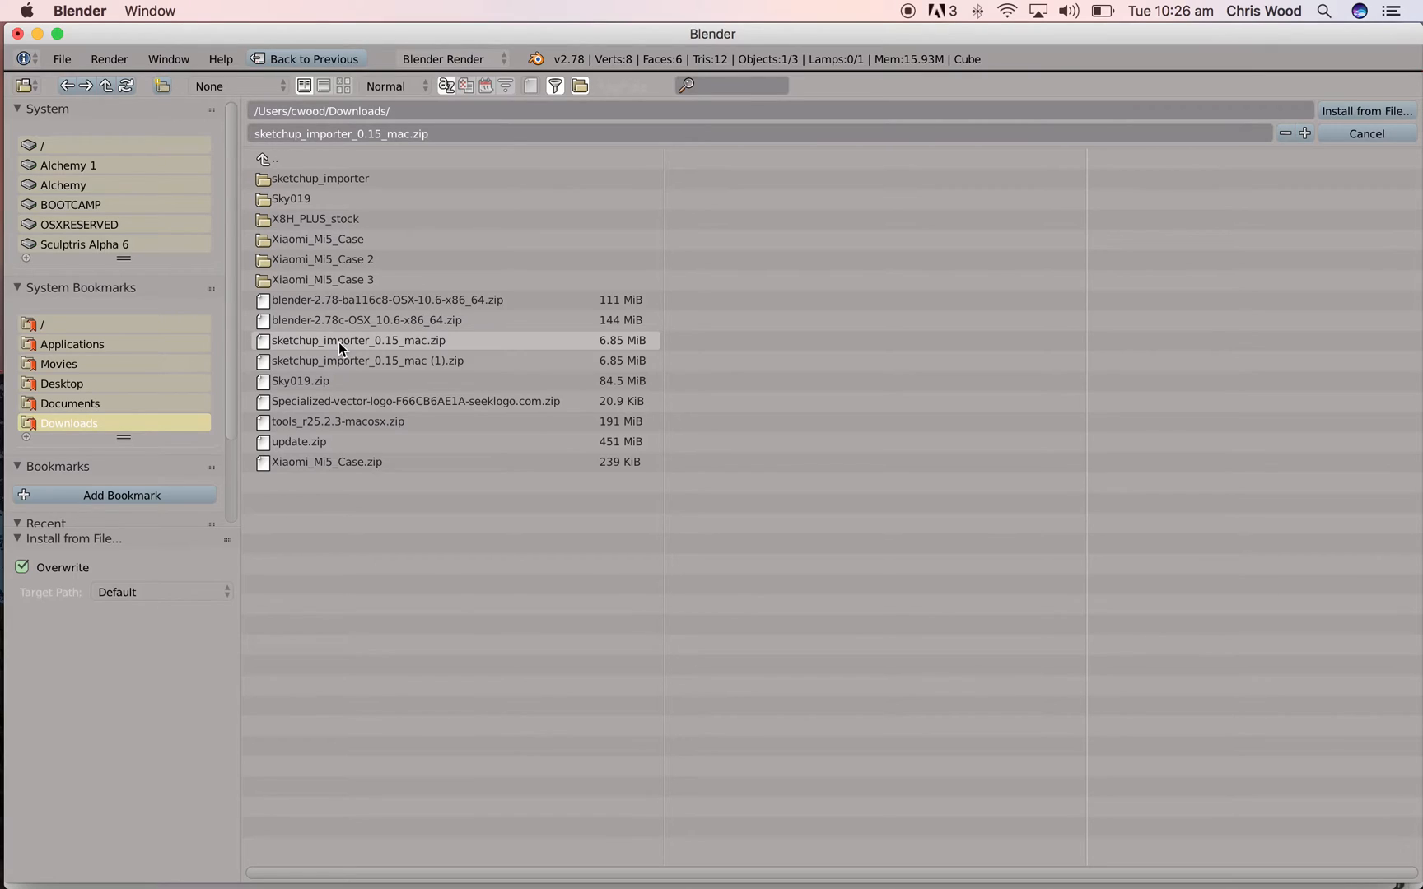
left_click(358, 340)
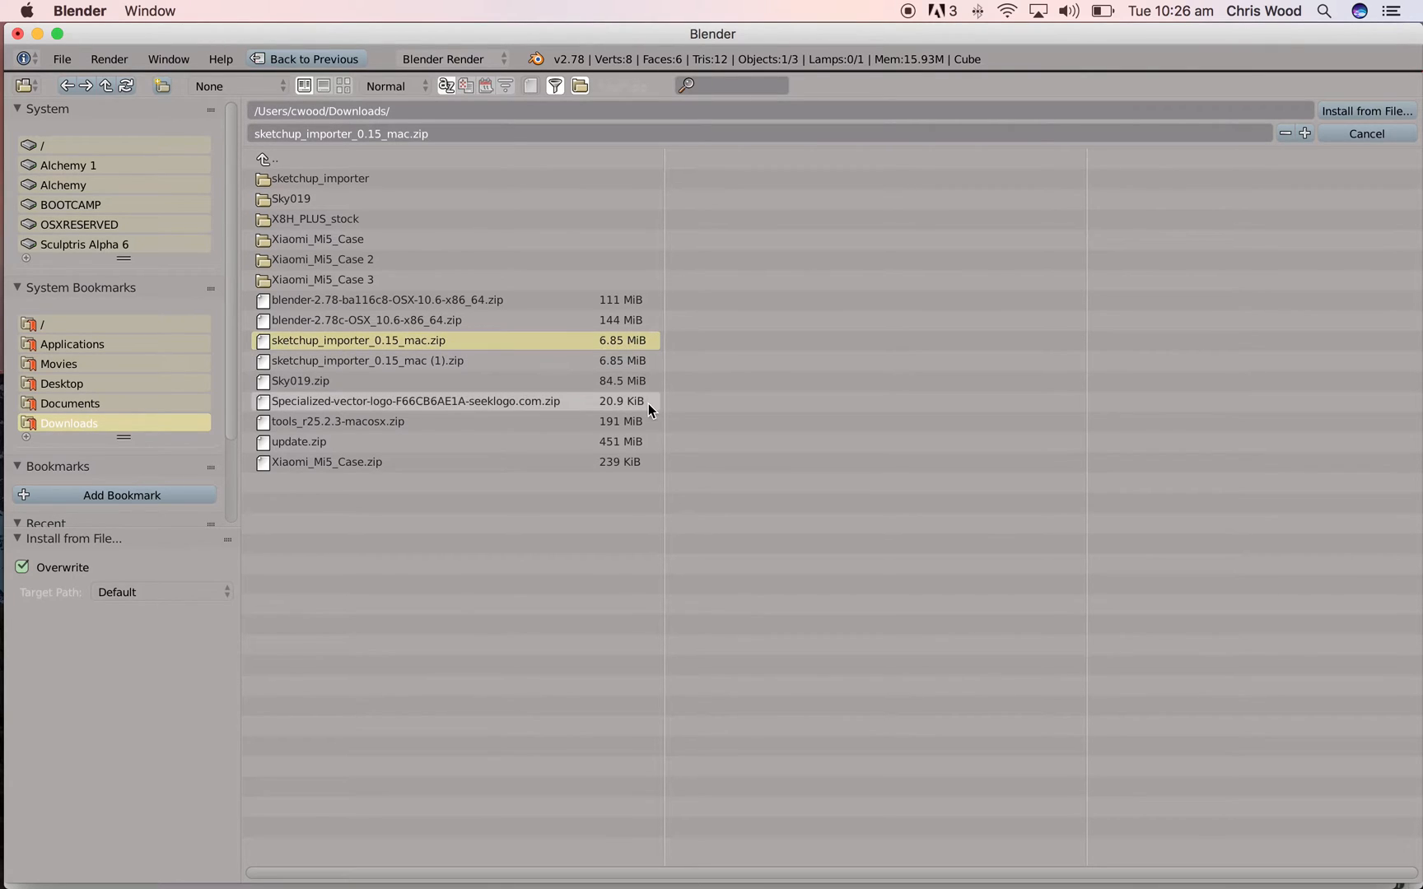
mouse_move(1366, 110)
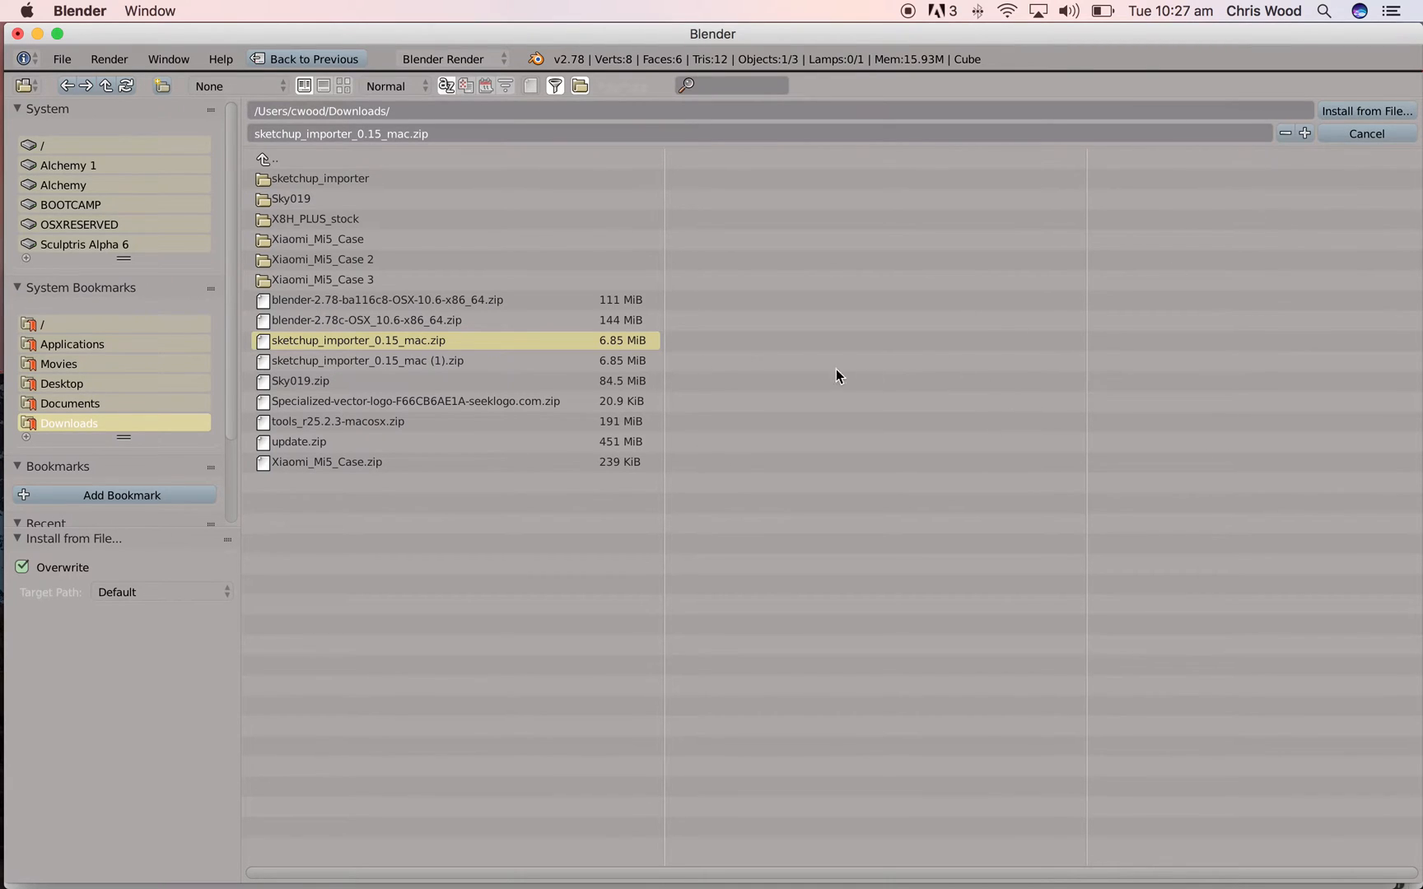
mouse_move(1366, 110)
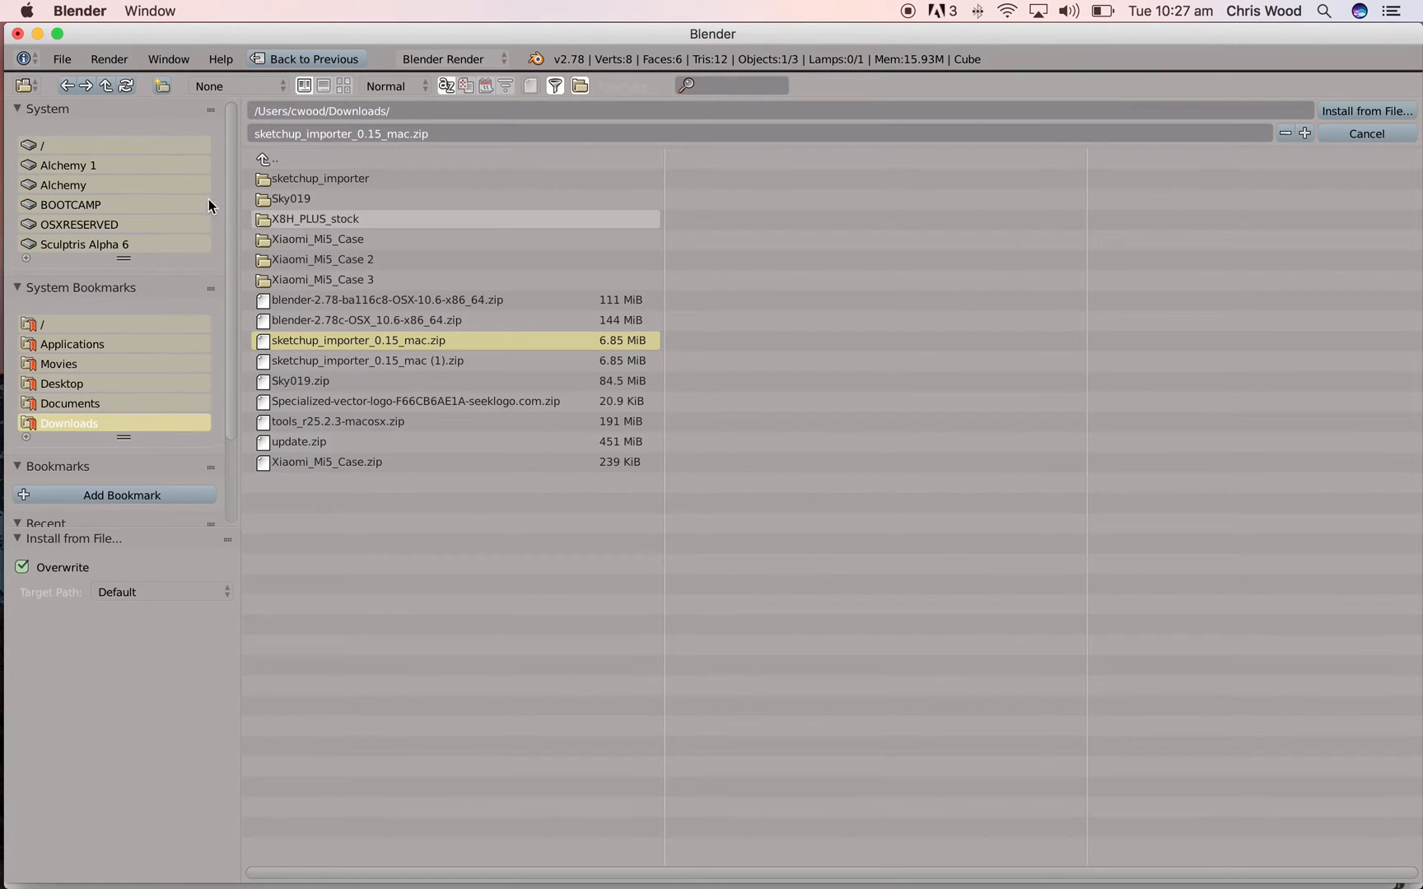
left_click(1364, 111)
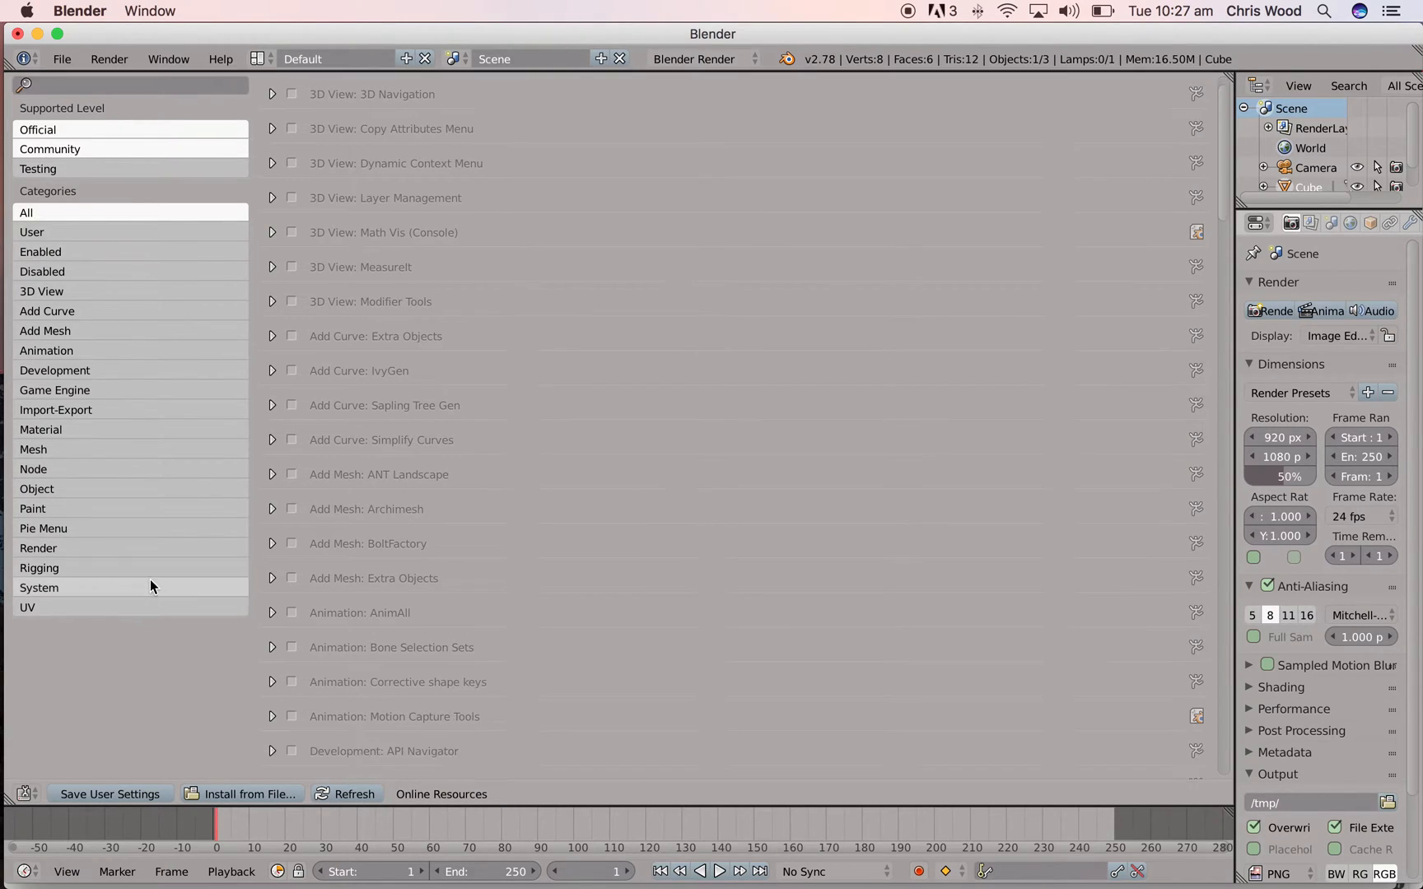
Step: Search the add-ons list for 'sketch'
scroll("down", 3)
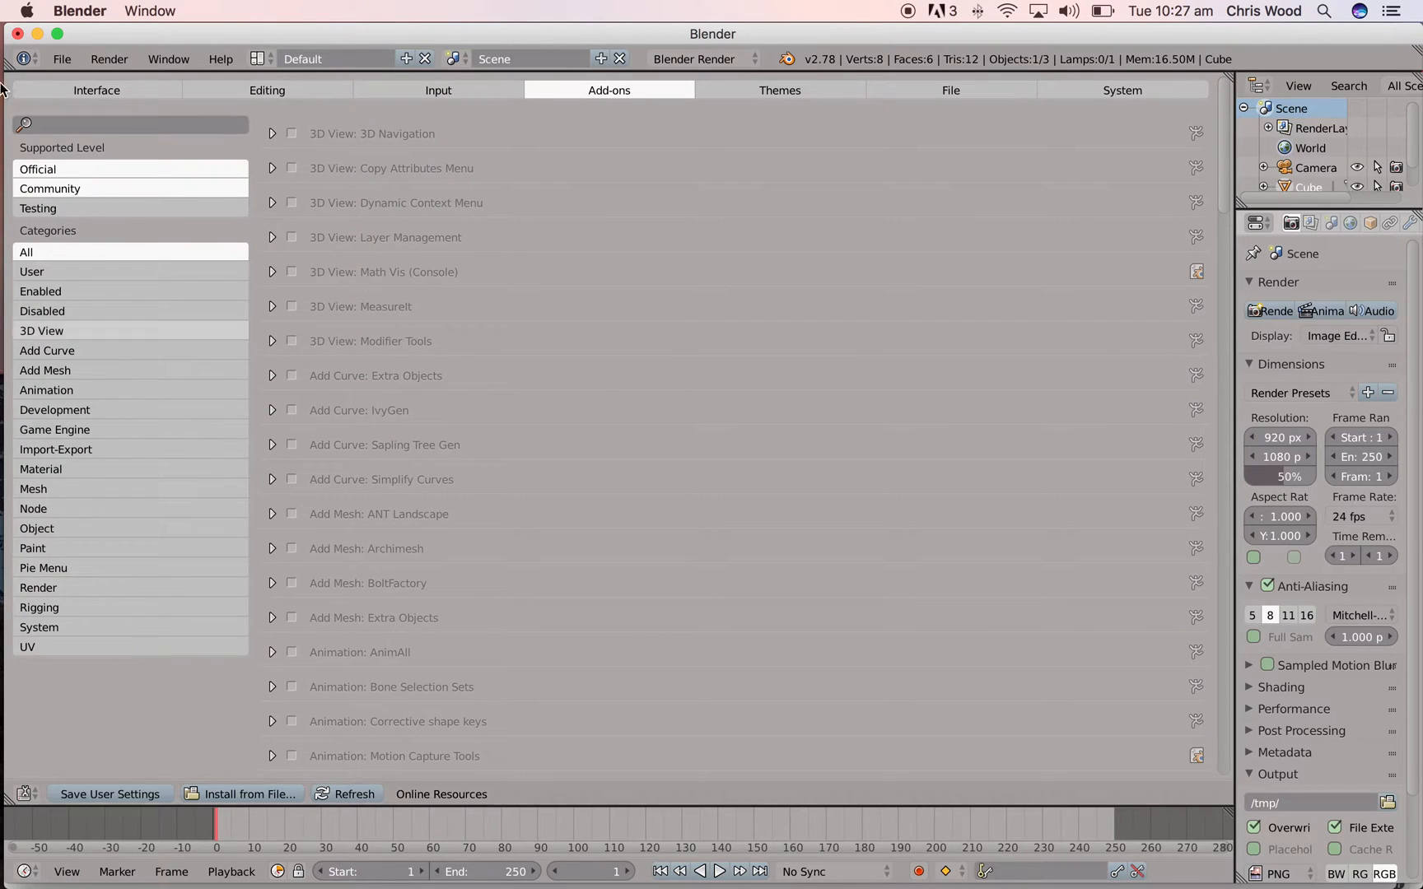
left_click(136, 124)
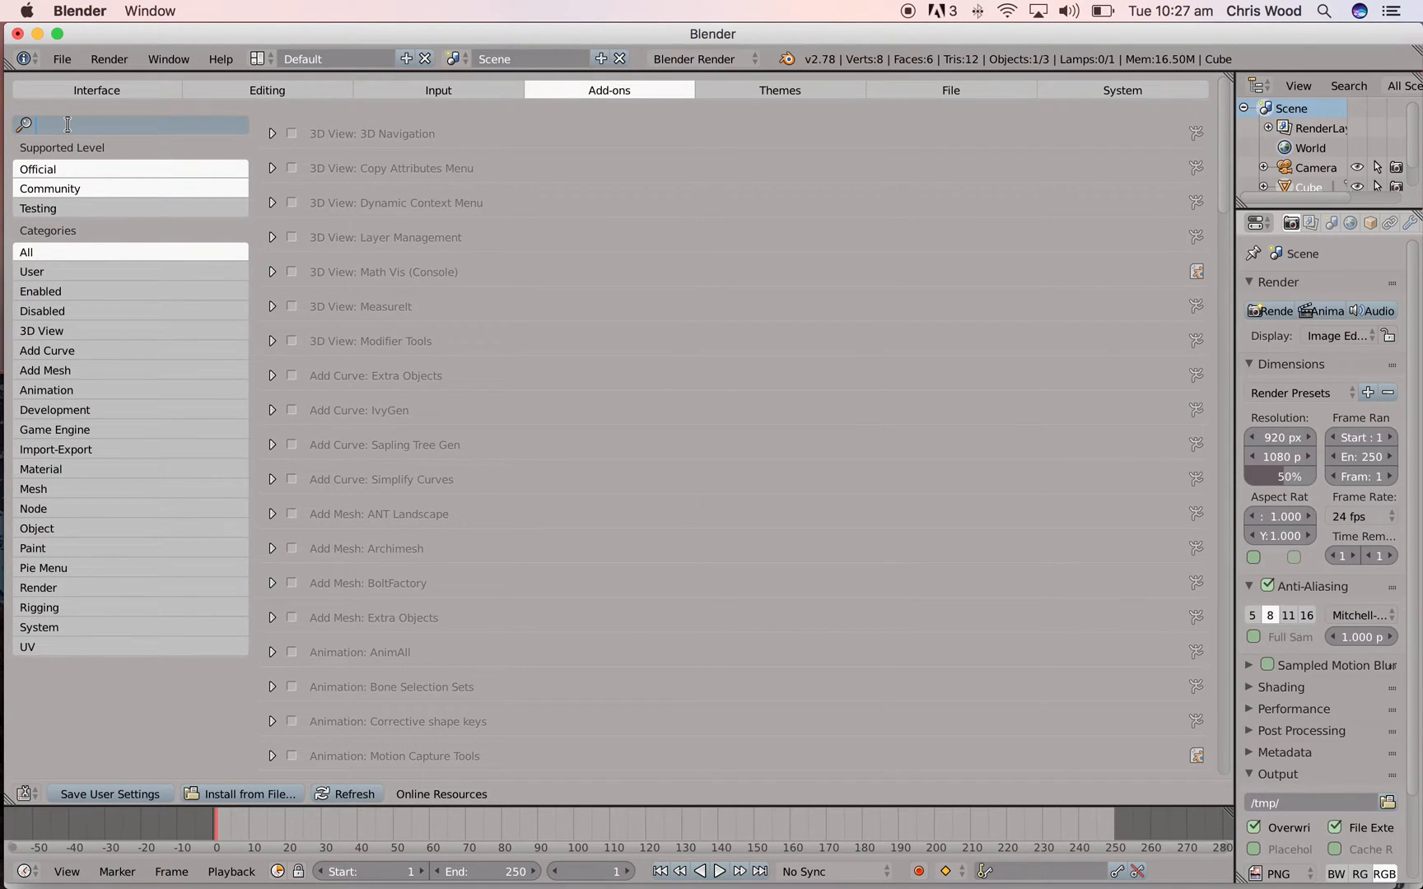
type("sk")
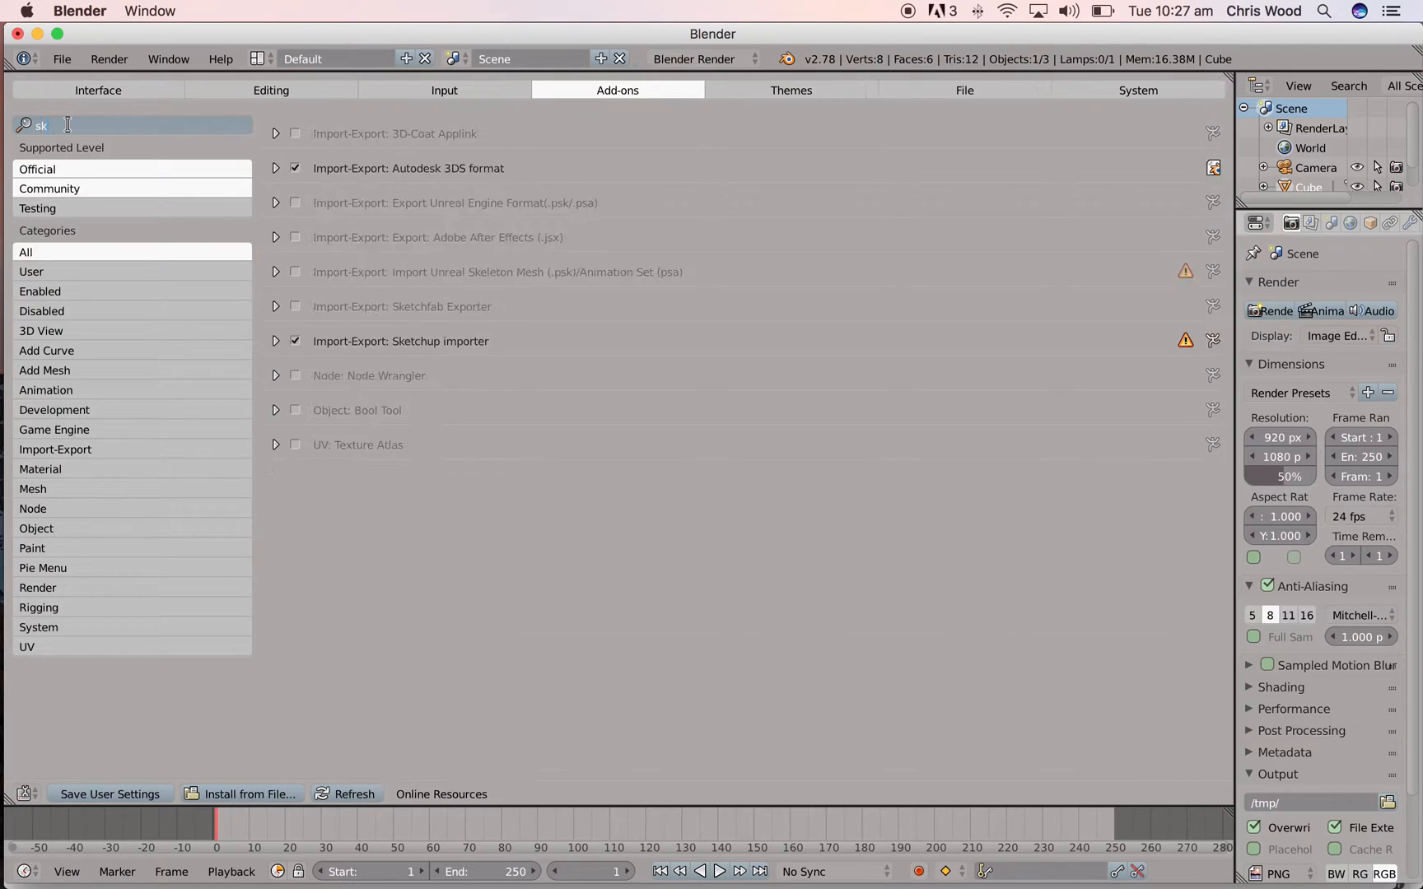
type("etch")
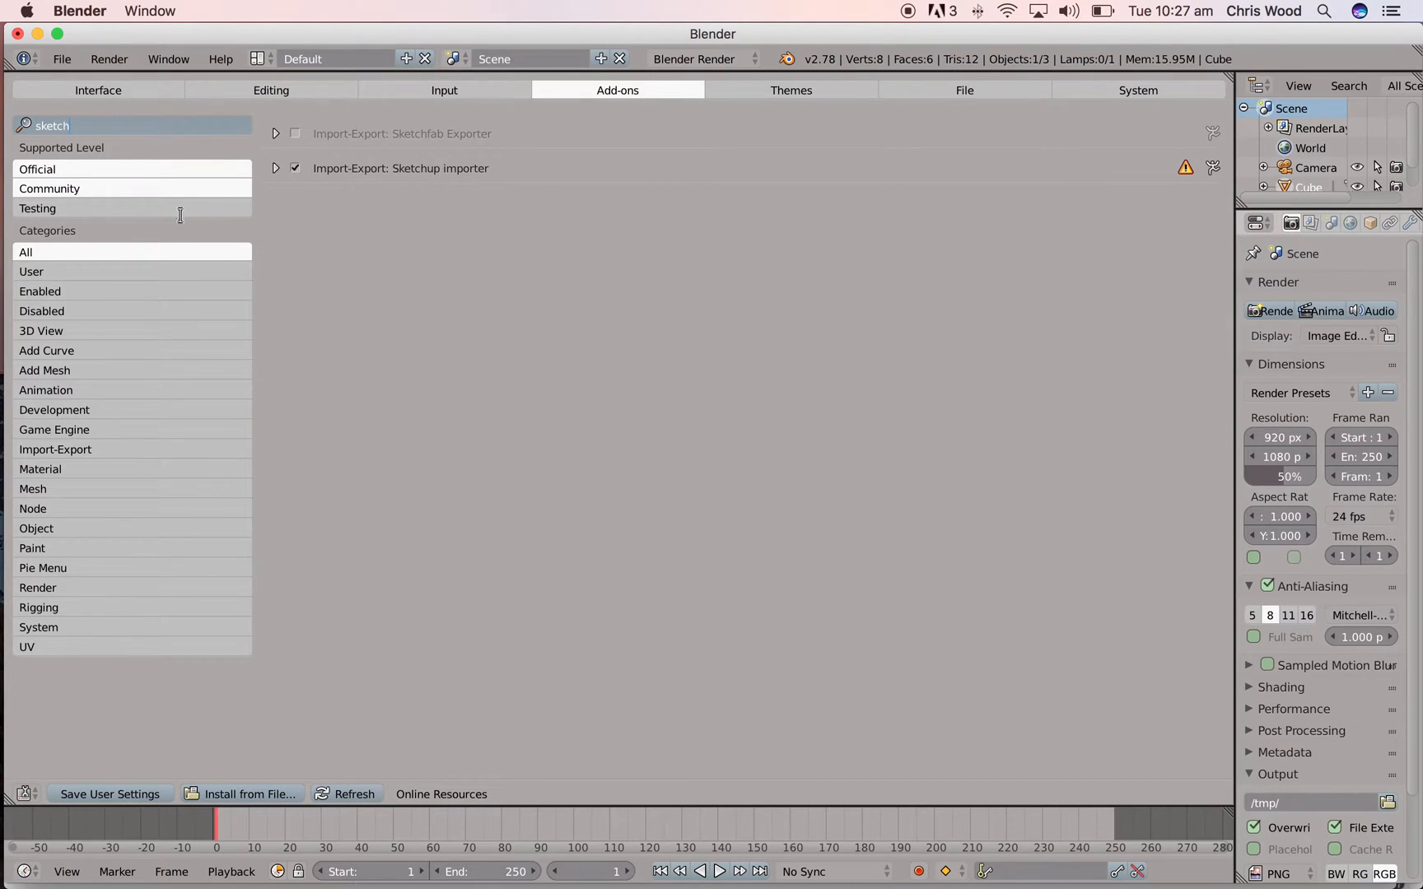
mouse_move(395, 176)
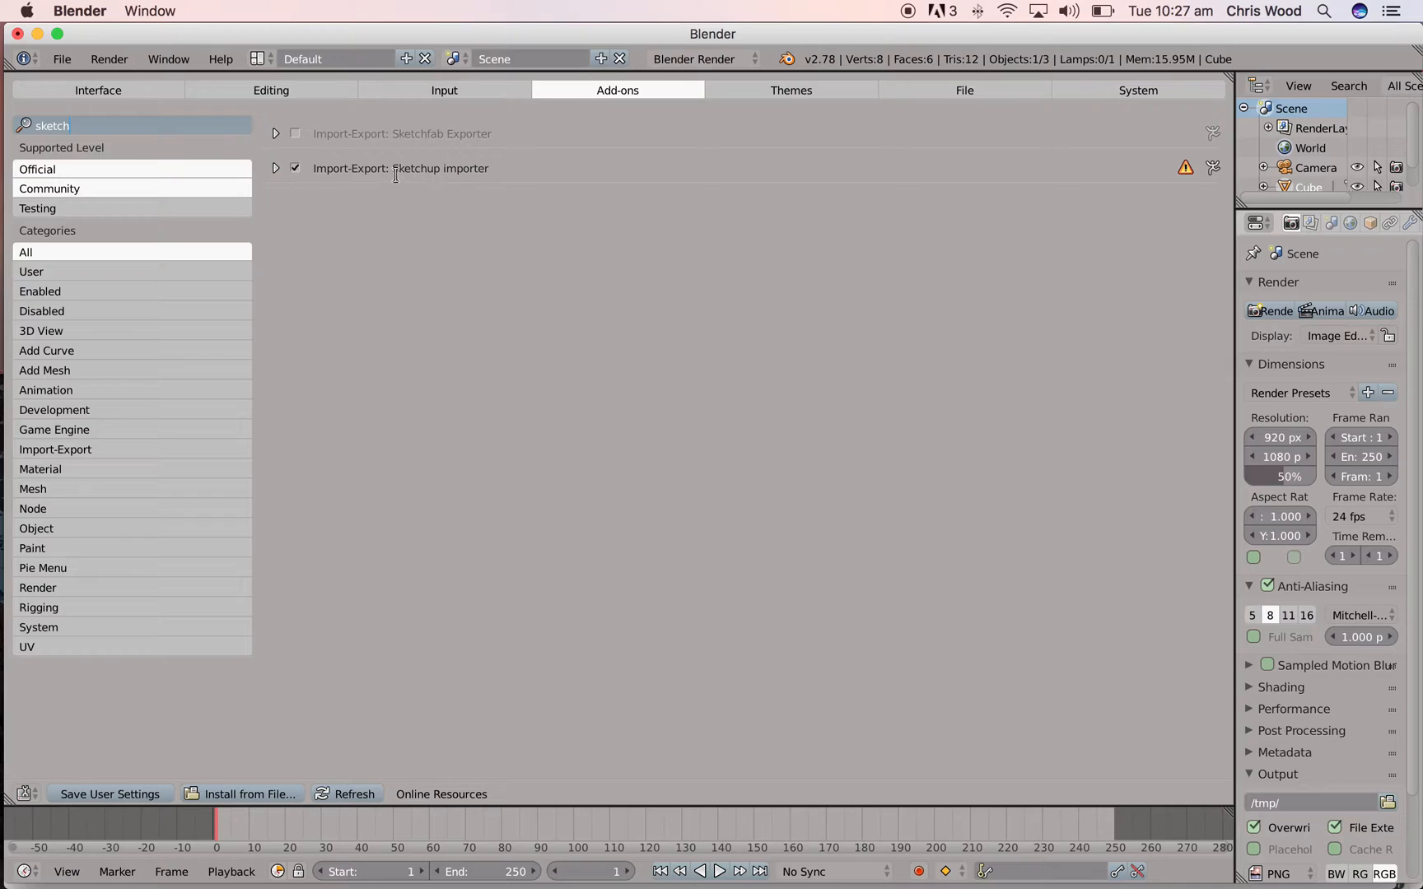
Step: Enable the Sketchup importer add-on and expand its details
left_click(294, 168)
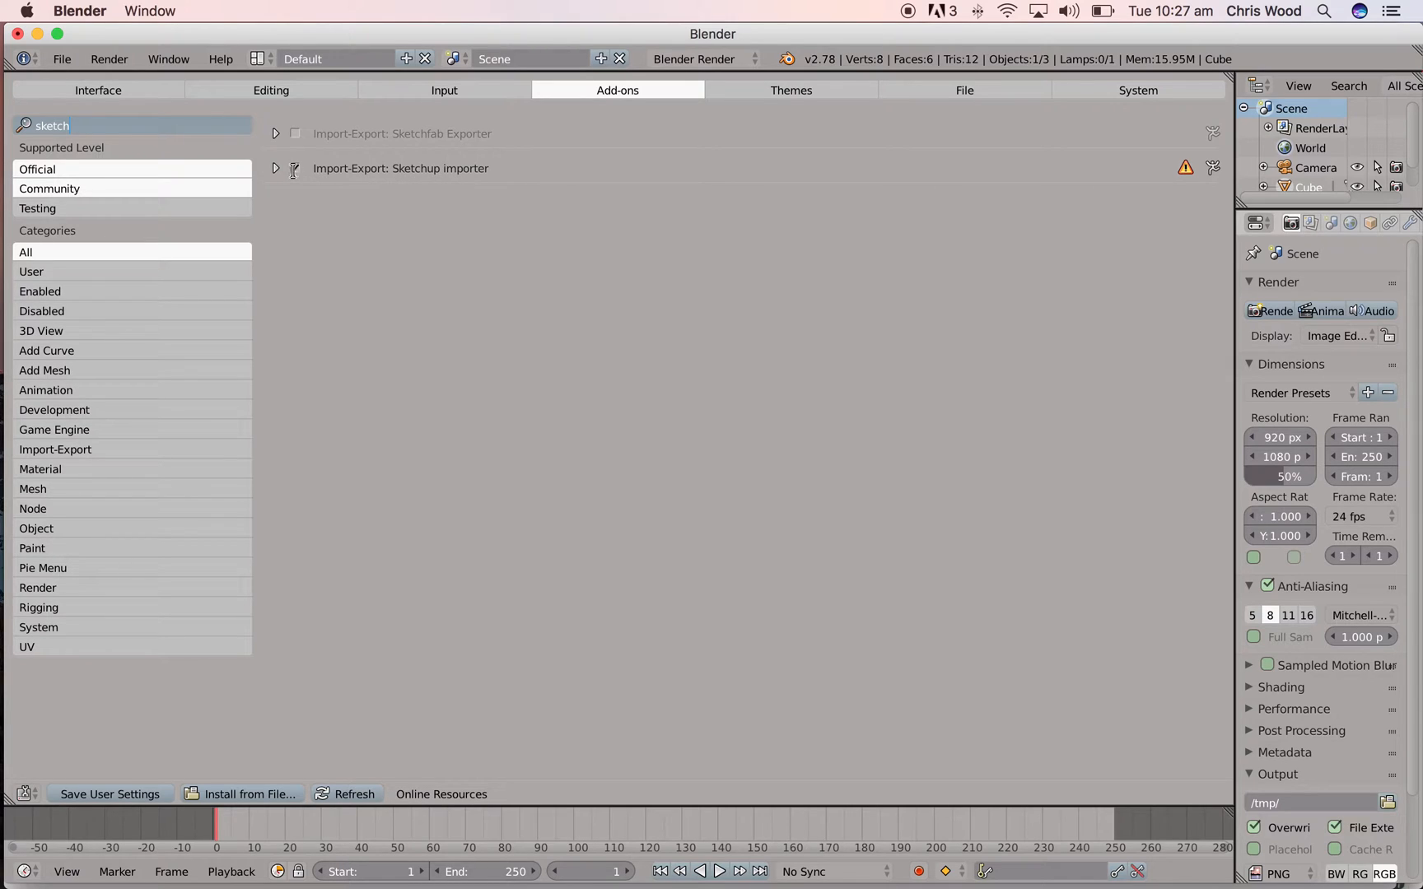
left_click(293, 168)
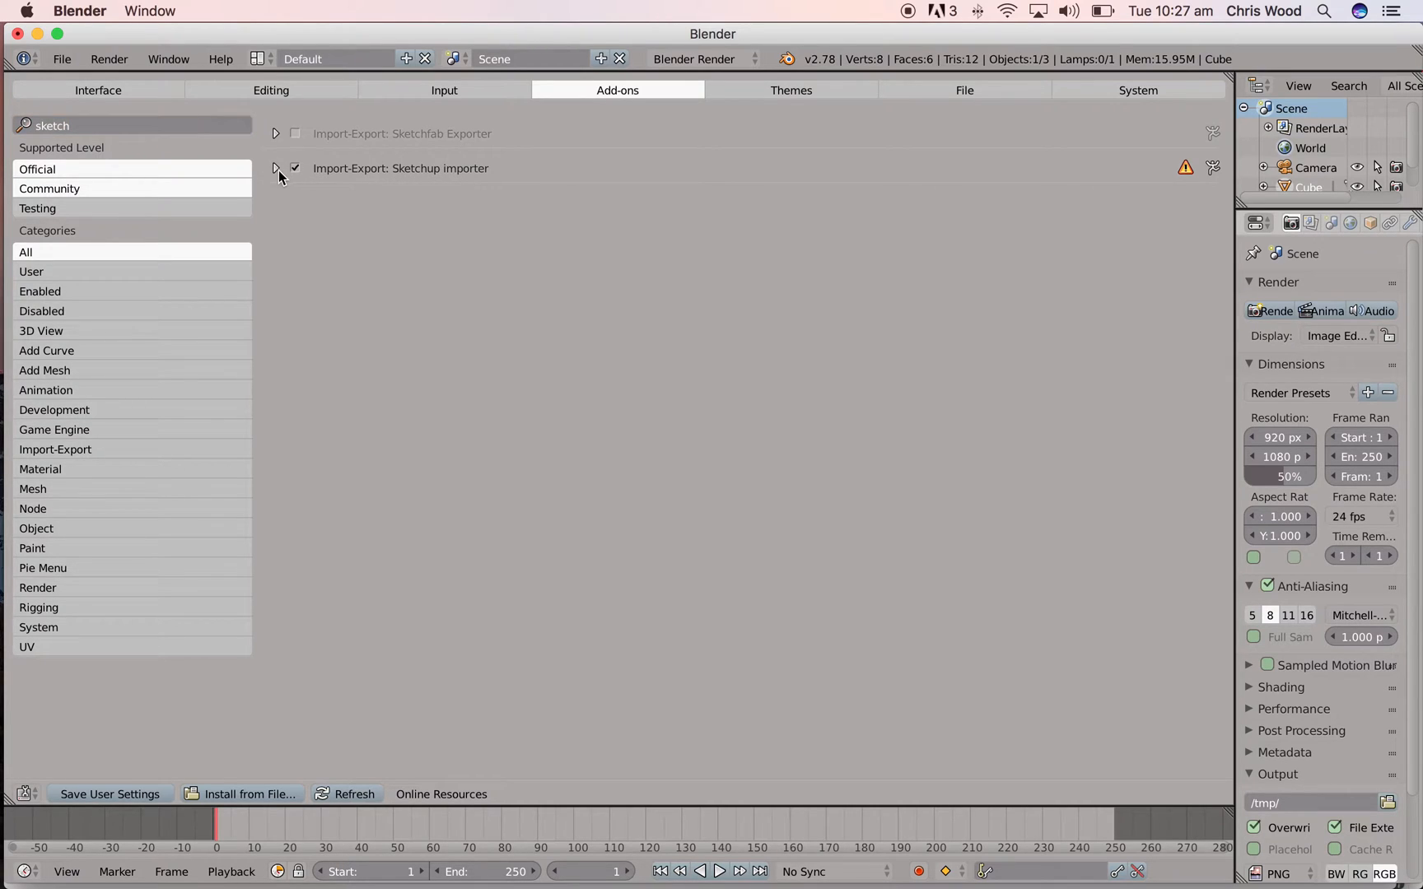
left_click(276, 167)
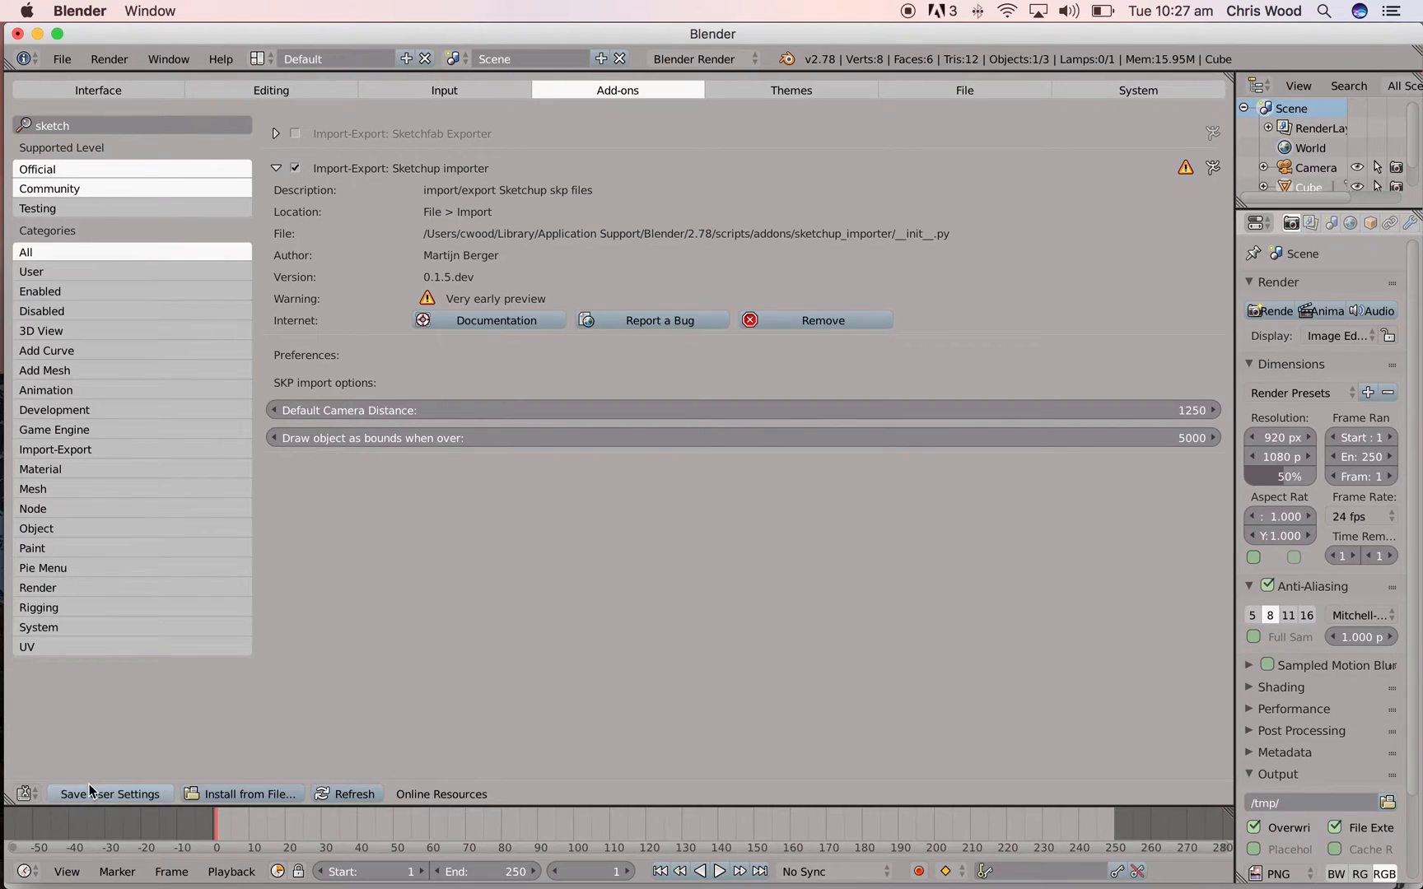
mouse_move(103, 762)
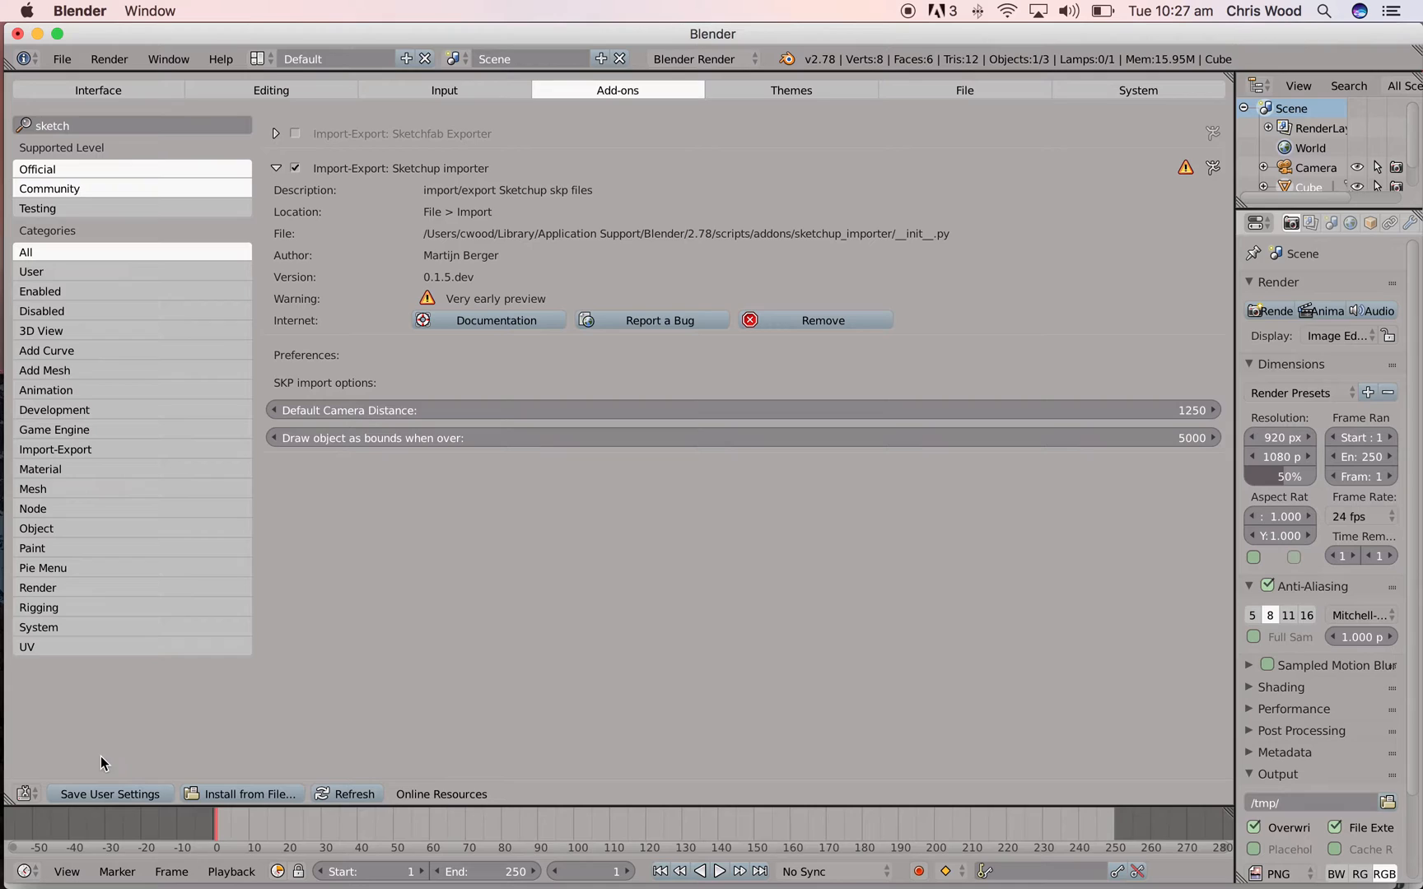
mouse_move(38, 627)
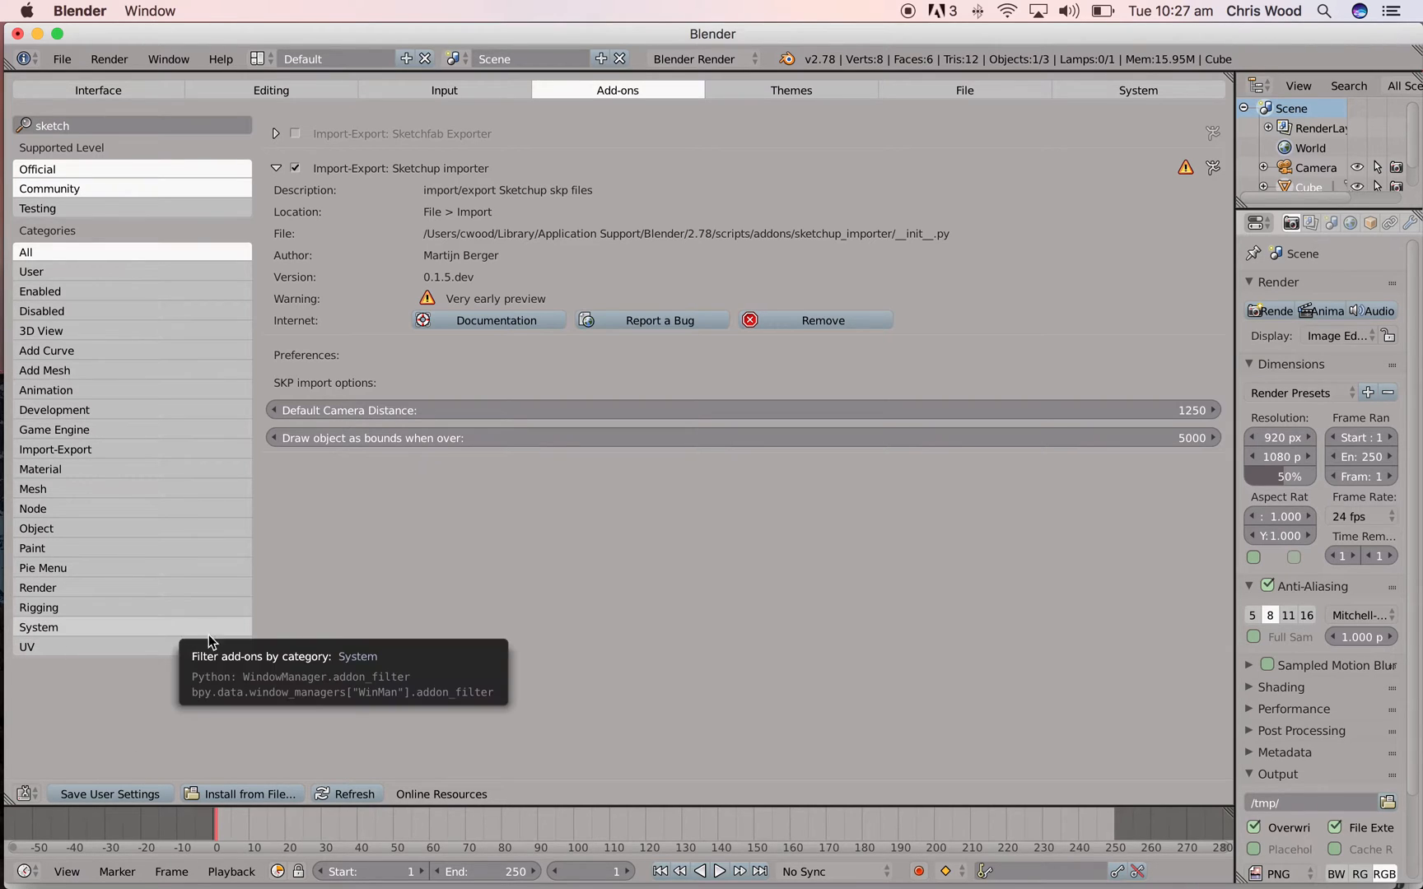
left_click(25, 793)
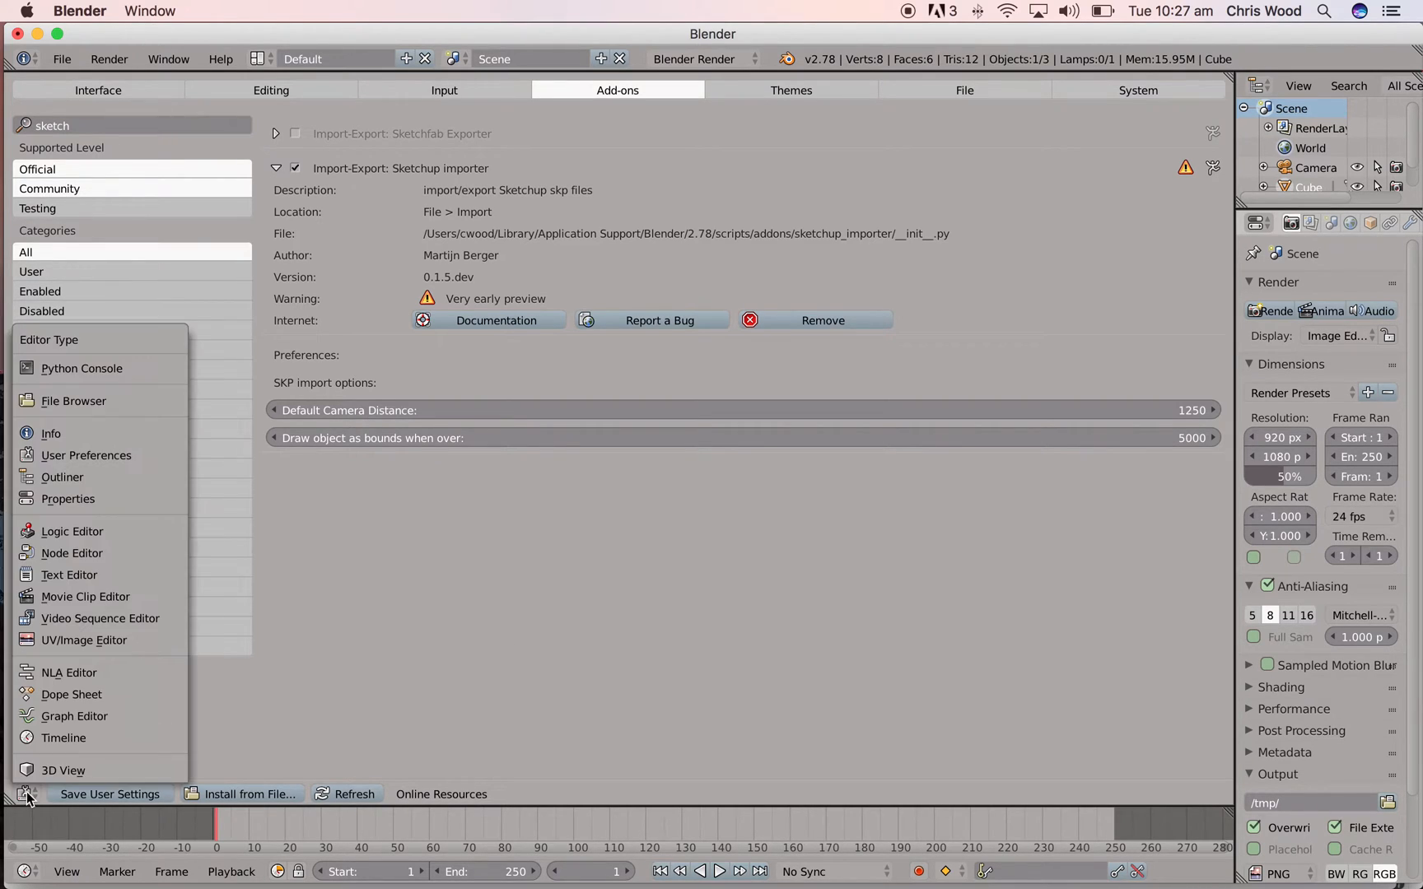
Step: Switch the area back to the 3D View showing the default cube
left_click(62, 770)
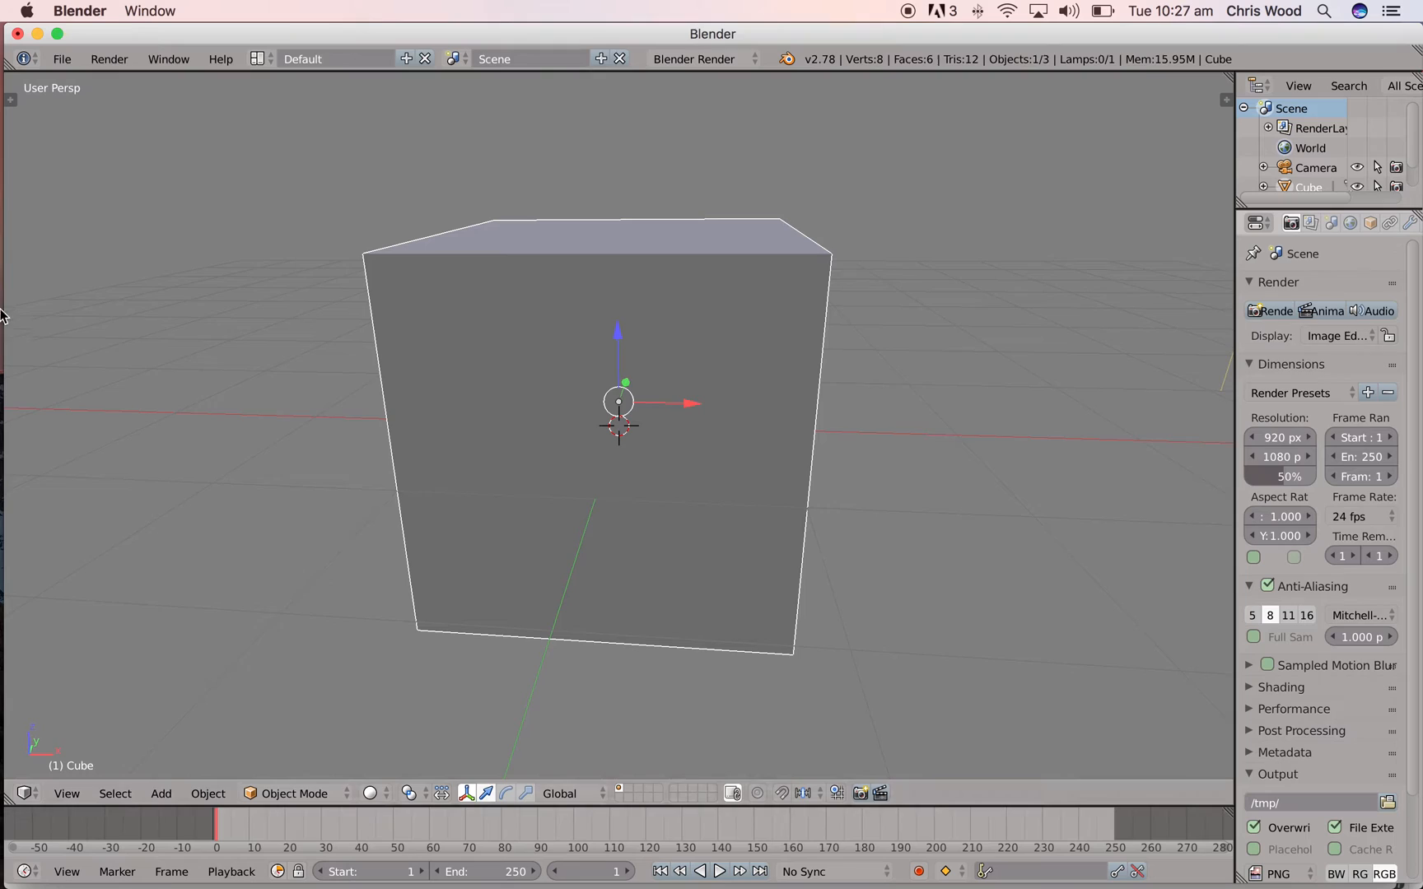
left_click(61, 59)
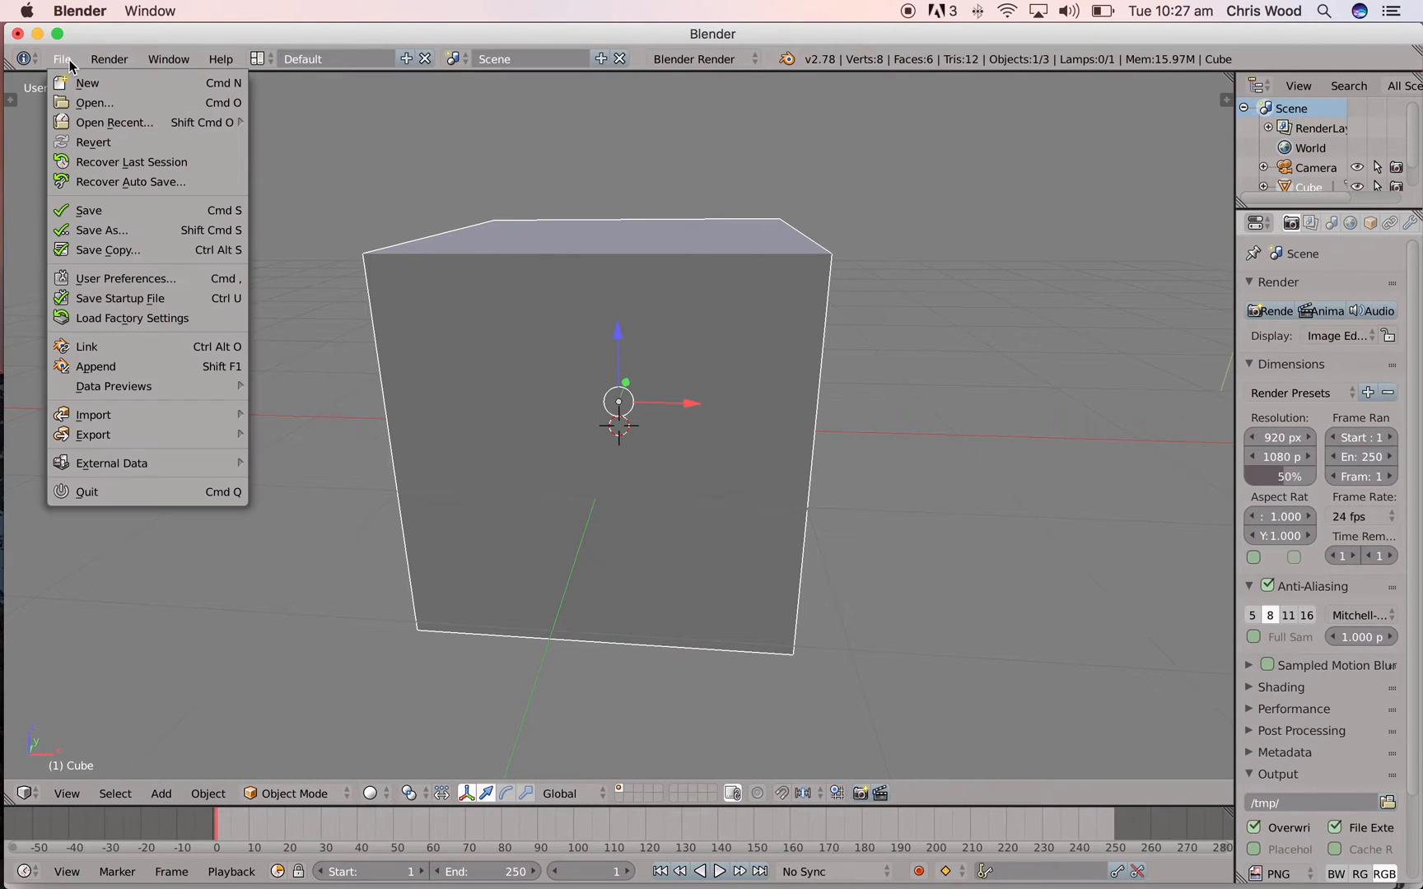
mouse_move(94, 103)
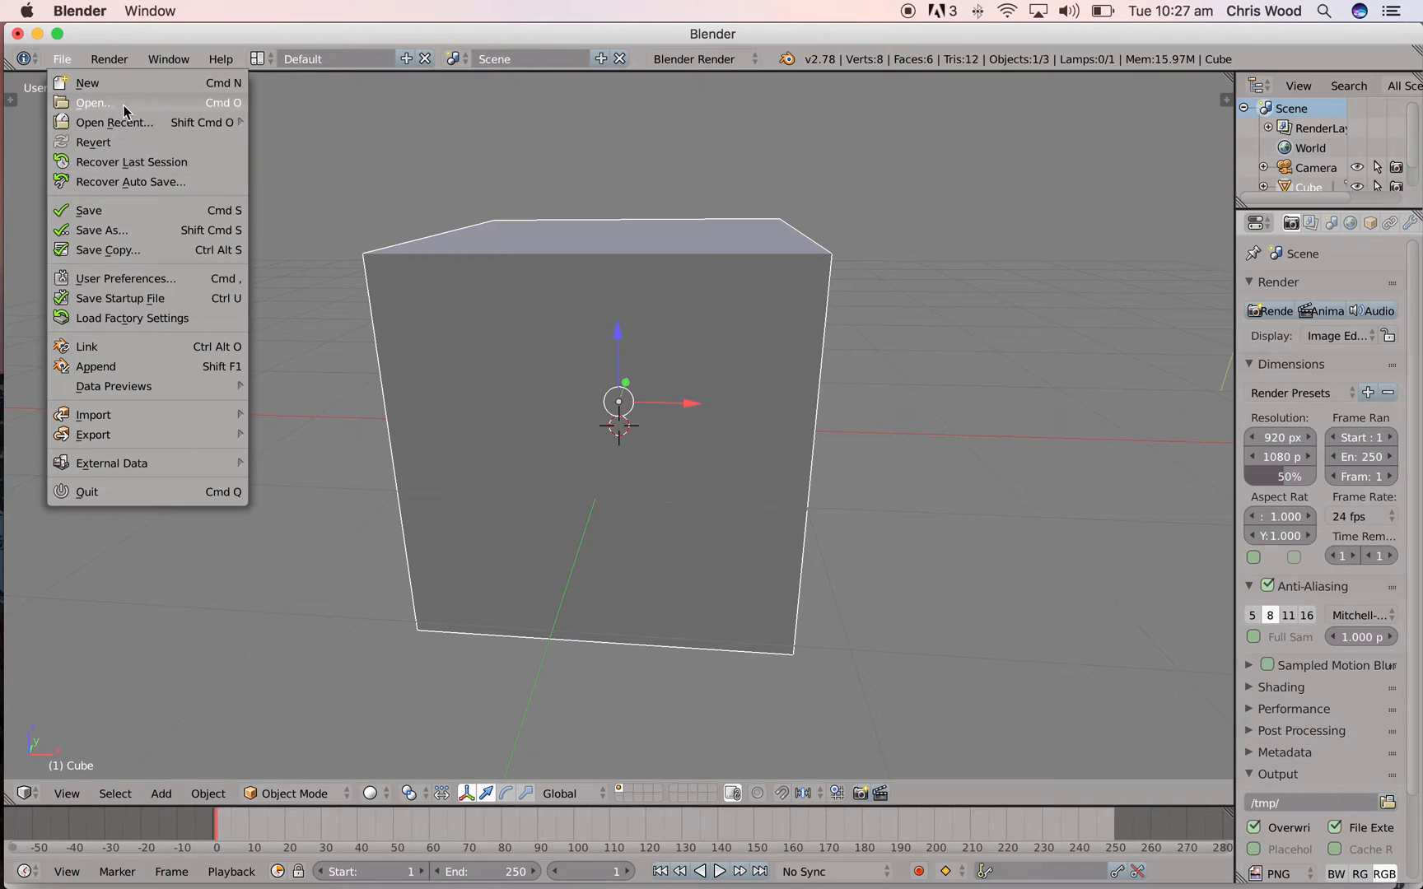
Step: Open house lighting file.blend from the Desktop
left_click(91, 101)
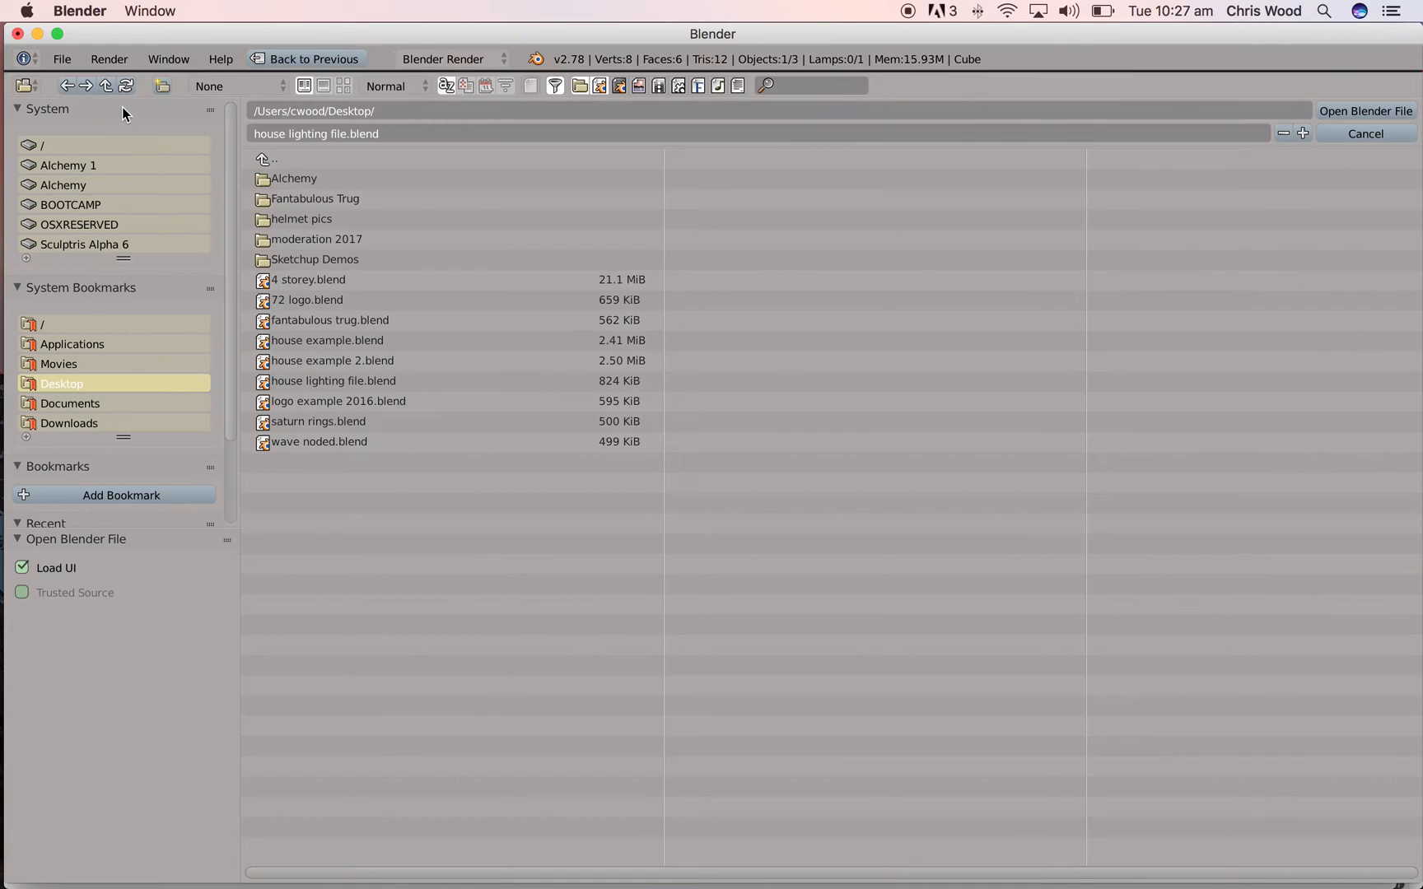
mouse_move(358, 470)
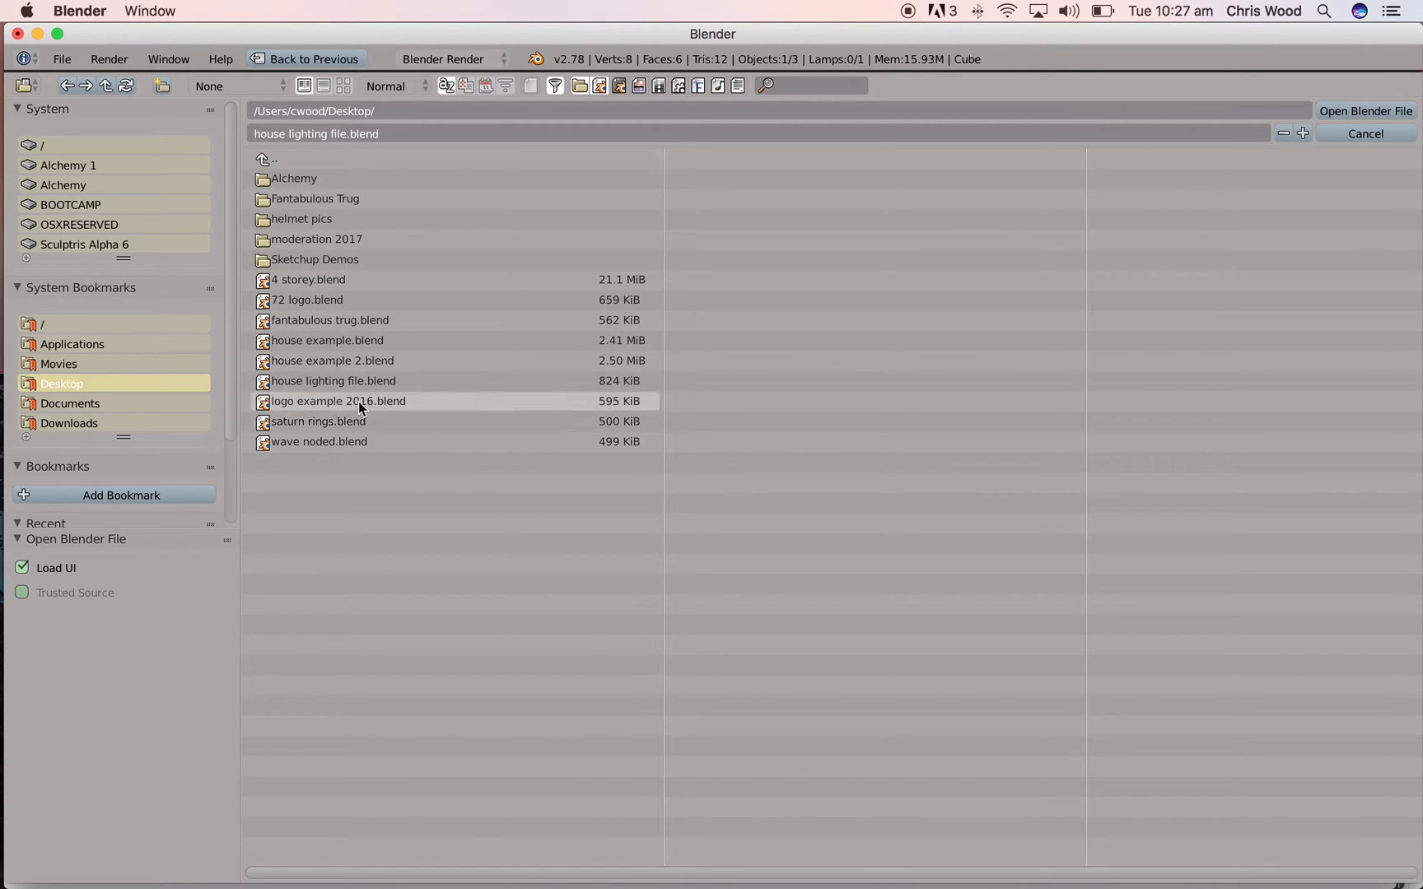
mouse_move(354, 300)
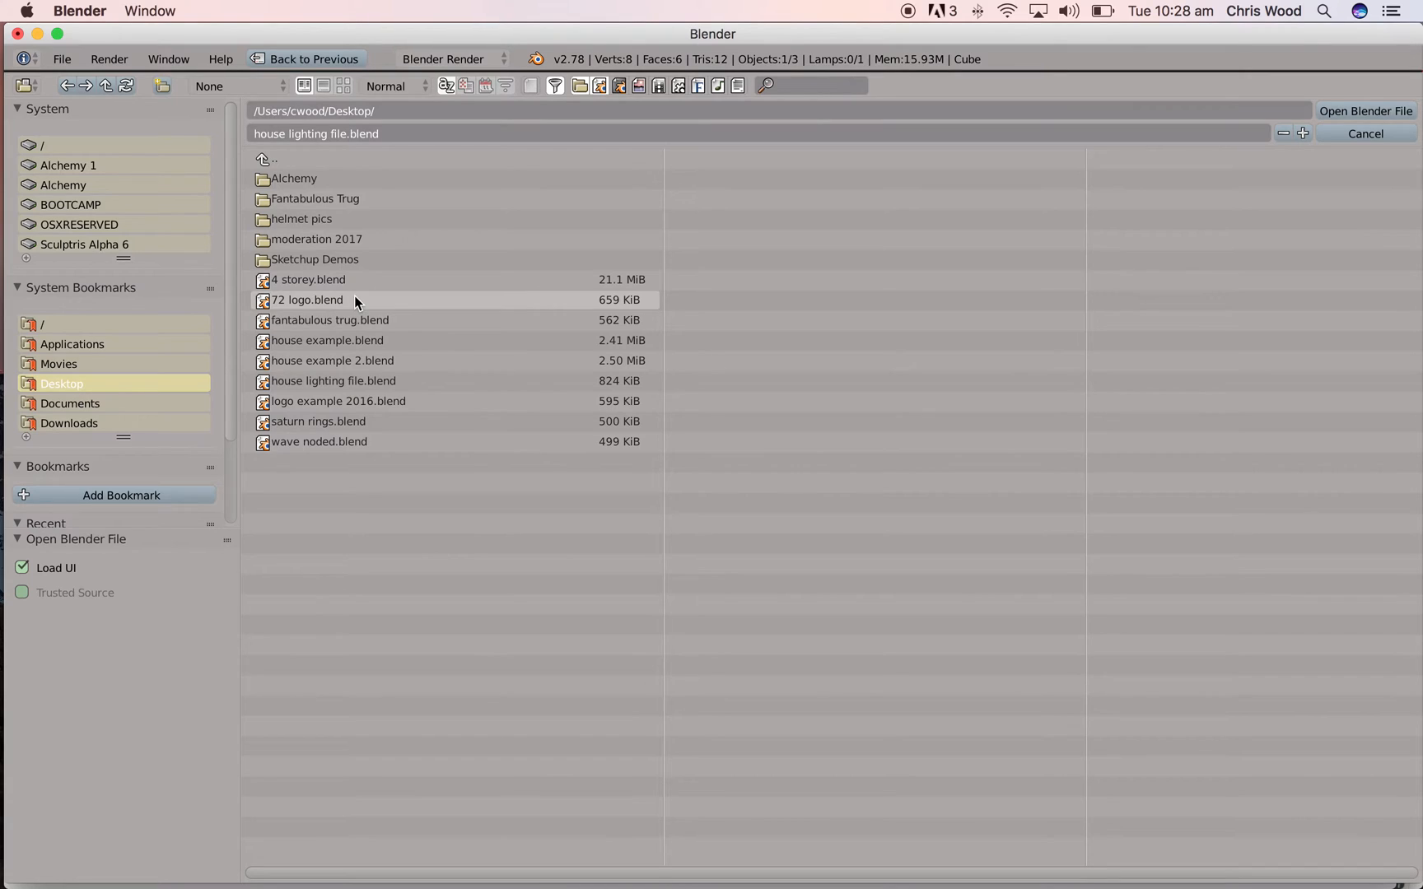
left_click(333, 380)
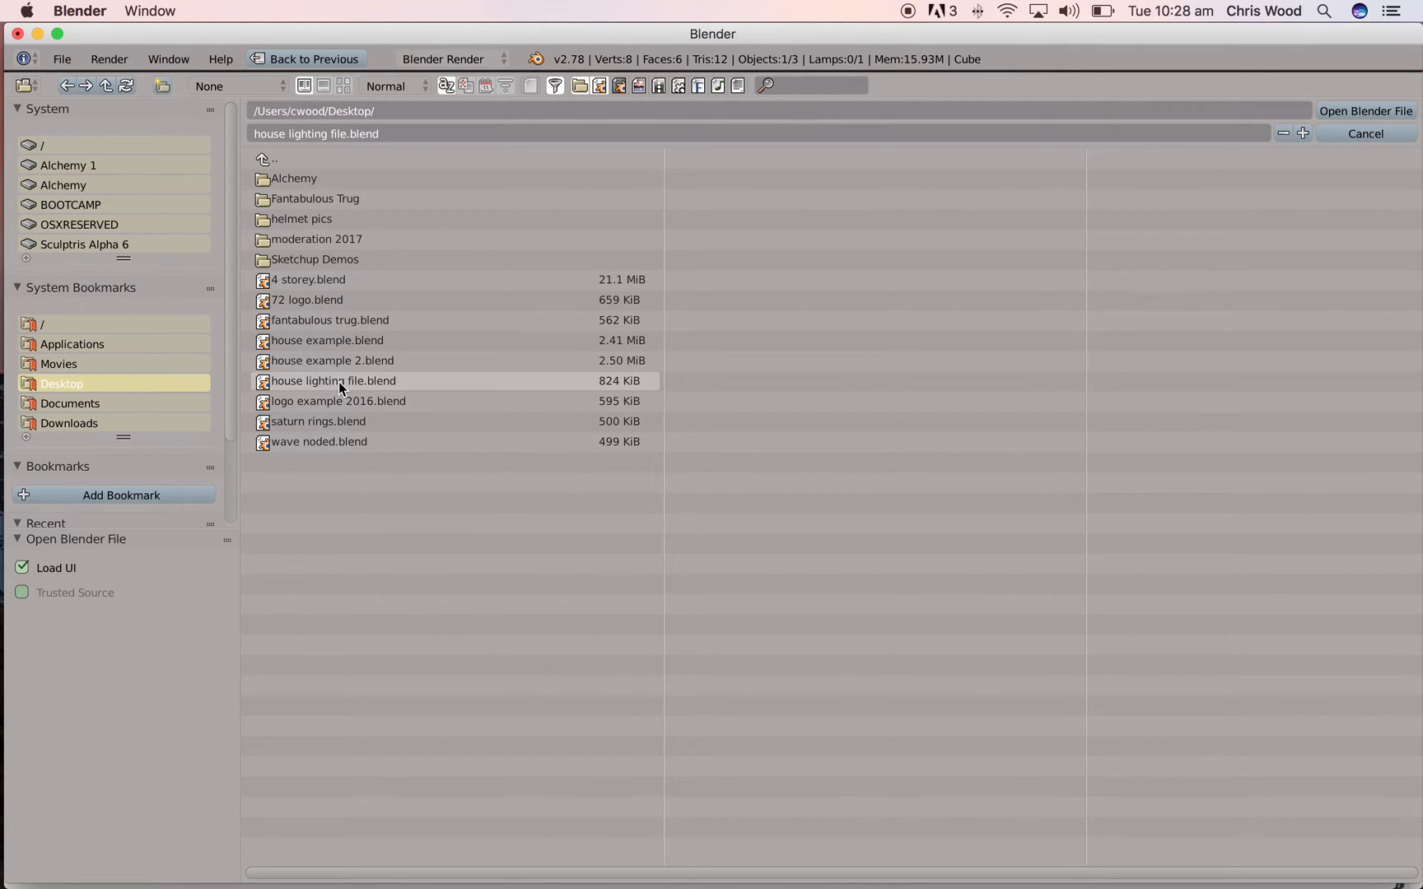
left_click(332, 380)
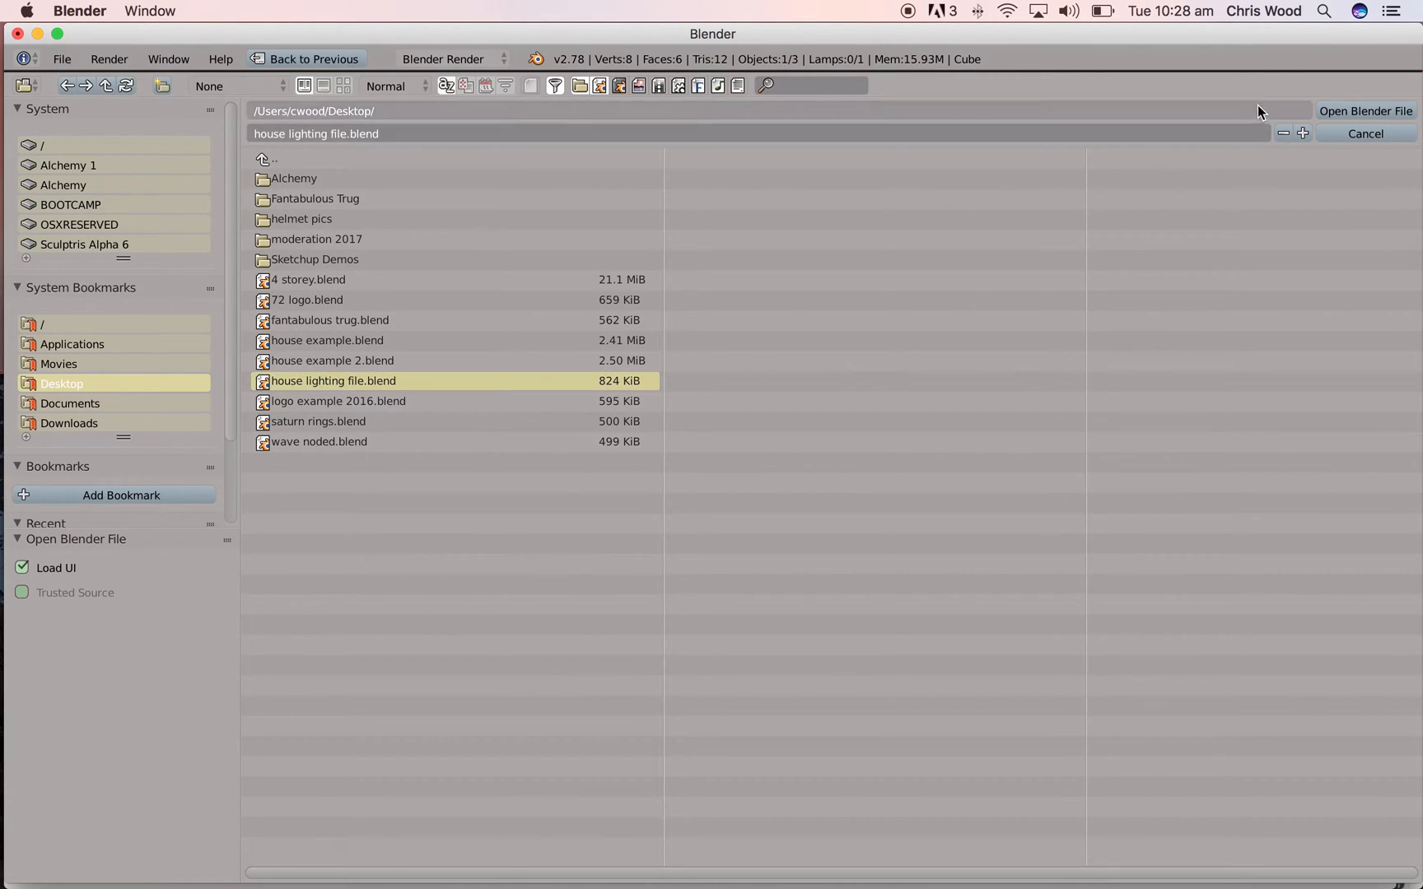
left_click(1363, 111)
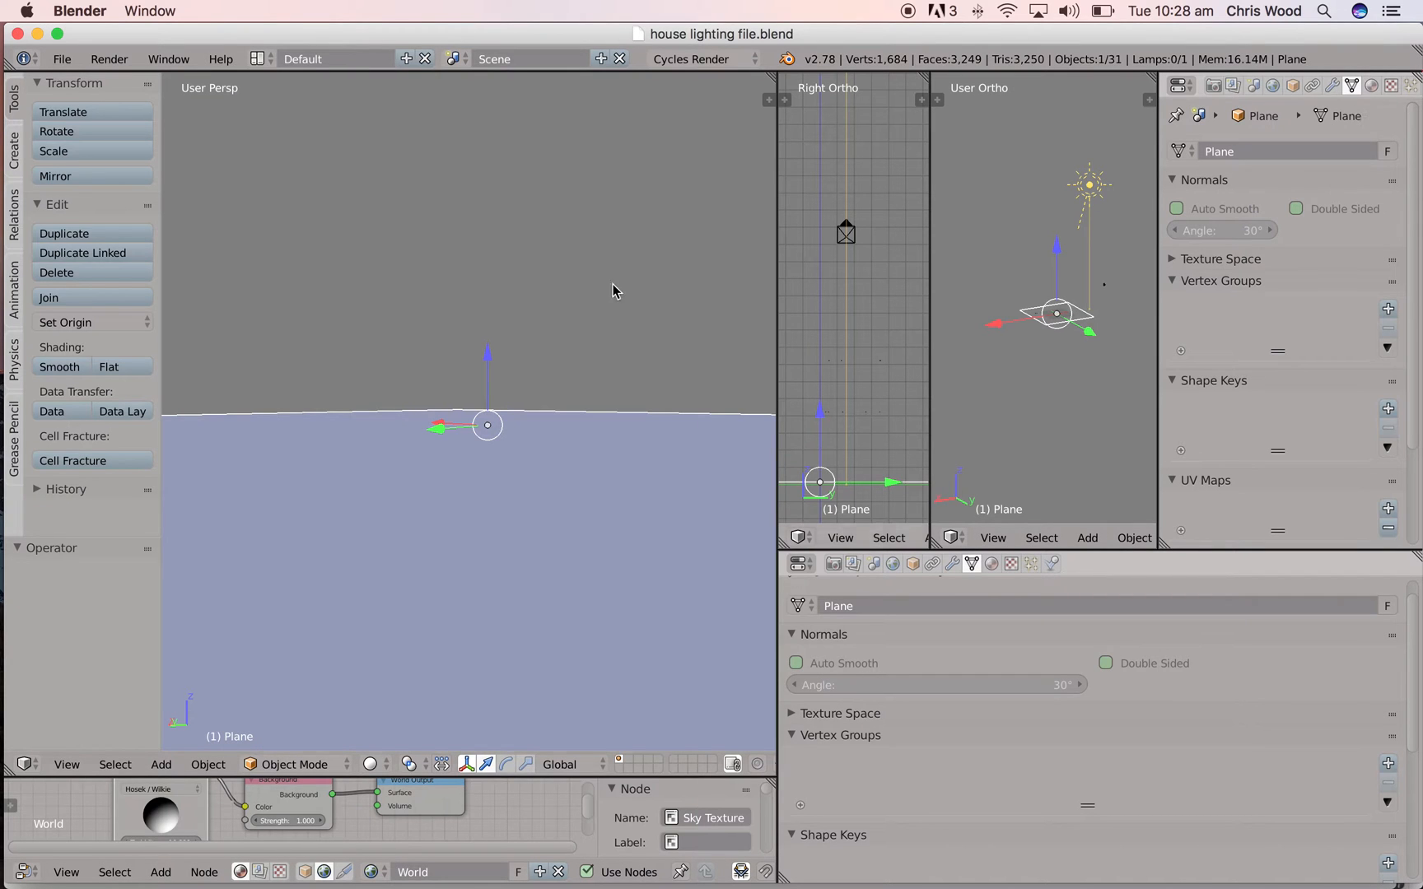
mouse_move(936, 351)
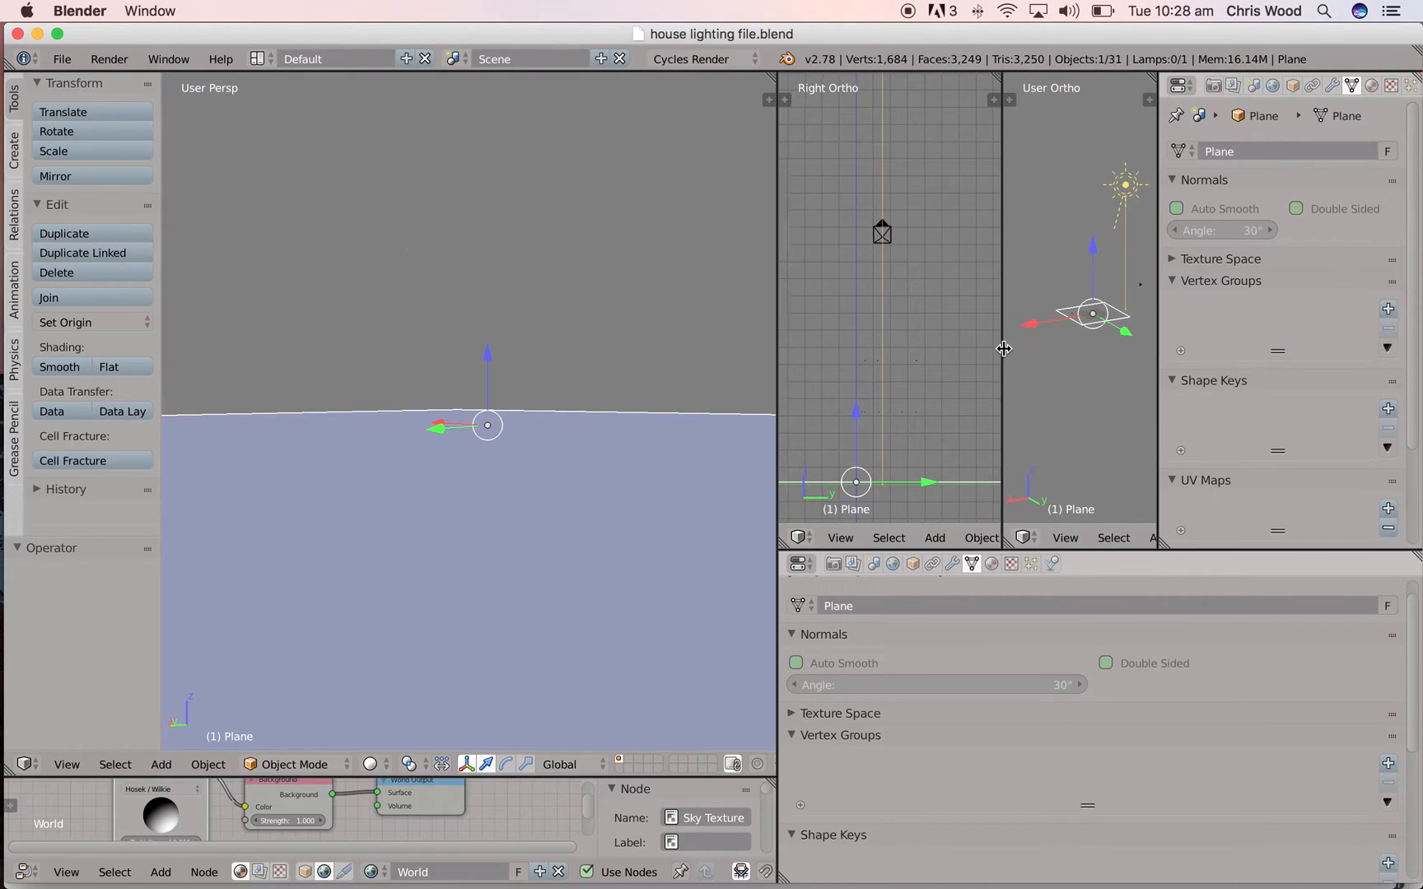
mouse_move(997, 354)
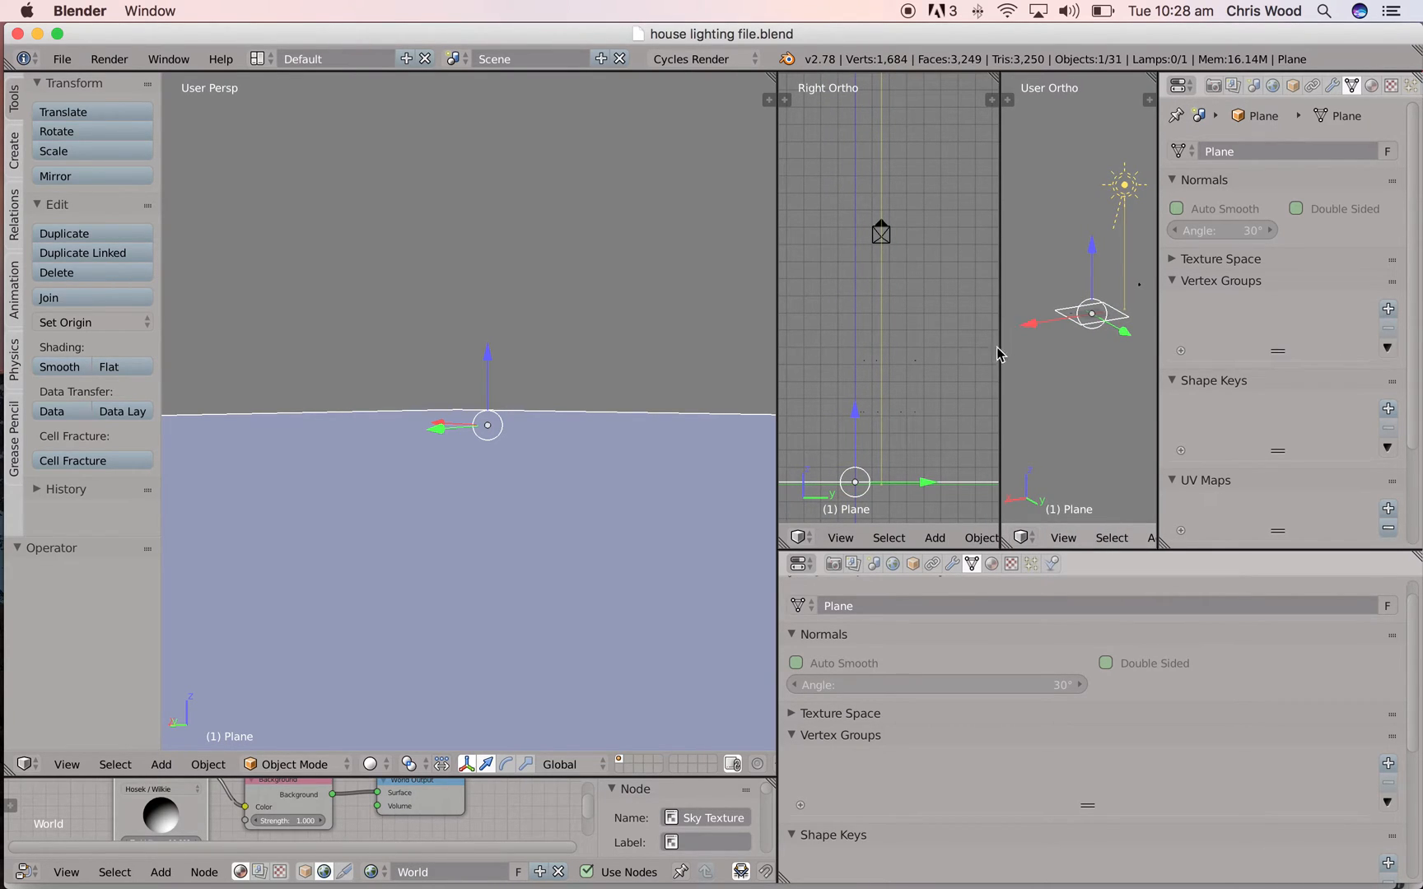
mouse_move(884, 312)
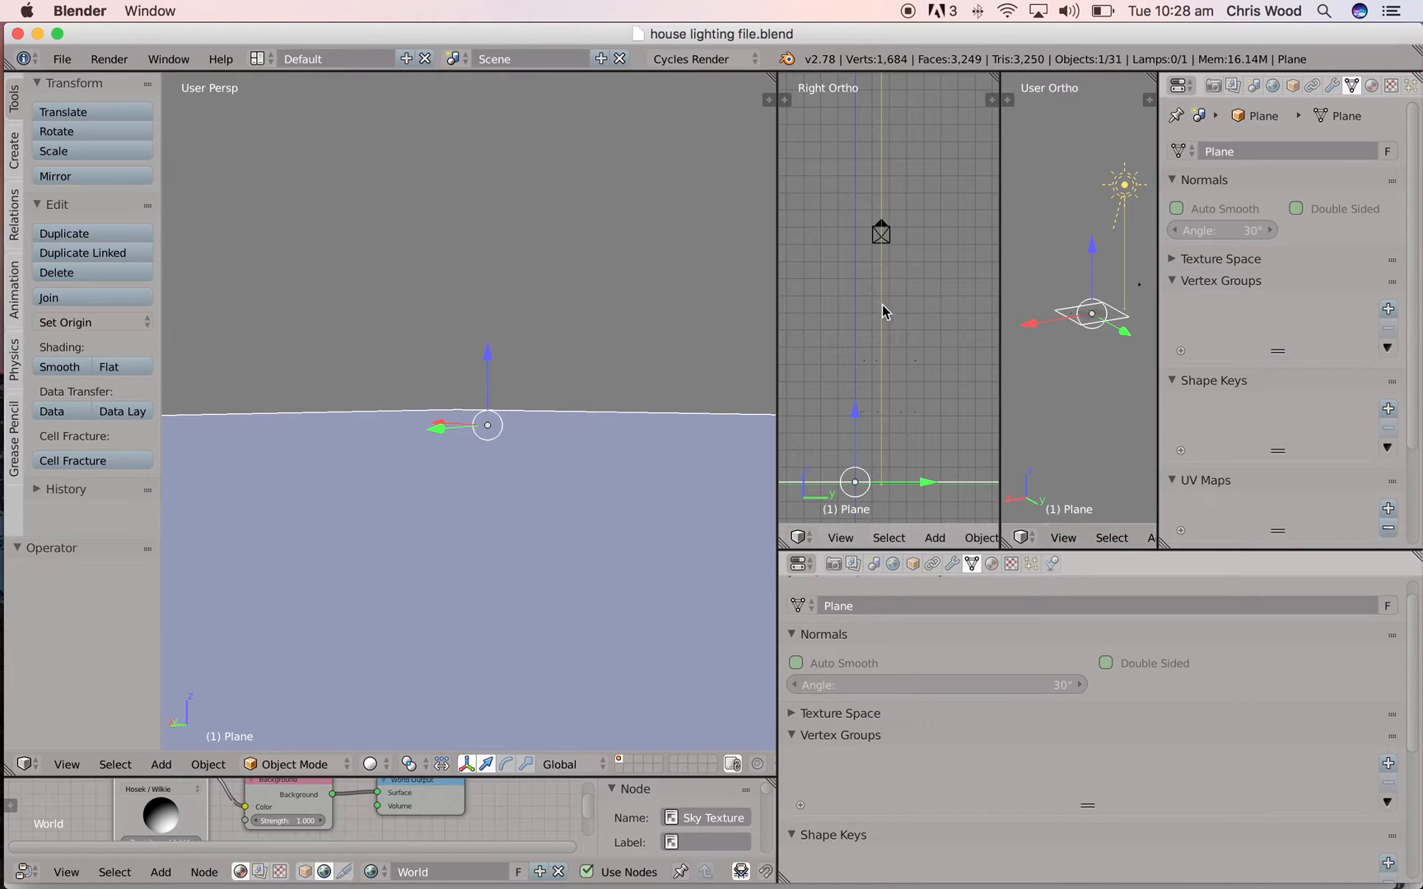
mouse_move(194, 273)
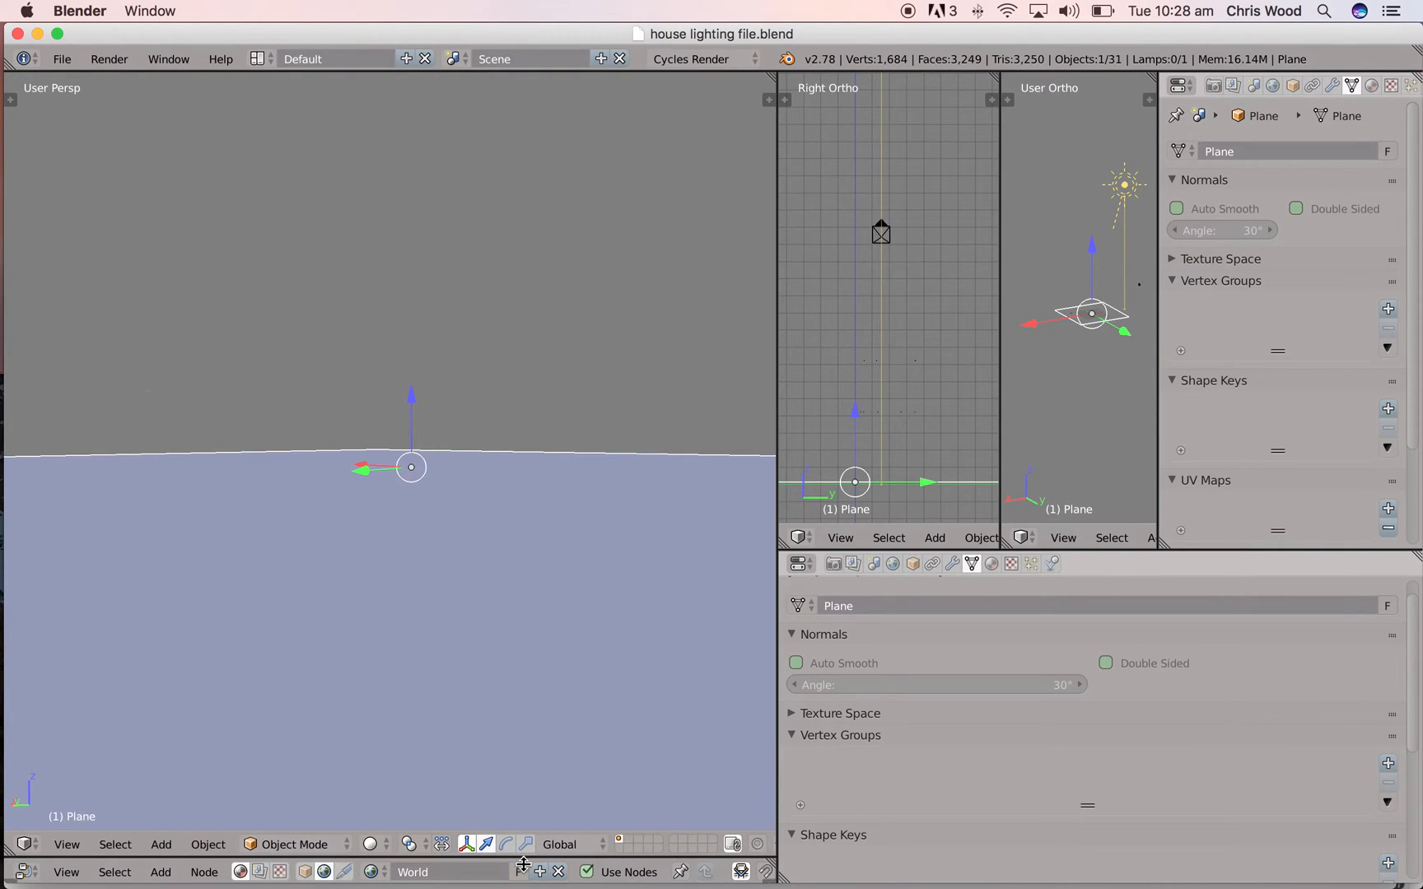
mouse_move(335, 366)
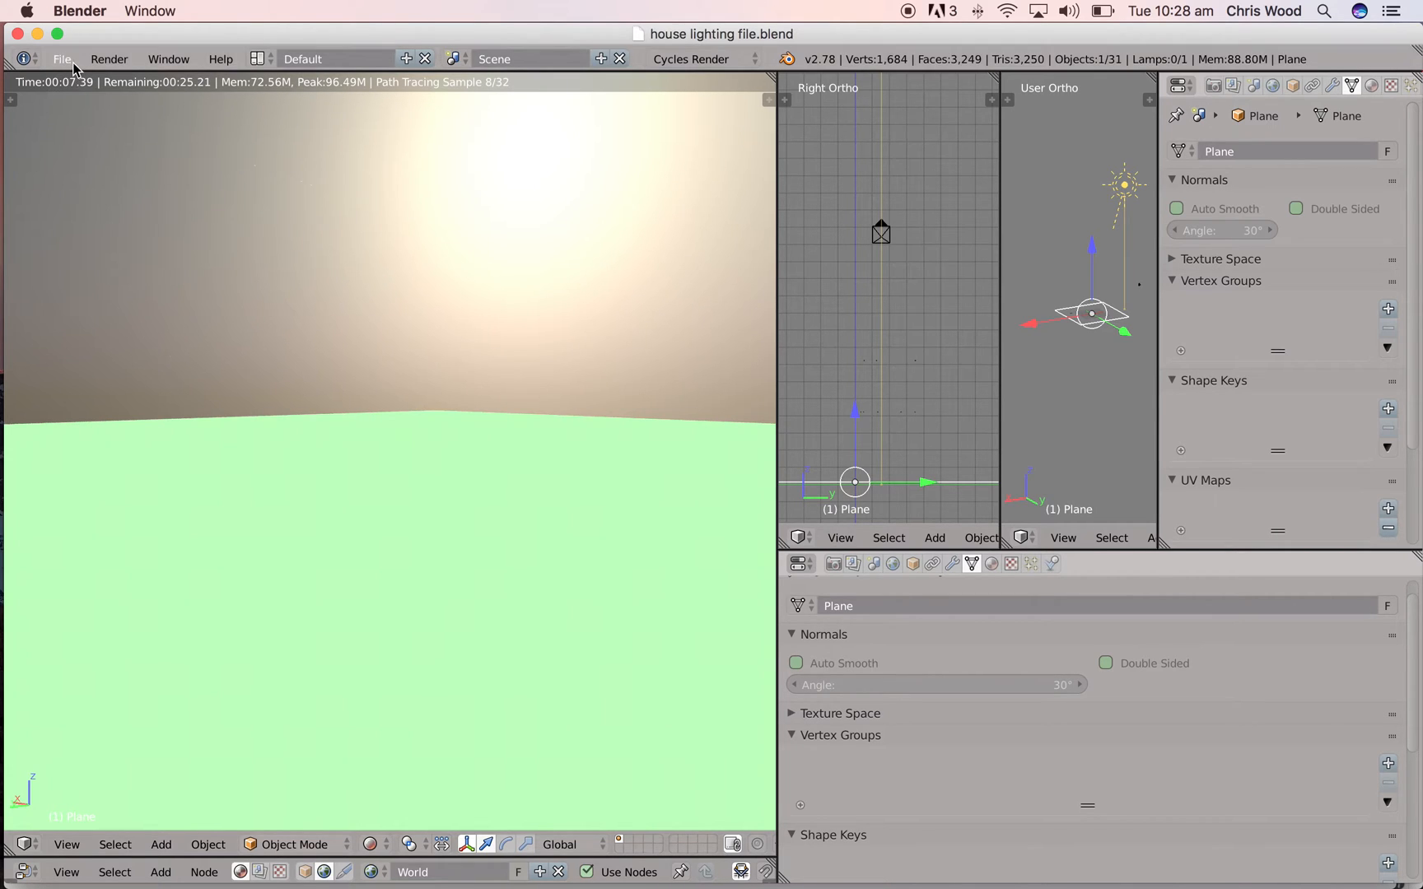
Step: Start File > Import > Import Sketchup Scene (.skp)
left_click(61, 59)
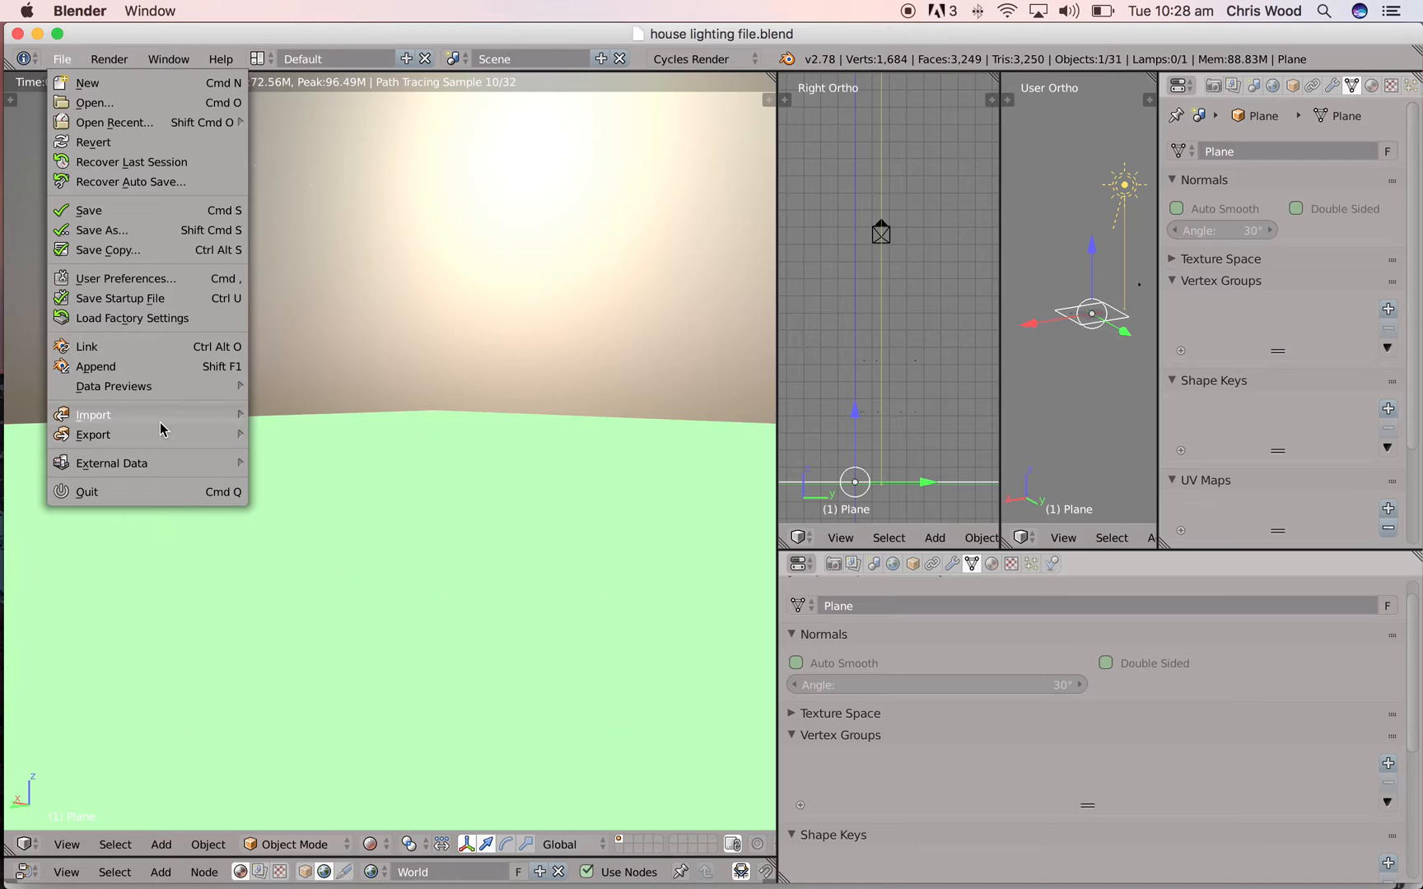
left_click(92, 415)
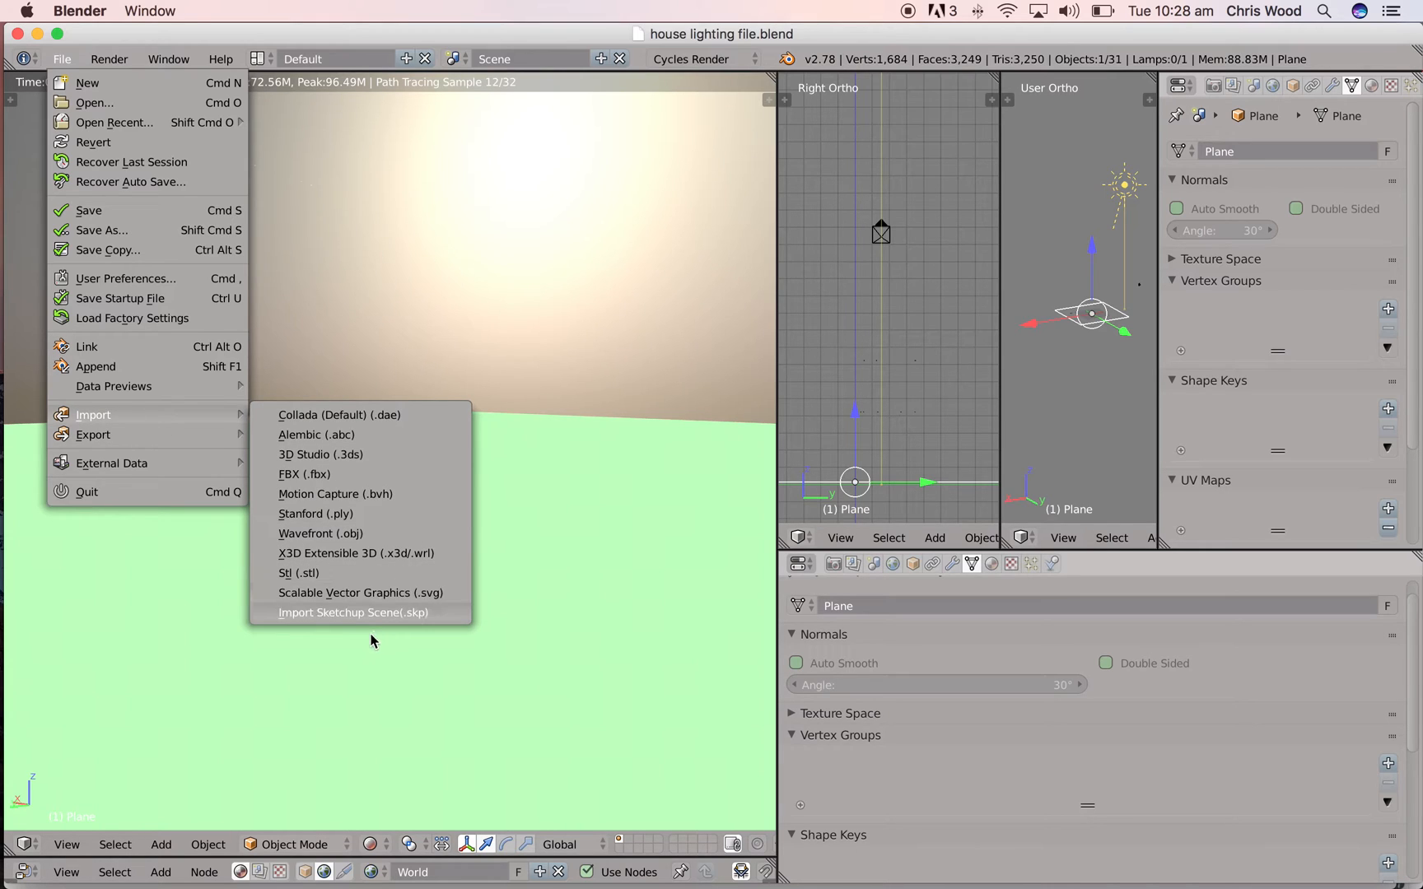
mouse_move(353, 613)
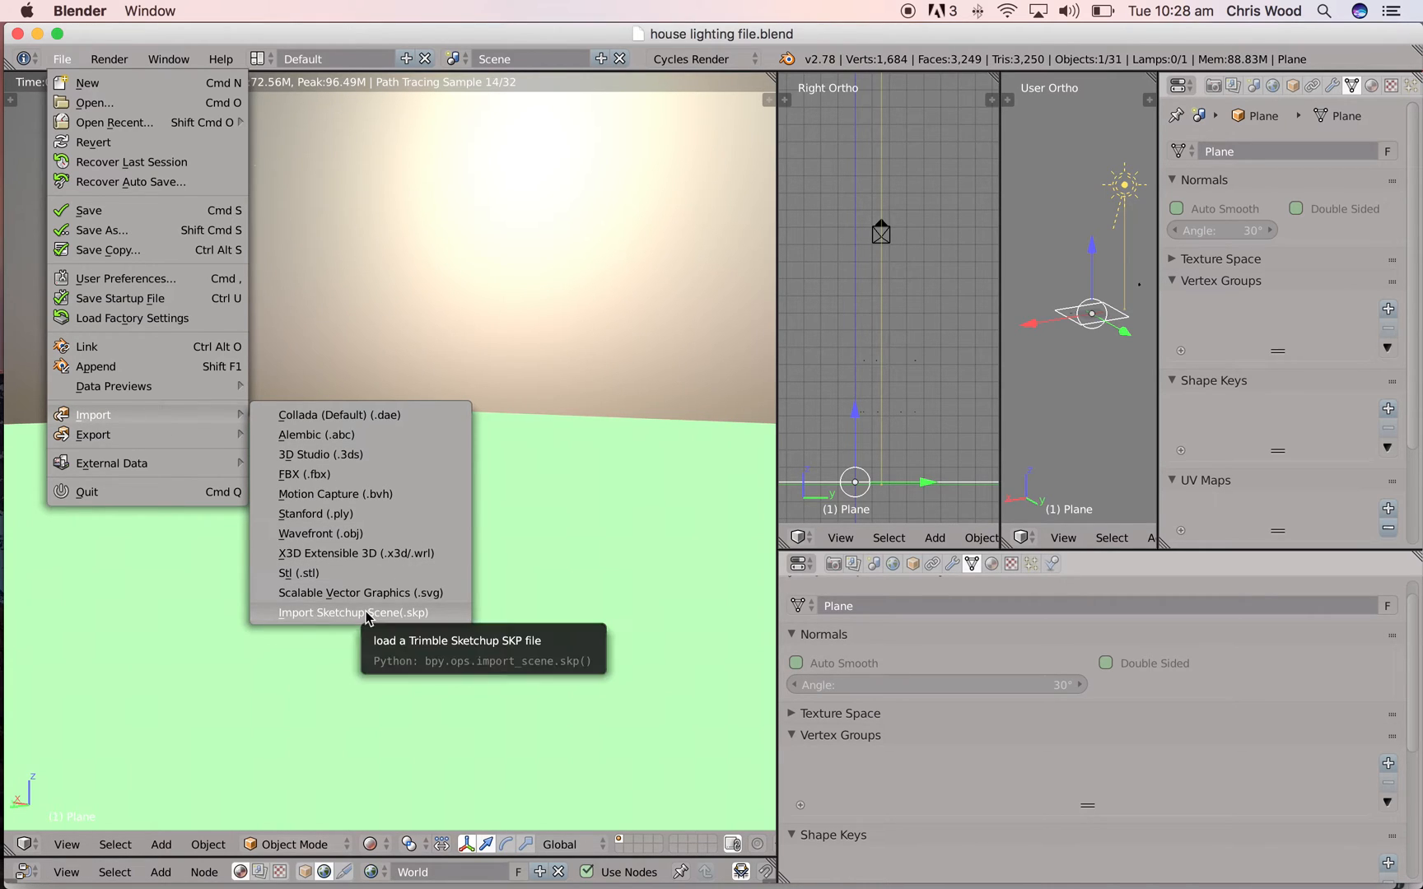
left_click(353, 612)
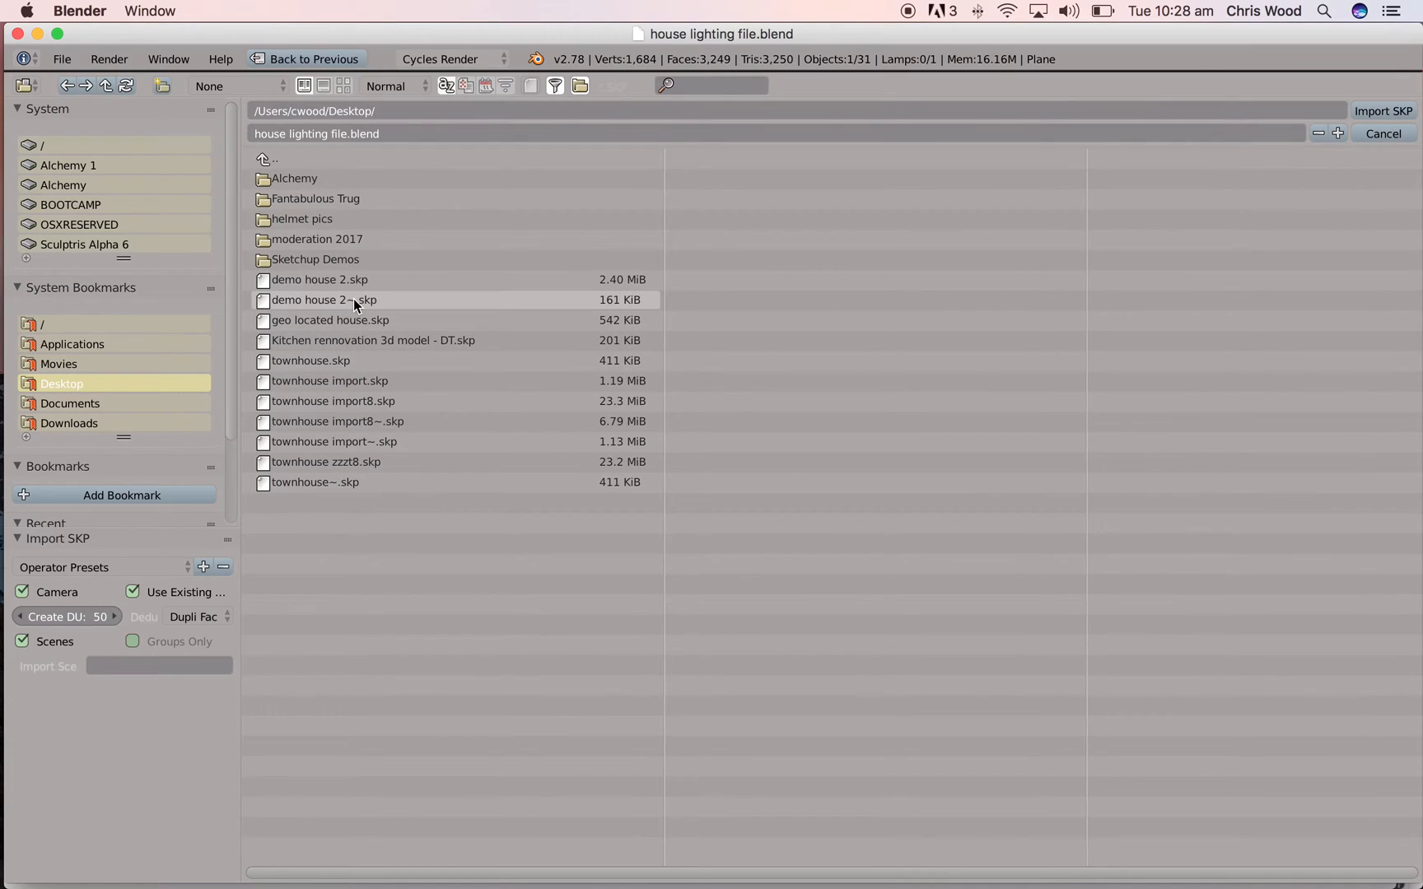
mouse_move(367, 481)
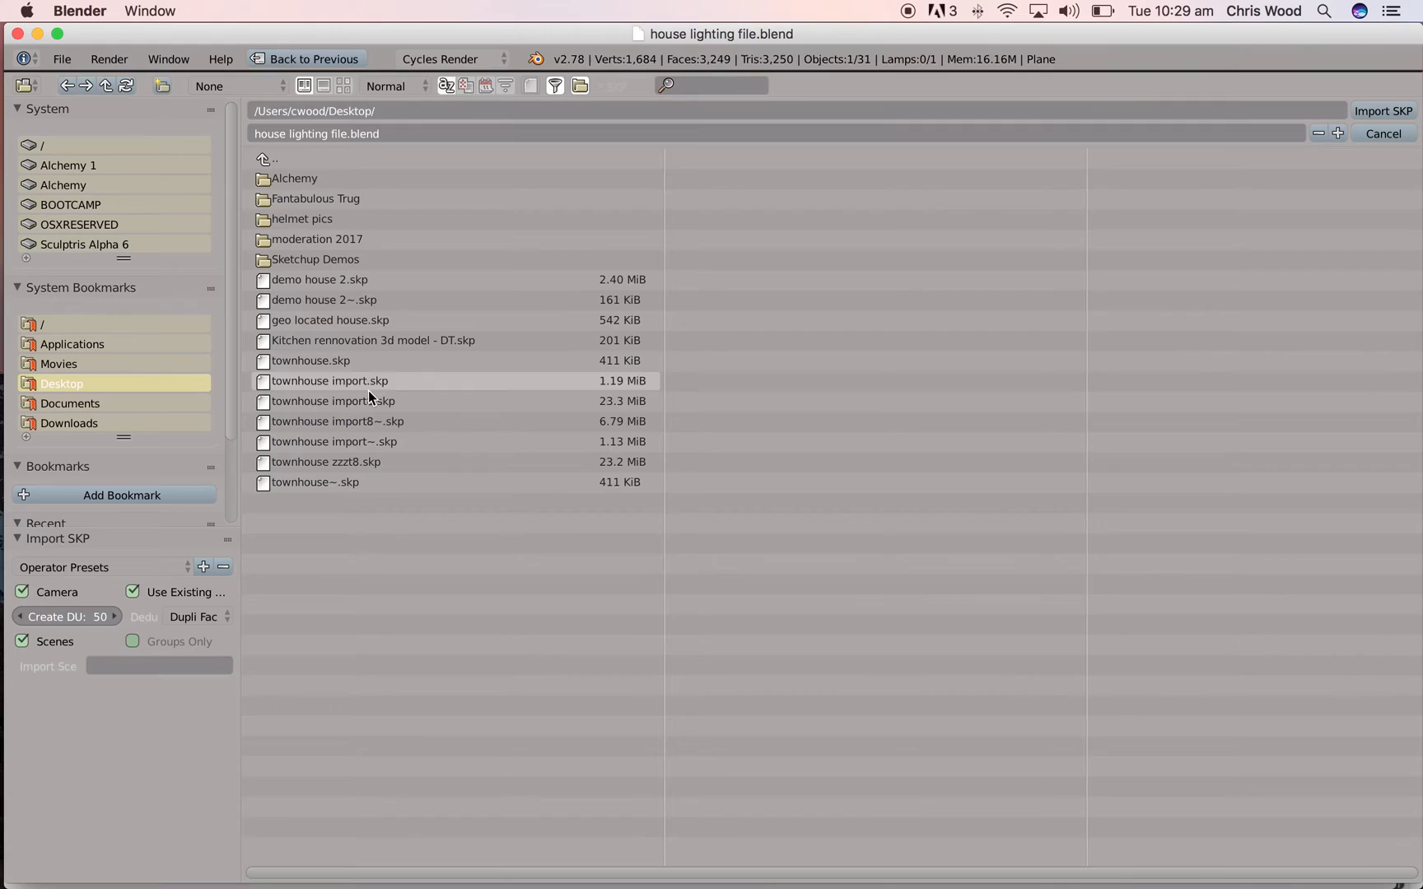
mouse_move(367, 426)
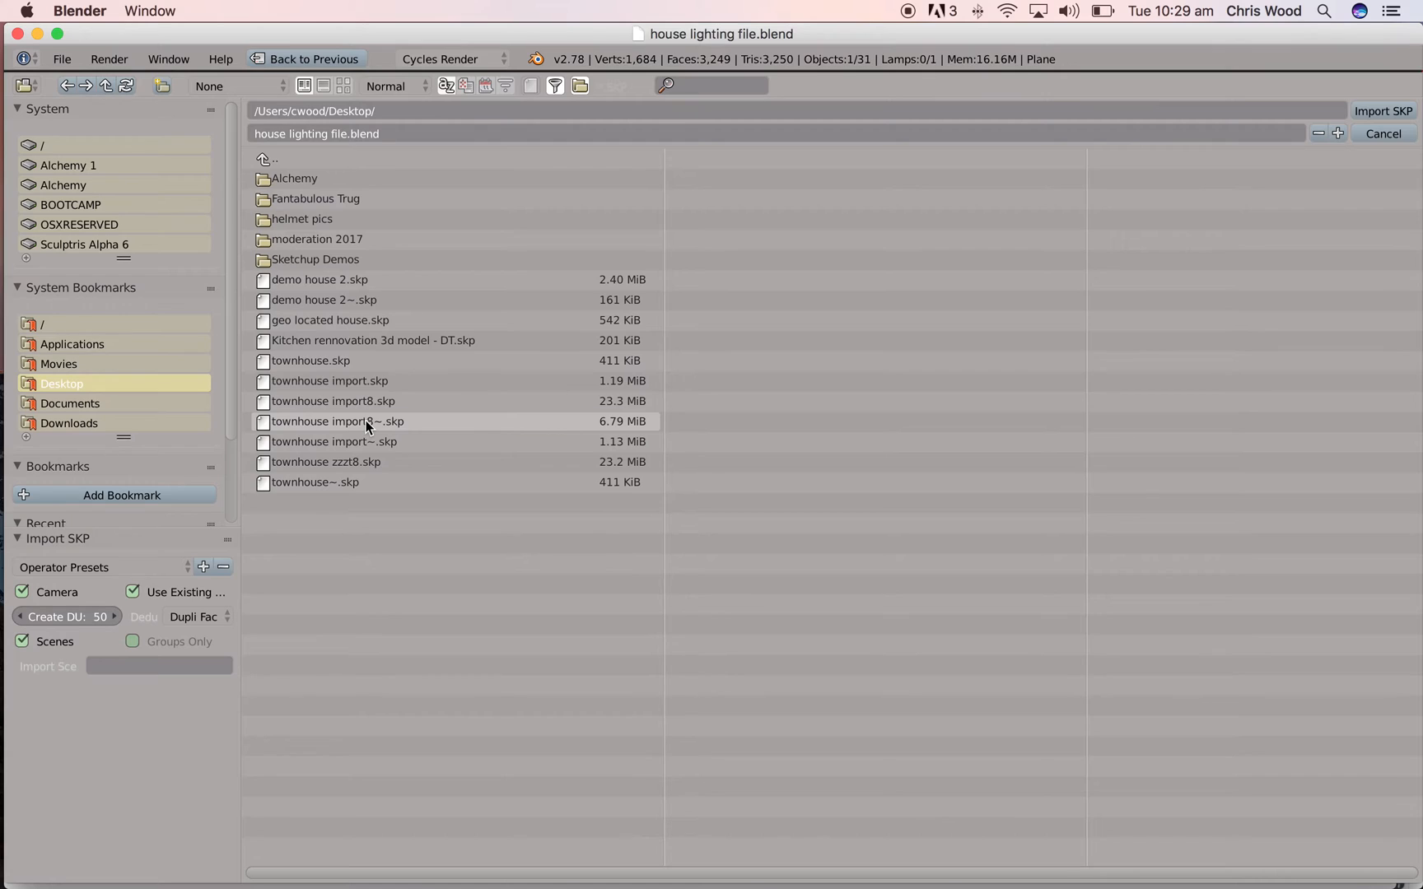
Step: Import townhouse import8~.skp from the Desktop into the scene
left_click(334, 421)
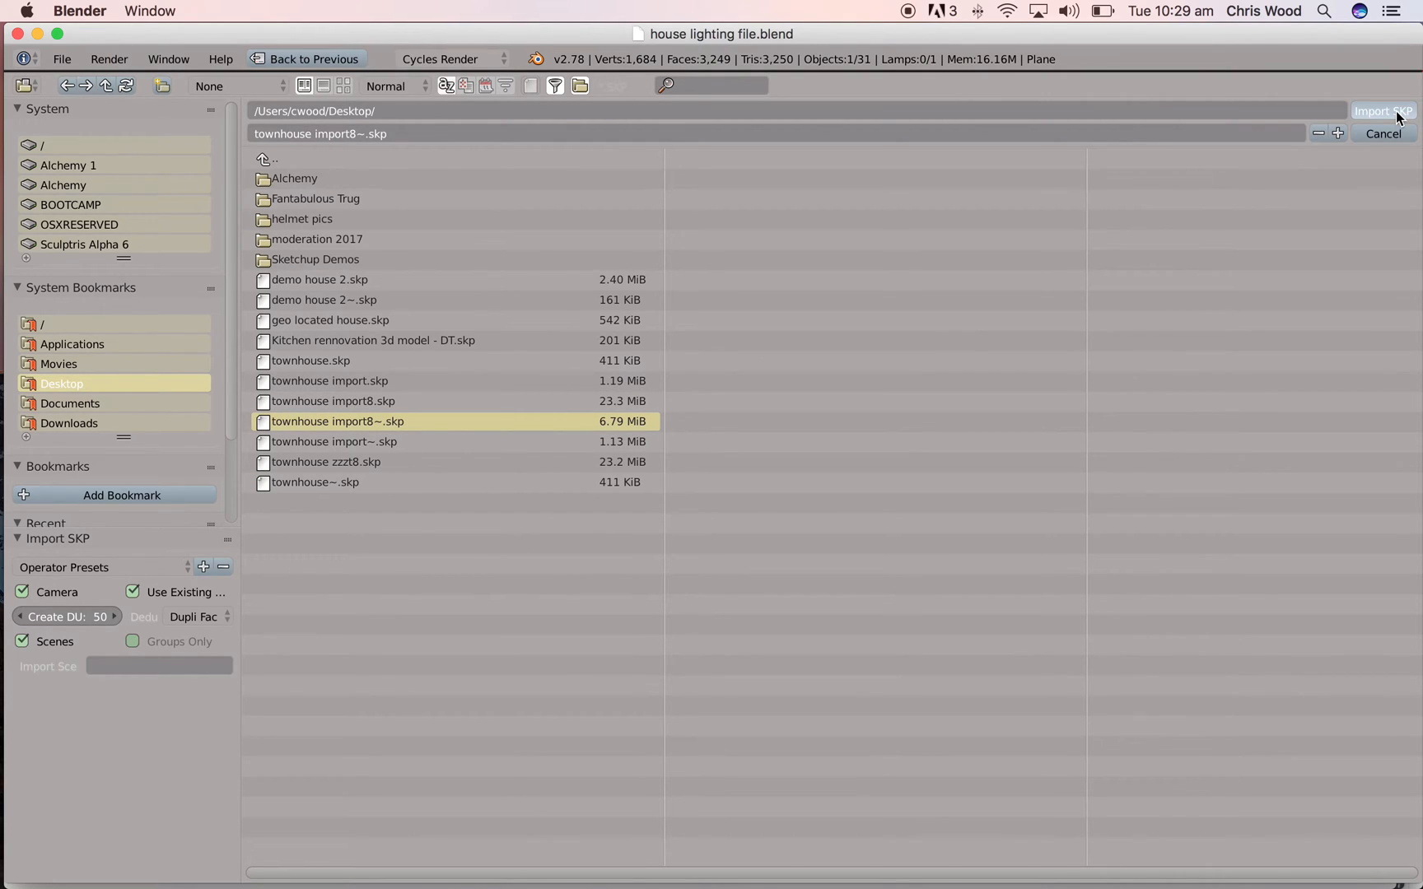
left_click(1383, 110)
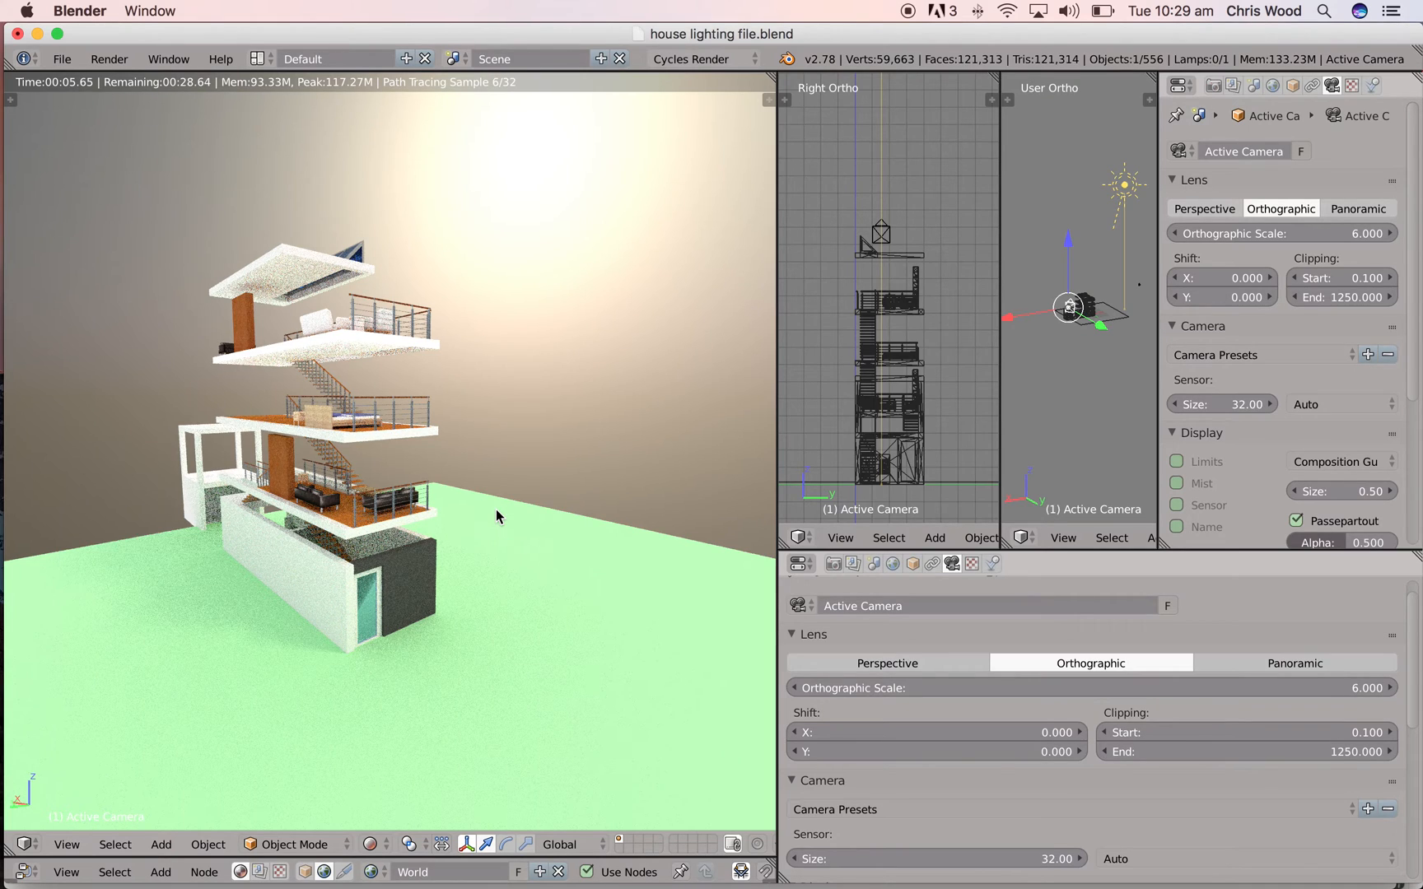
mouse_move(402, 492)
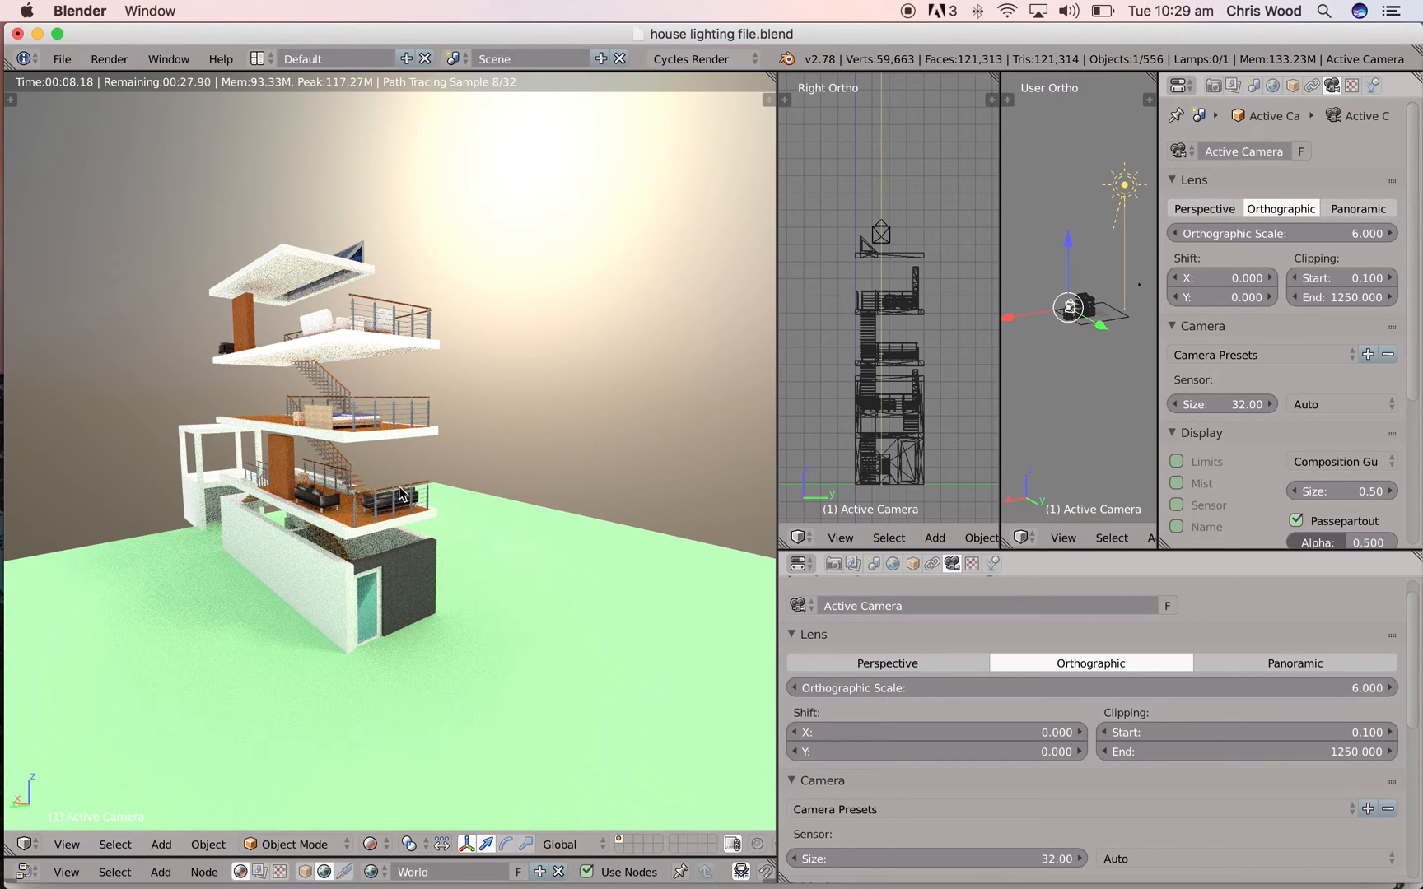
mouse_move(463, 462)
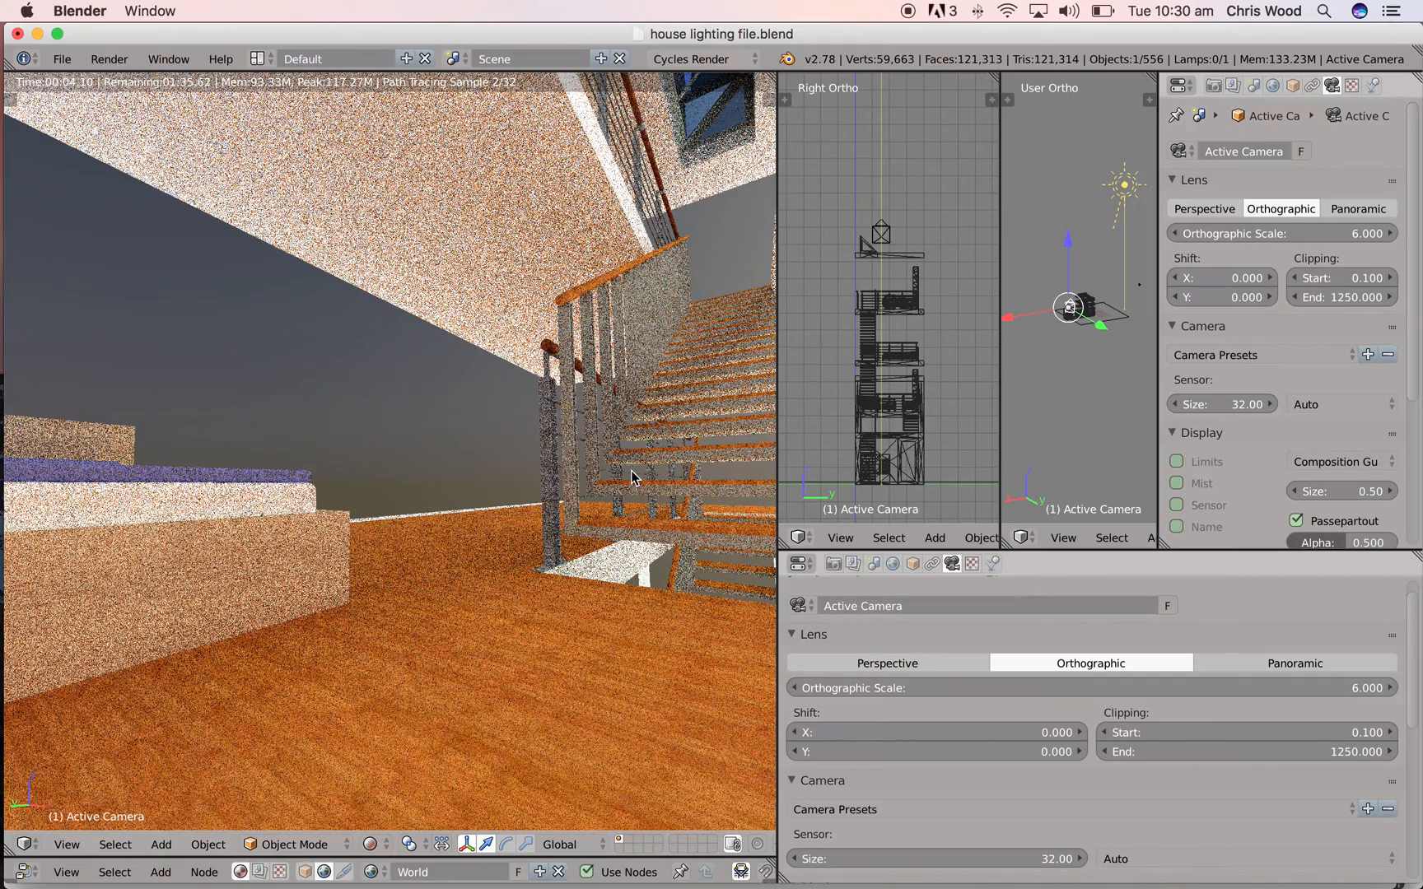
mouse_move(531, 475)
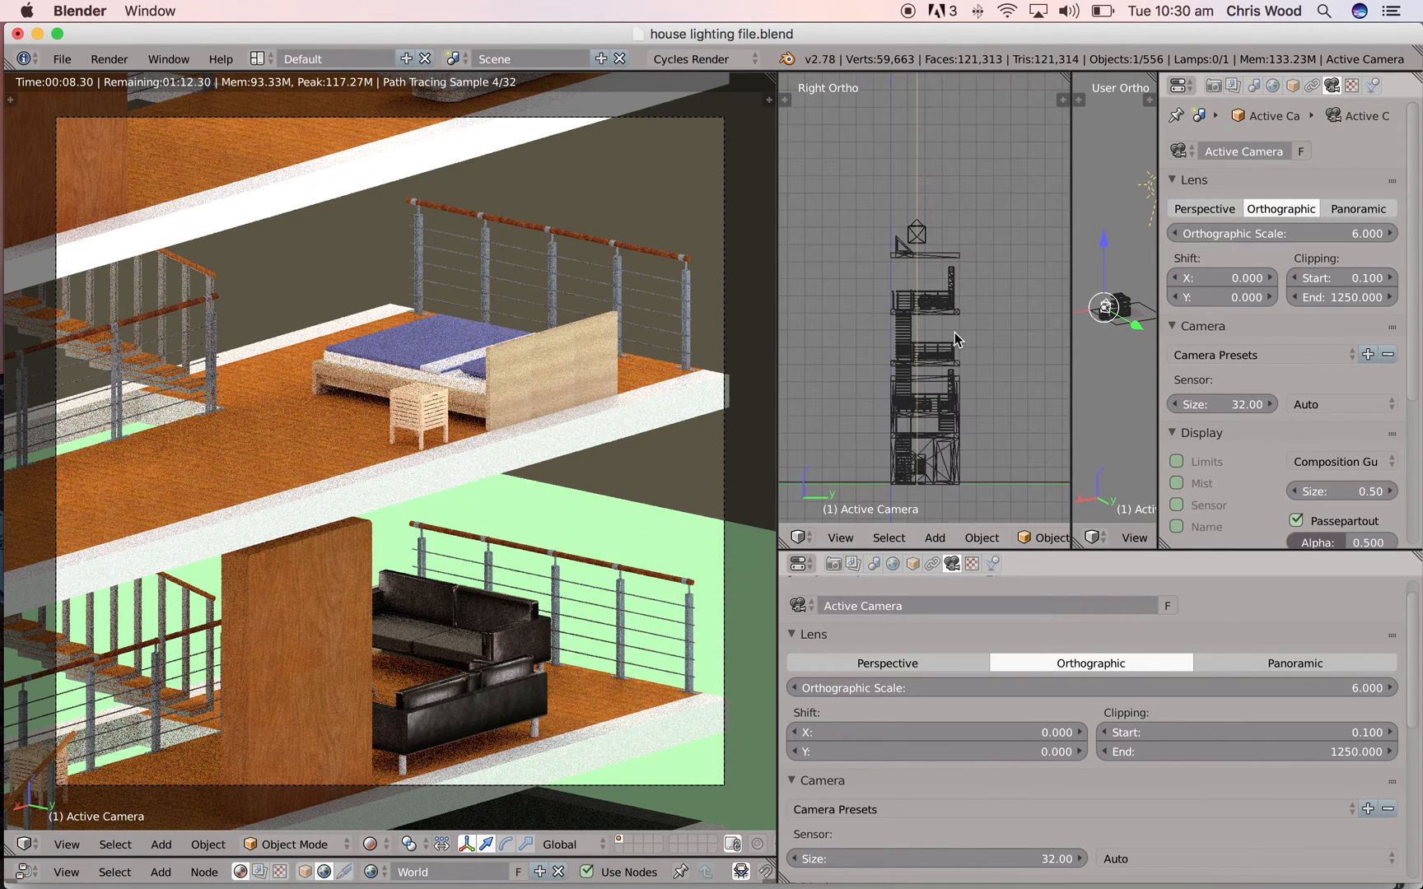
mouse_move(1075, 344)
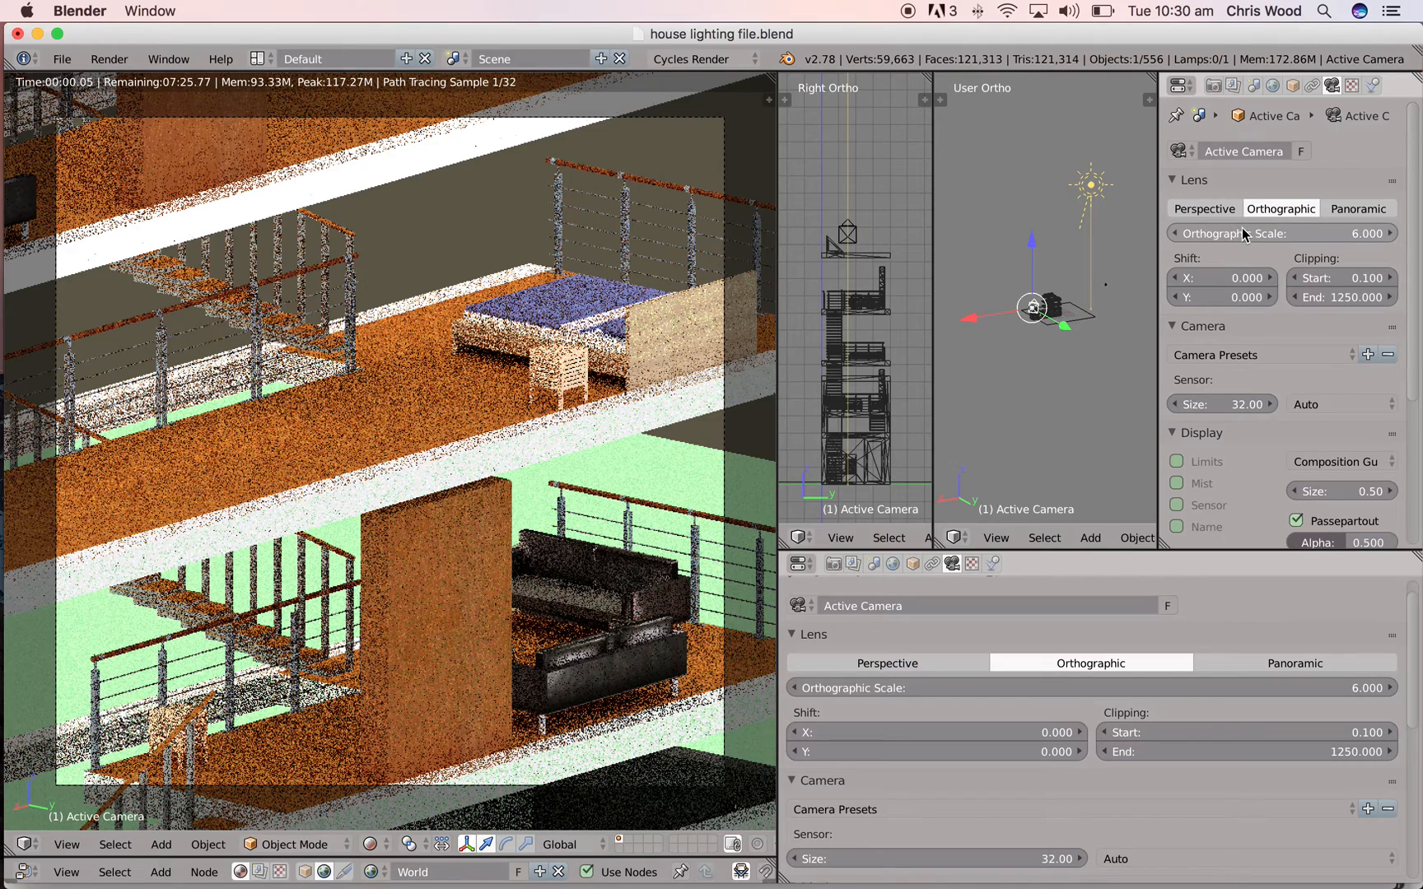
Step: Set the camera lens to Perspective in the camera properties
left_click(1203, 209)
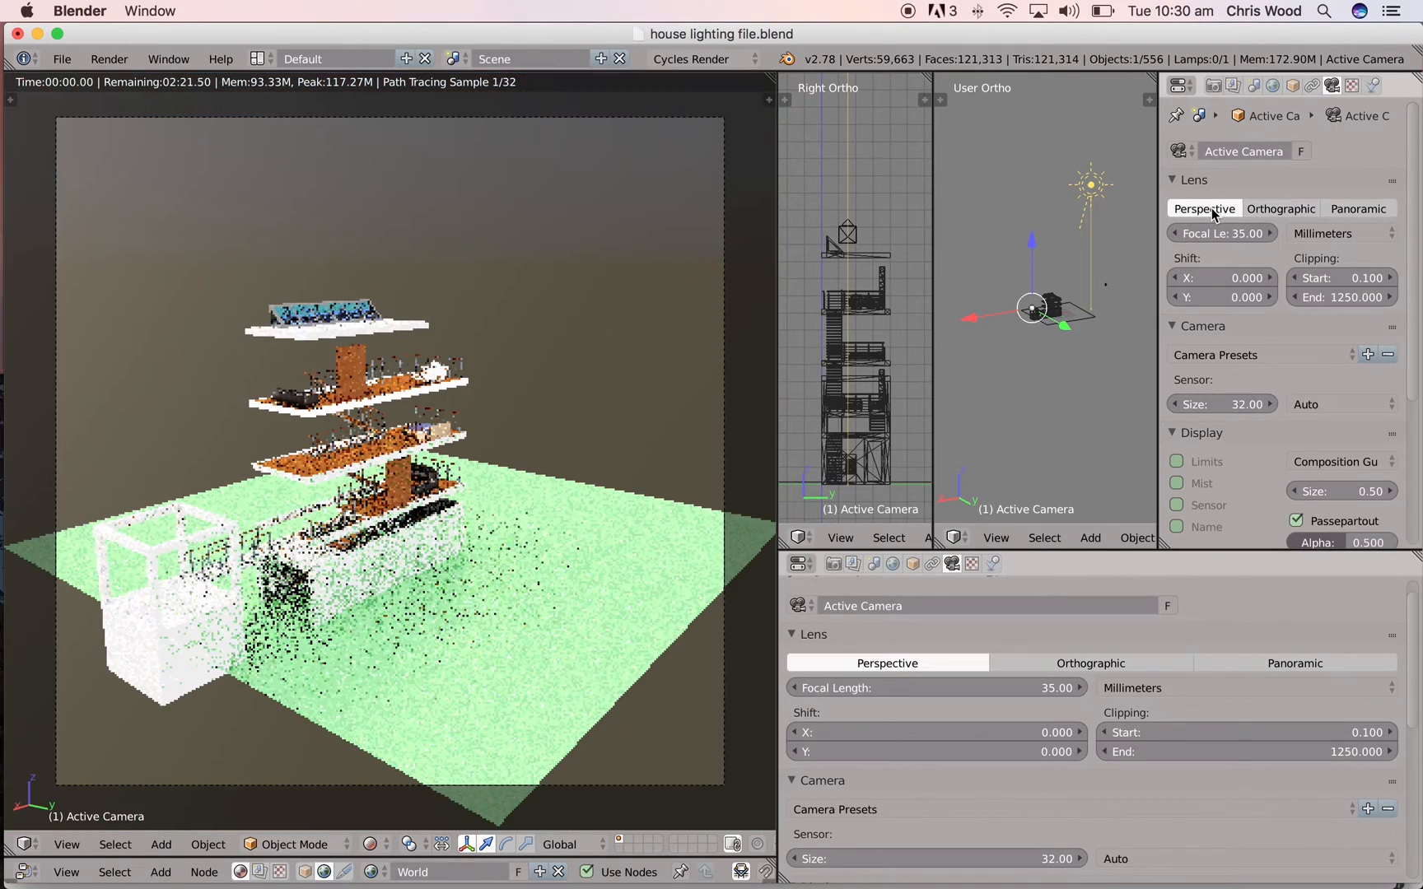